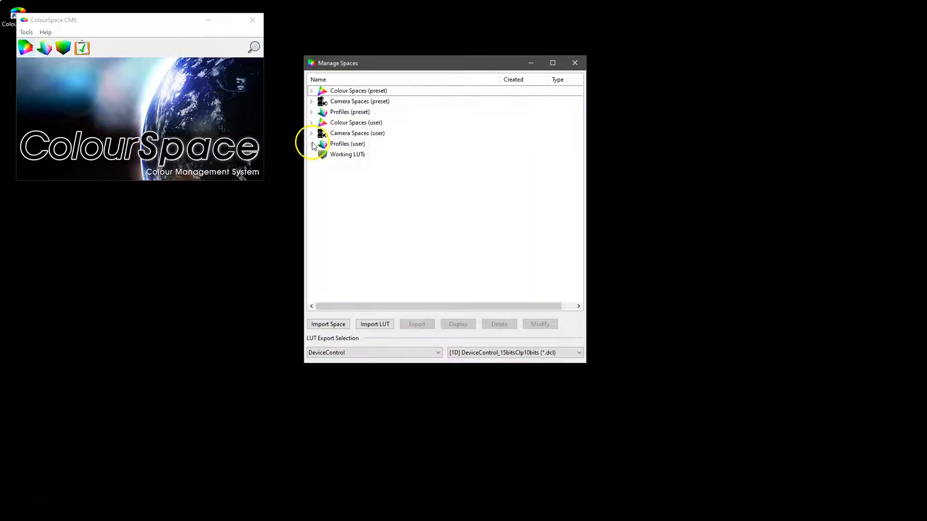
Step: Expand the user profiles group and select the ASUS-GreyLarge profile
{"action": "left_click", "coordinate": [311, 143]}
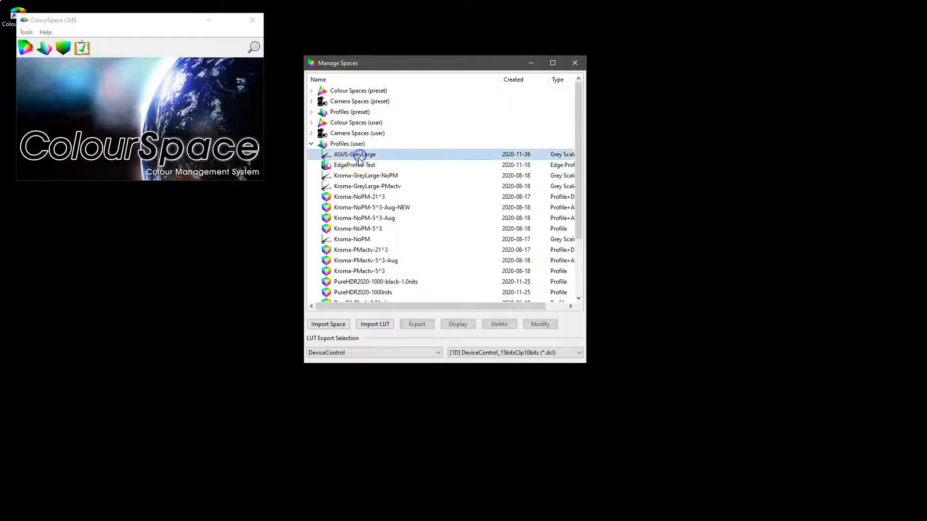
{"action": "left_click", "coordinate": [361, 154]}
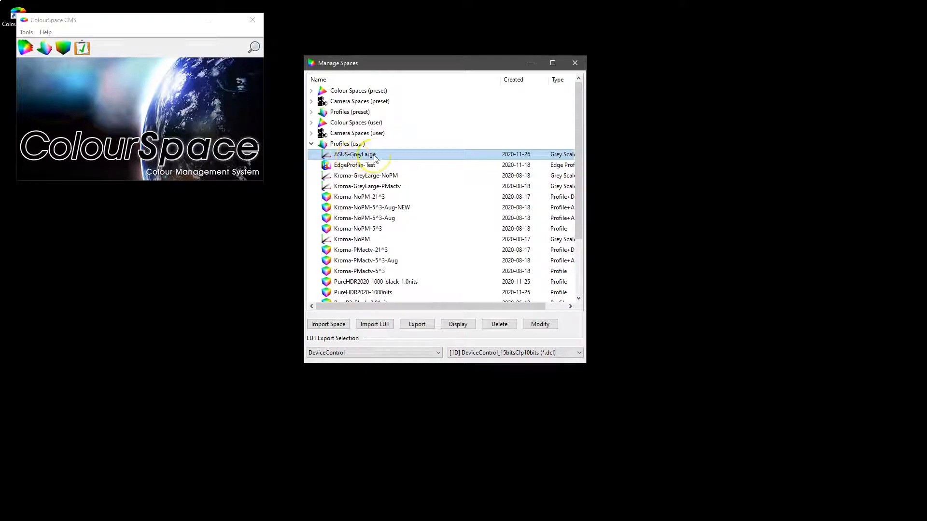
{"action": "mouse_move", "coordinate": [392, 162]}
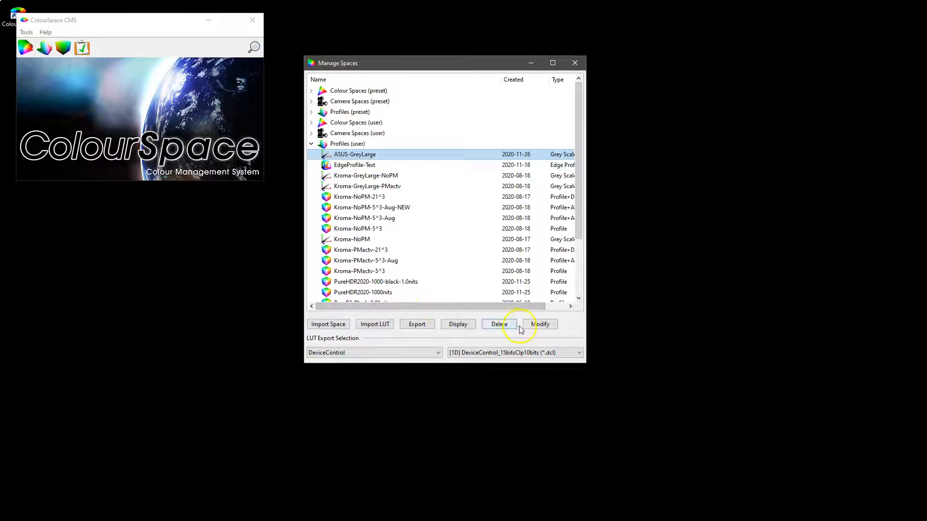
{"action": "left_click", "coordinate": [457, 325]}
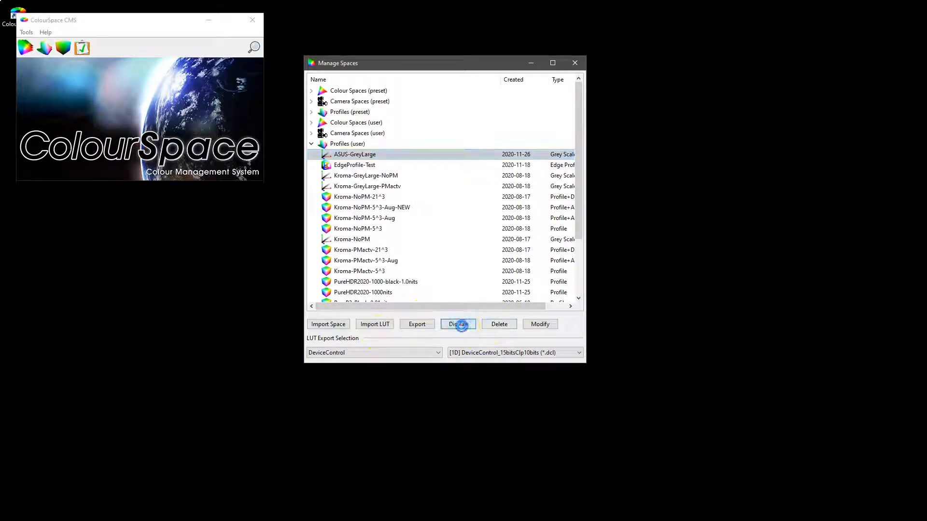
Step: Display ASUS-GreyLarge's EOTF curve full-screen beside the Manual Measure readings
{"action": "left_click", "coordinate": [458, 324]}
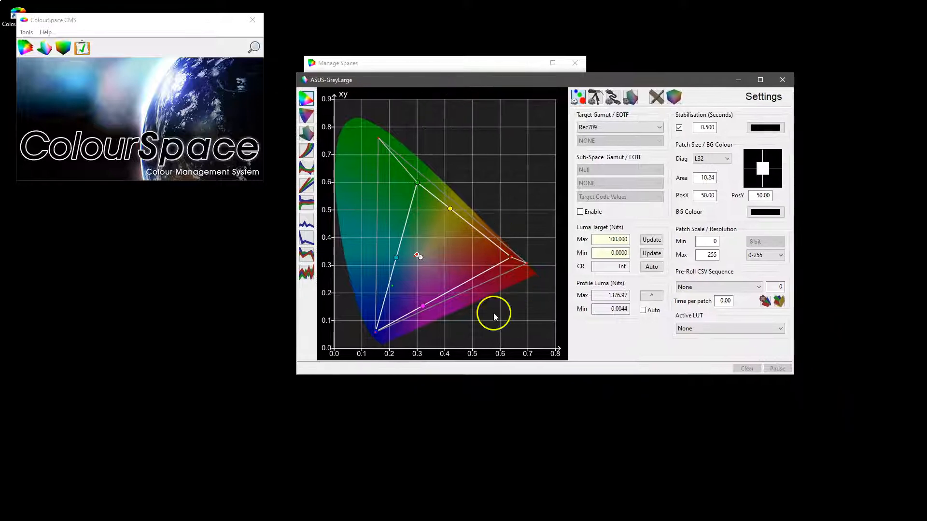
{"action": "mouse_move", "coordinate": [355, 217]}
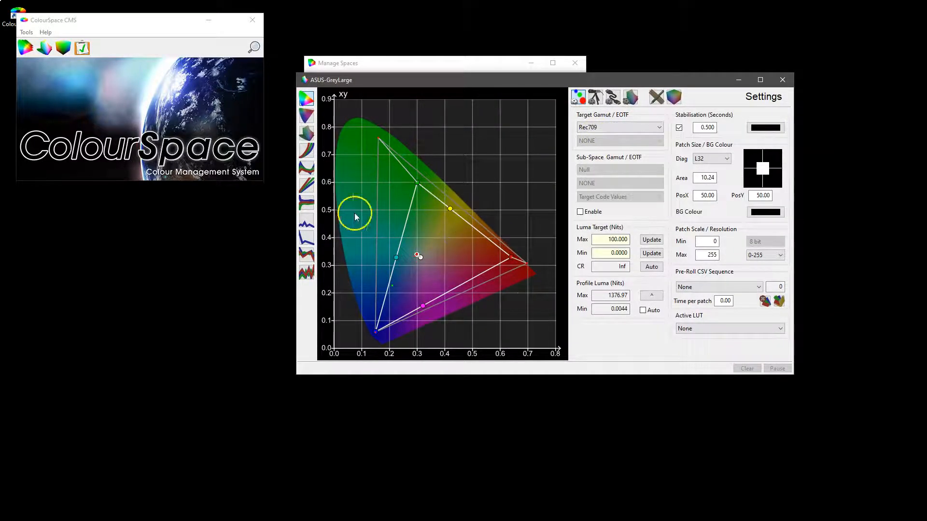
{"action": "left_click", "coordinate": [306, 150]}
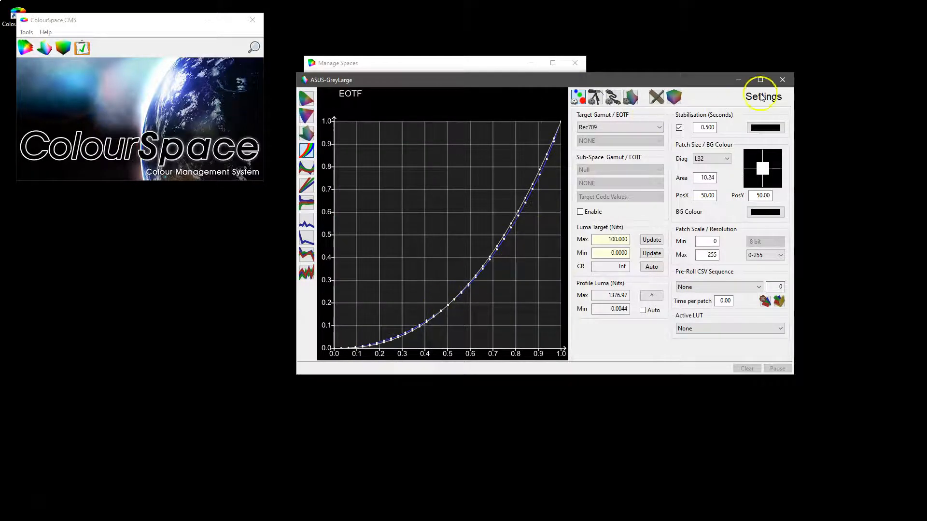
{"action": "left_click", "coordinate": [757, 79]}
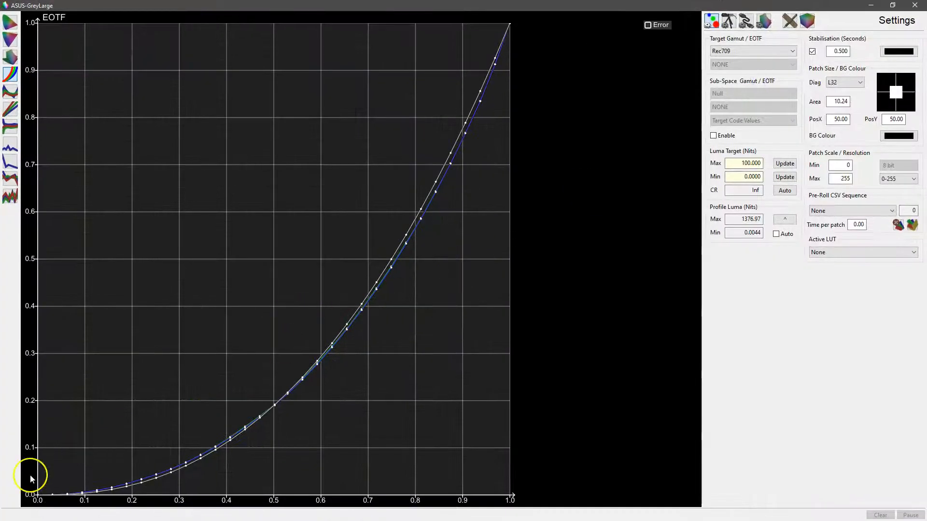
{"action": "mouse_move", "coordinate": [438, 384]}
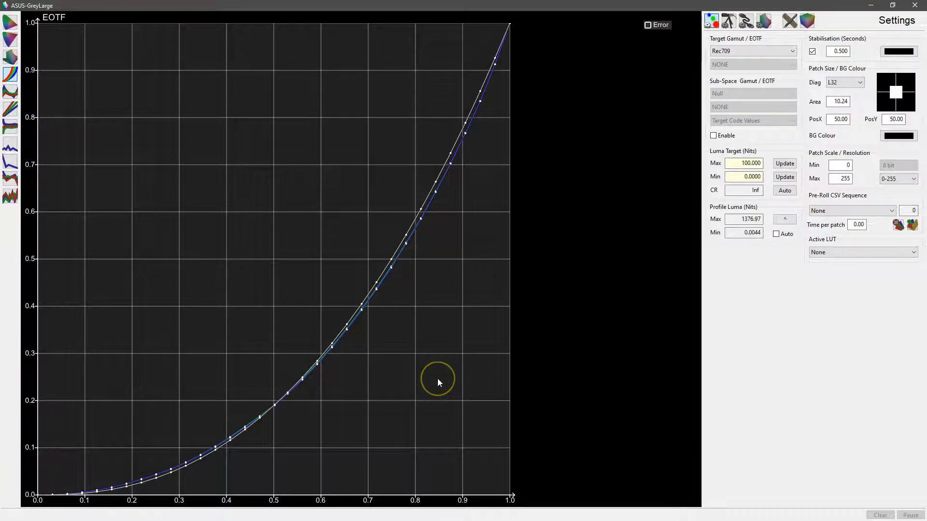
{"action": "mouse_move", "coordinate": [455, 321]}
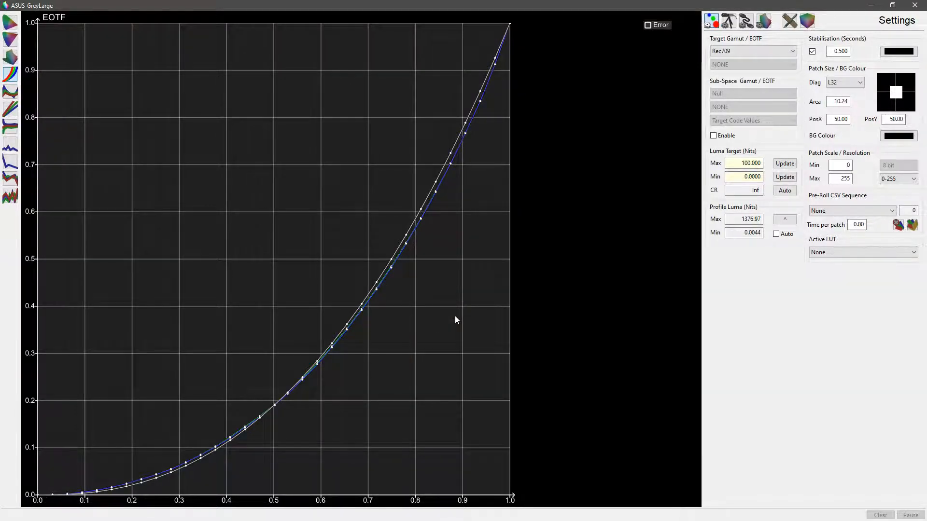
{"action": "left_click", "coordinate": [751, 218]}
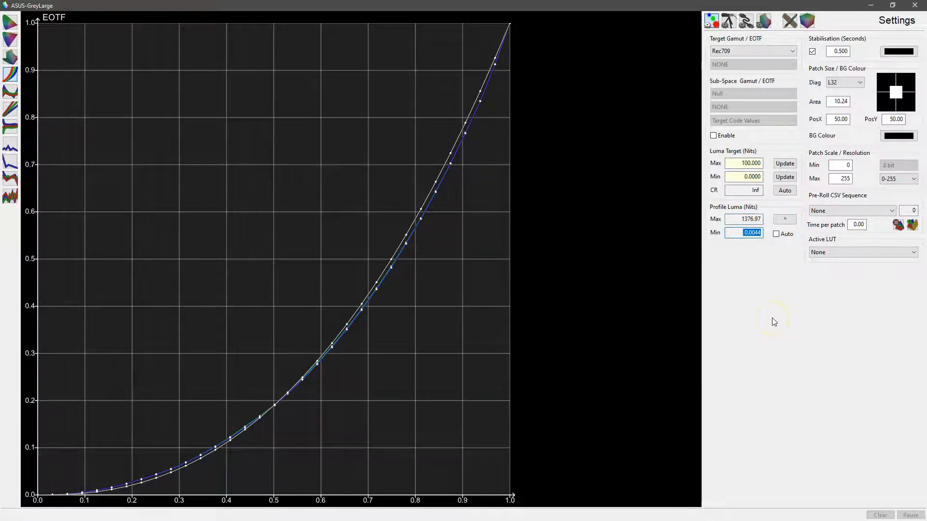
{"action": "left_click", "coordinate": [712, 21]}
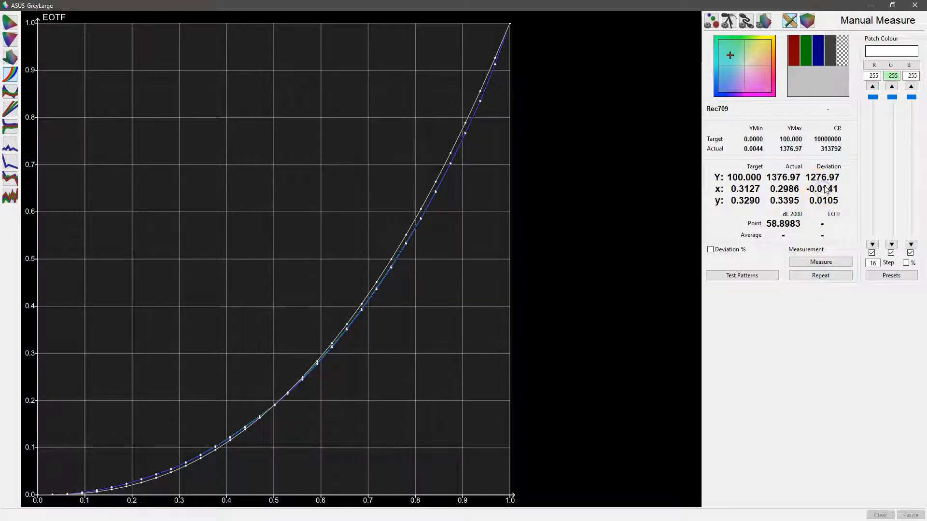
{"action": "mouse_move", "coordinate": [8, 125]}
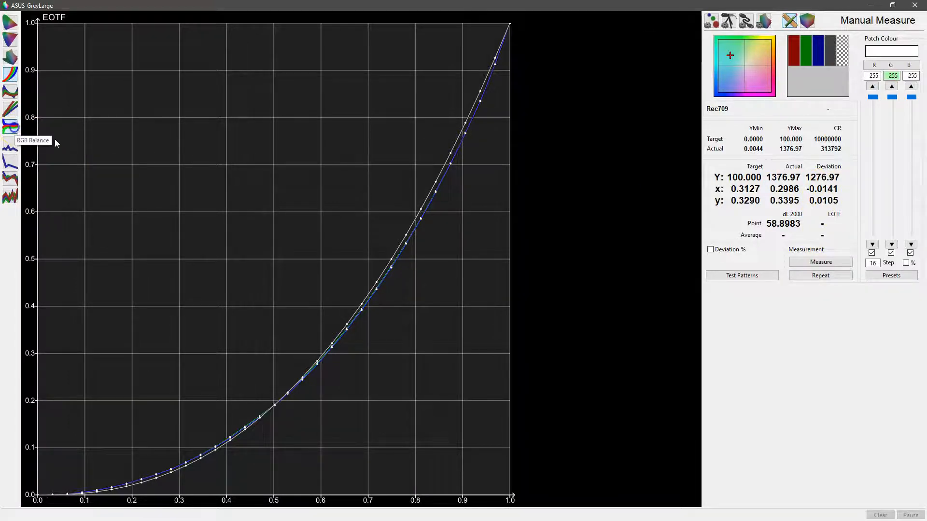
Step: Switch the ASUS-GreyLarge graph to RGB Balance
{"action": "left_click", "coordinate": [8, 124]}
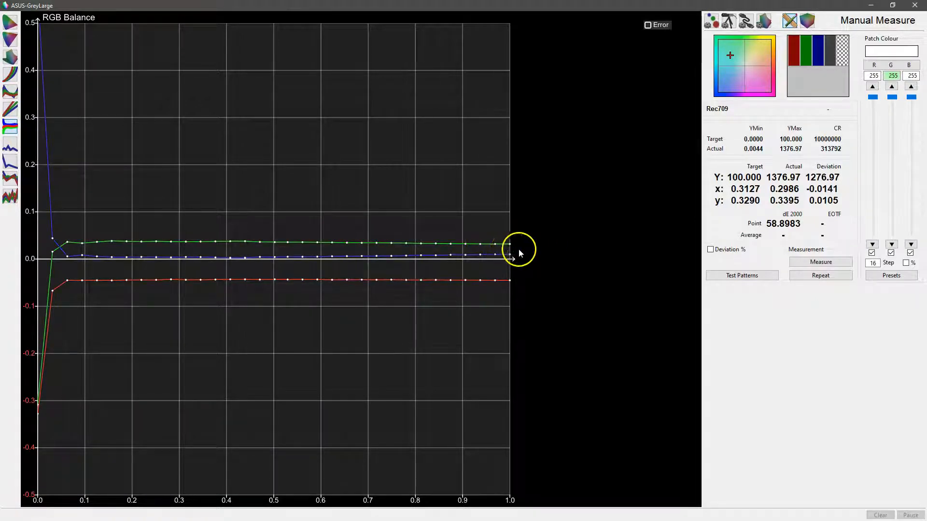
{"action": "mouse_move", "coordinate": [509, 267]}
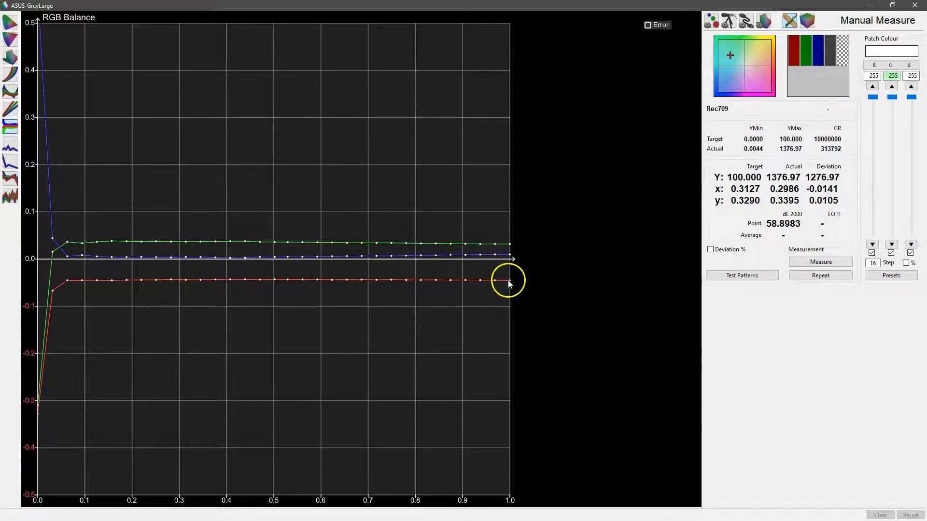
{"action": "mouse_move", "coordinate": [507, 278]}
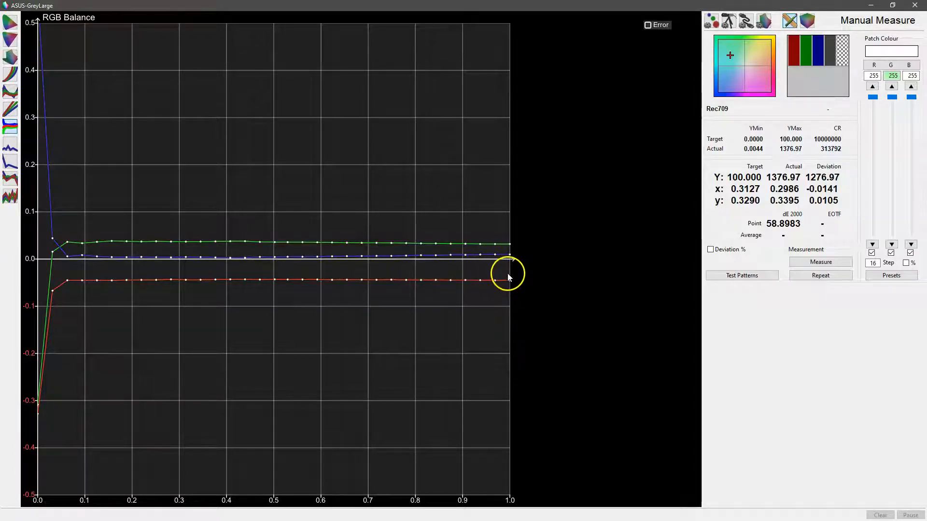
{"action": "mouse_move", "coordinate": [529, 284]}
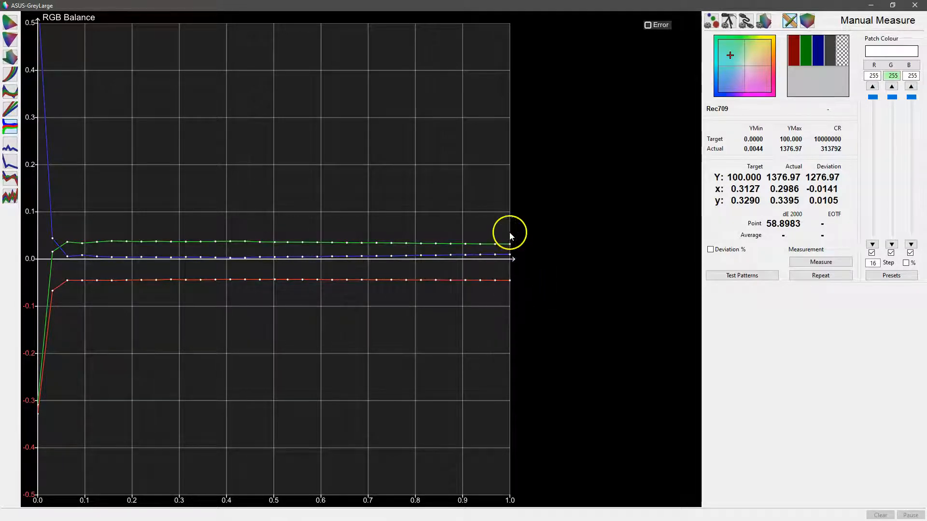
{"action": "mouse_move", "coordinate": [811, 232]}
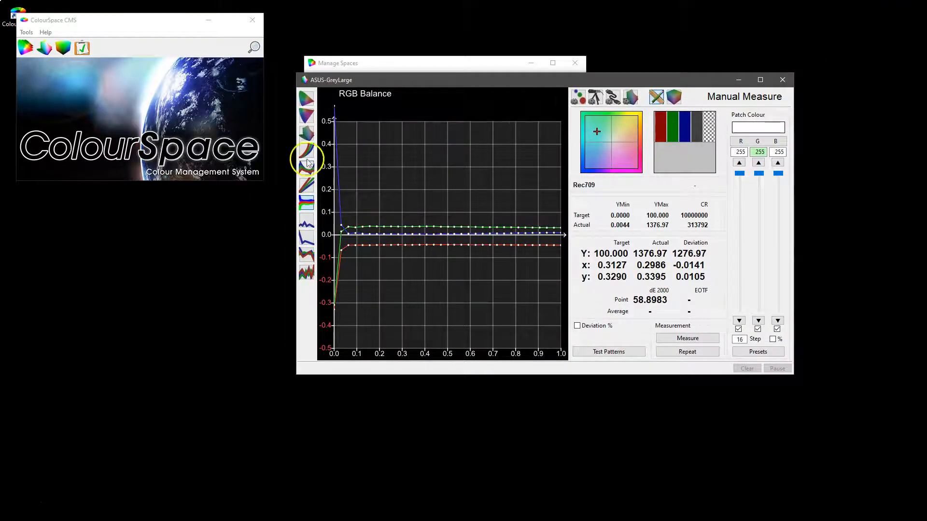
Step: Return to the EOTF graph, then open the ST2084 P3 D65 preset's settings for modification
{"action": "left_click", "coordinate": [305, 150]}
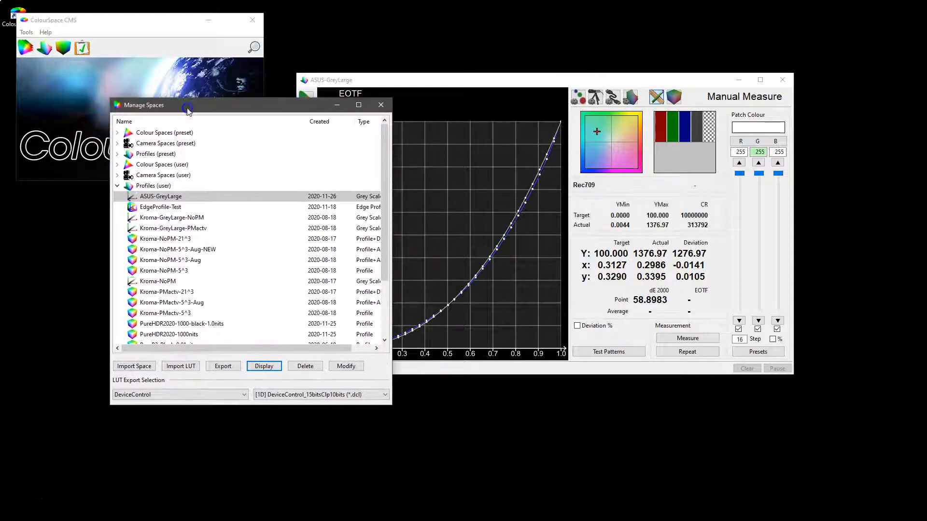
{"action": "left_click", "coordinate": [117, 187]}
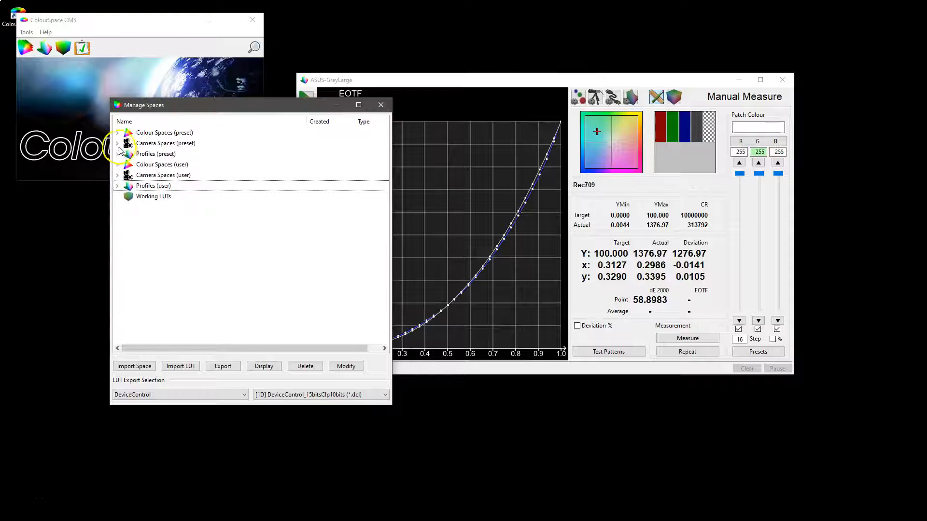
{"action": "left_click", "coordinate": [117, 132]}
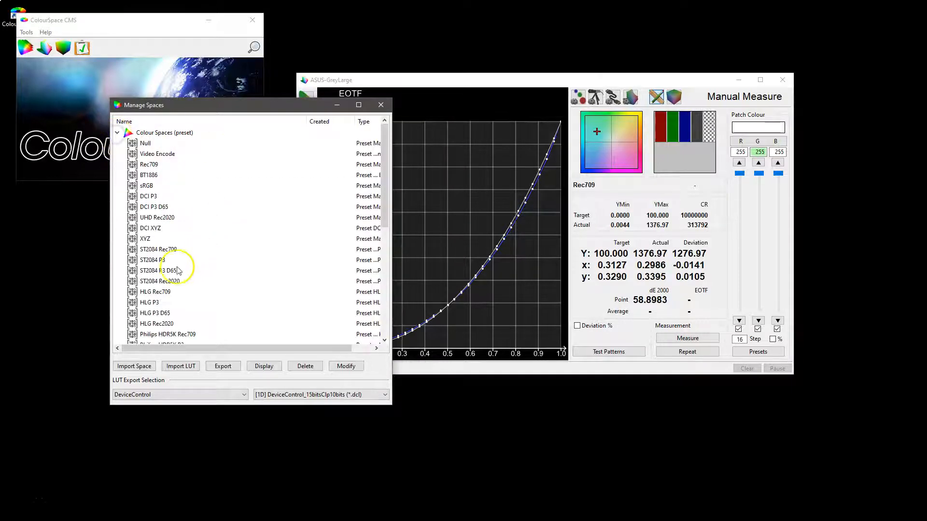
{"action": "left_click", "coordinate": [158, 270]}
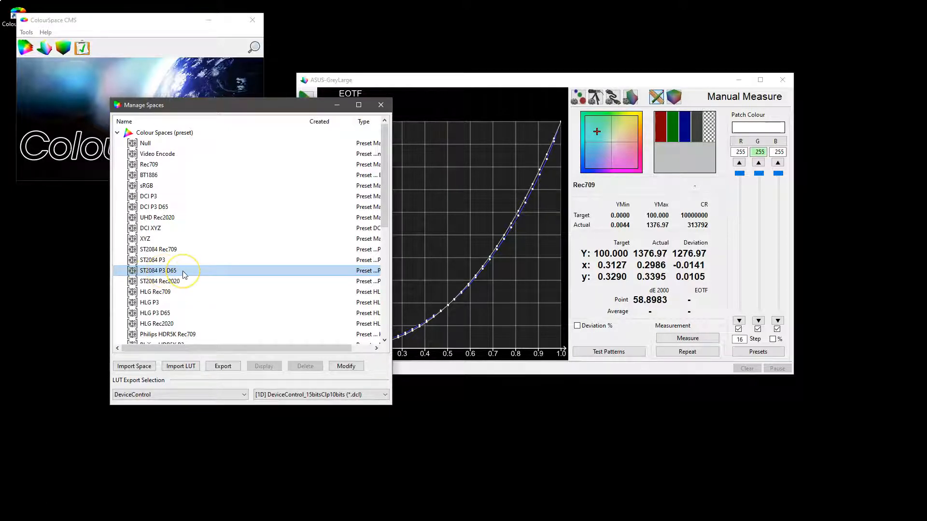
{"action": "left_click", "coordinate": [160, 281]}
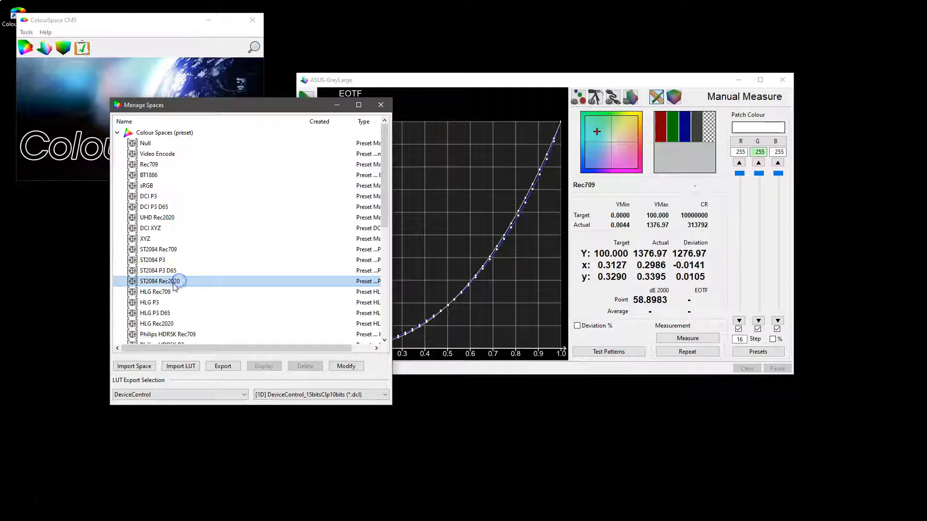
{"action": "left_click", "coordinate": [158, 271]}
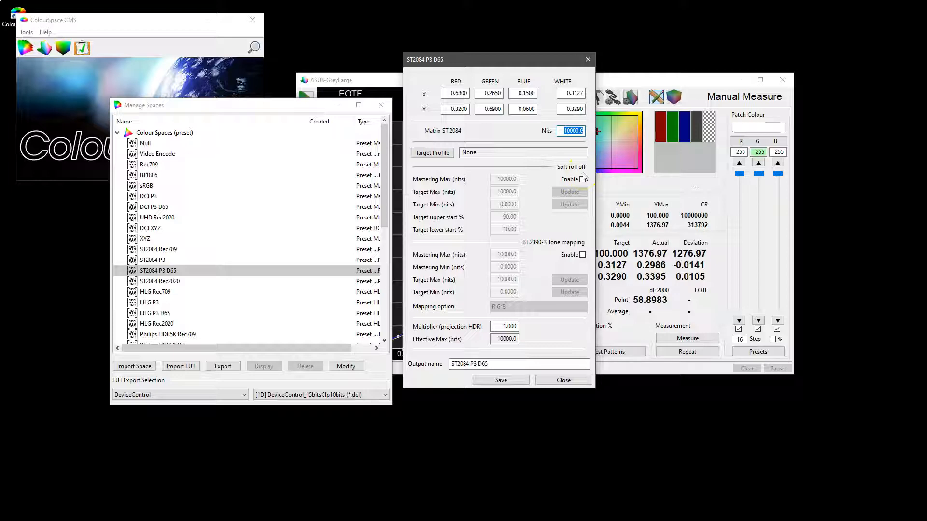
Step: Set peak Nits to 1200 and save the space as 'ST2084 P3 D65 - 1200nits'
{"action": "left_click", "coordinate": [477, 153]}
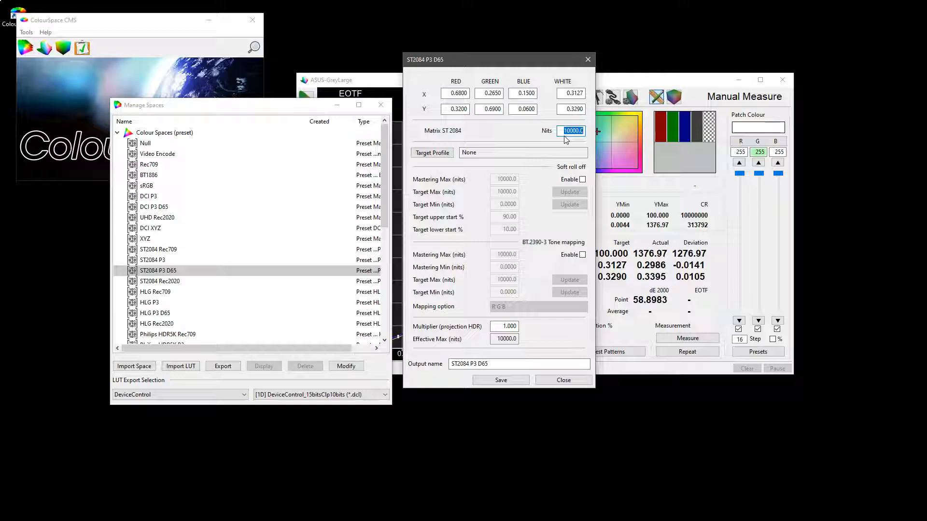
{"action": "type", "text": "13"}
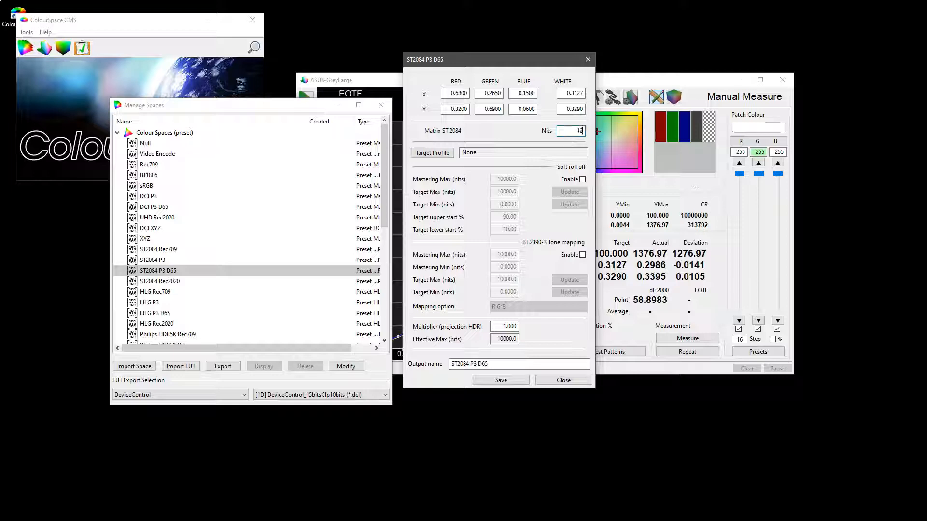
{"action": "type", "text": "1200.00"}
{"action": "left_click", "coordinate": [519, 363]}
{"action": "type", "text": " - 1200nits"}
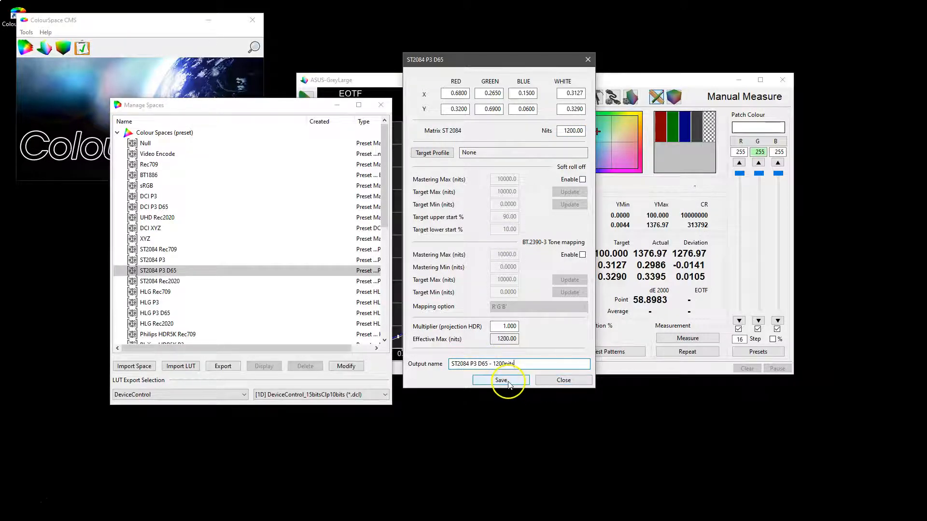
{"action": "left_click", "coordinate": [501, 380]}
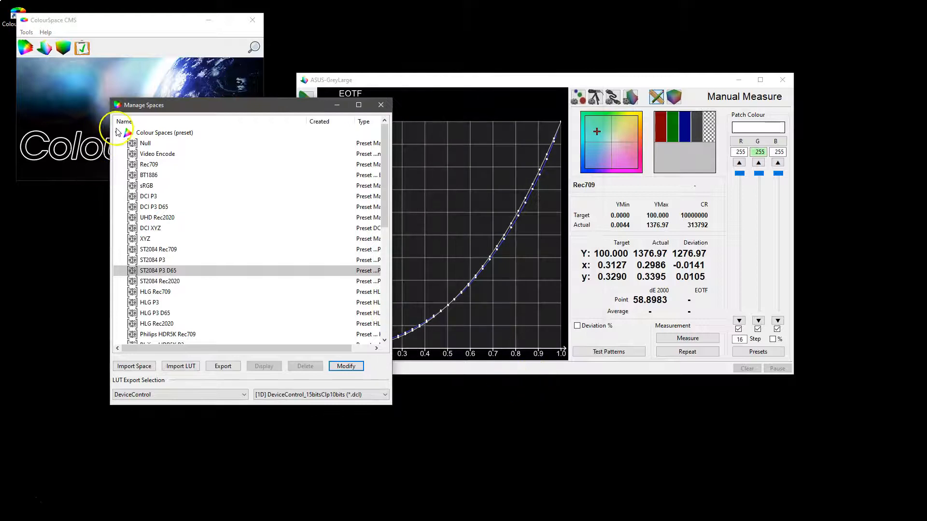
Step: Make ST2084 P3 D65 - 1200nits the ASUS-GreyLarge profile's Target Gamut/EOTF
{"action": "left_click", "coordinate": [118, 166]}
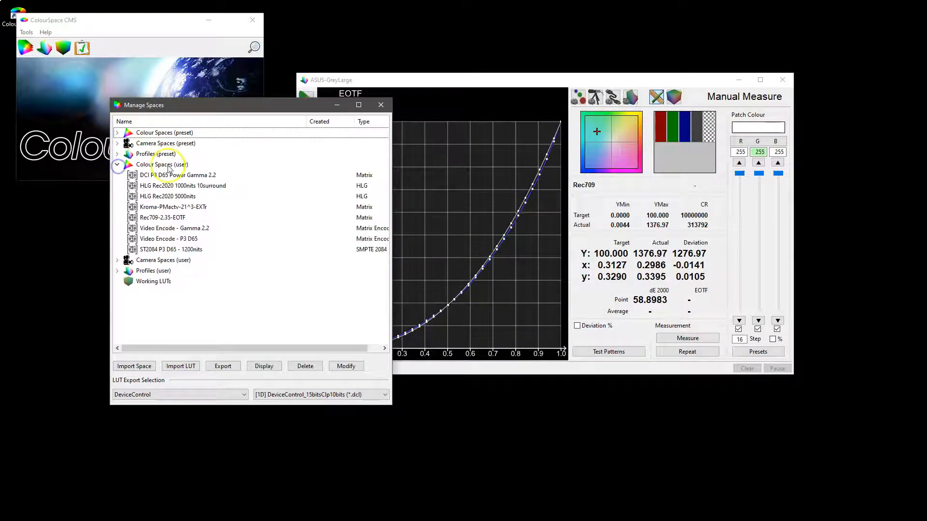
{"action": "left_click", "coordinate": [165, 249]}
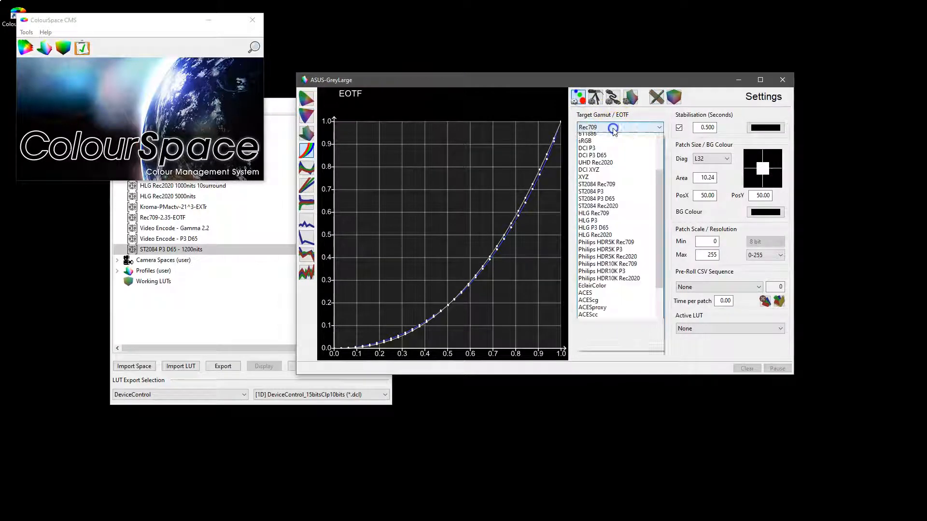
{"action": "mouse_move", "coordinate": [612, 282]}
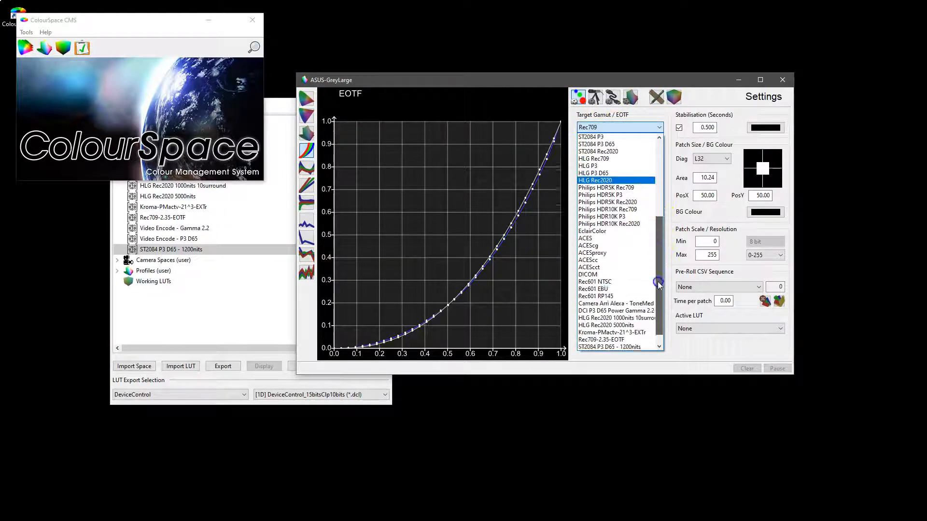
{"action": "left_click", "coordinate": [610, 346]}
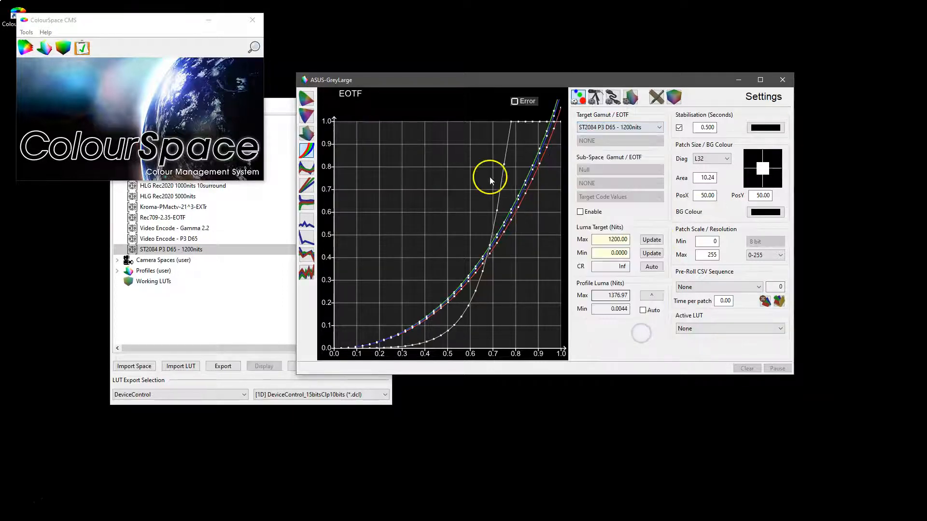
{"action": "mouse_move", "coordinate": [526, 210]}
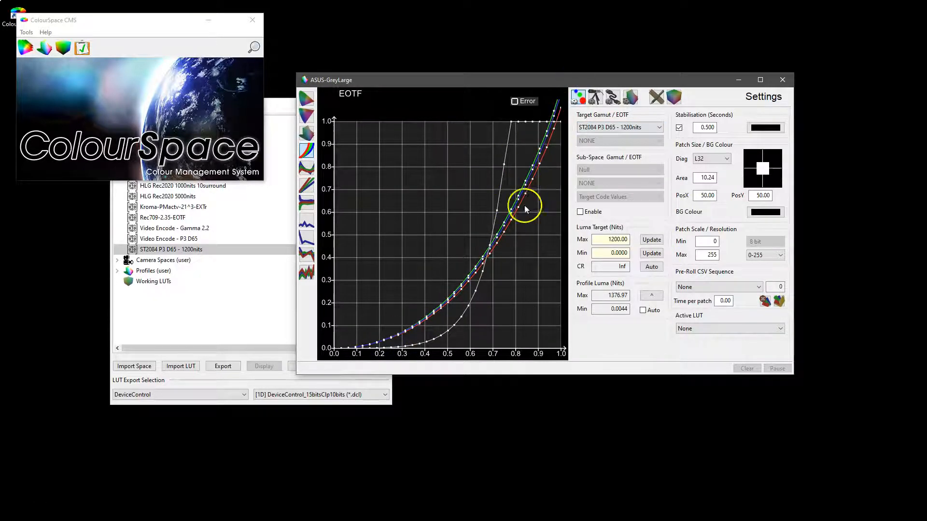
{"action": "mouse_move", "coordinate": [479, 204]}
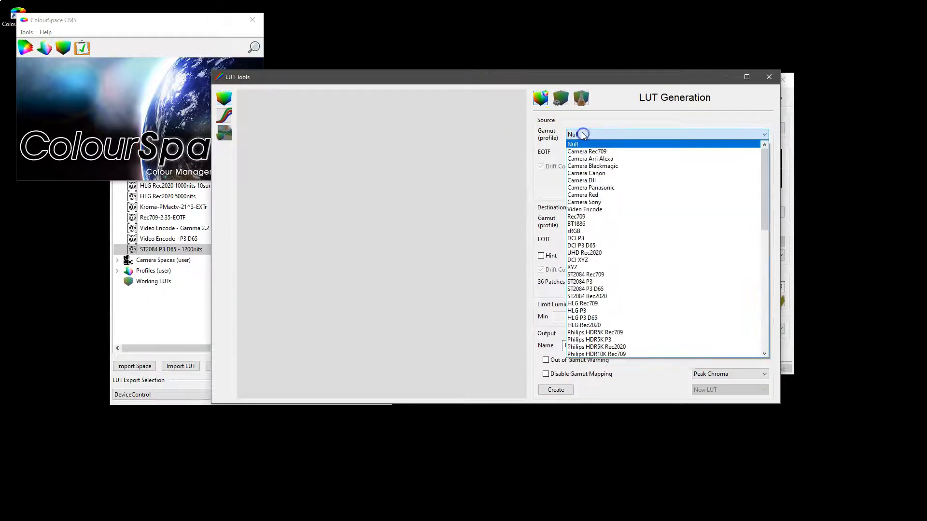
Step: Configure LUT from ST2084 P3 D65 - 1200nits to ASUS-GreyLarge, Max 1200, named 'ASUS Grading 1200', and create it
{"action": "scroll", "scroll_direction": "down", "scroll_amount": 3}
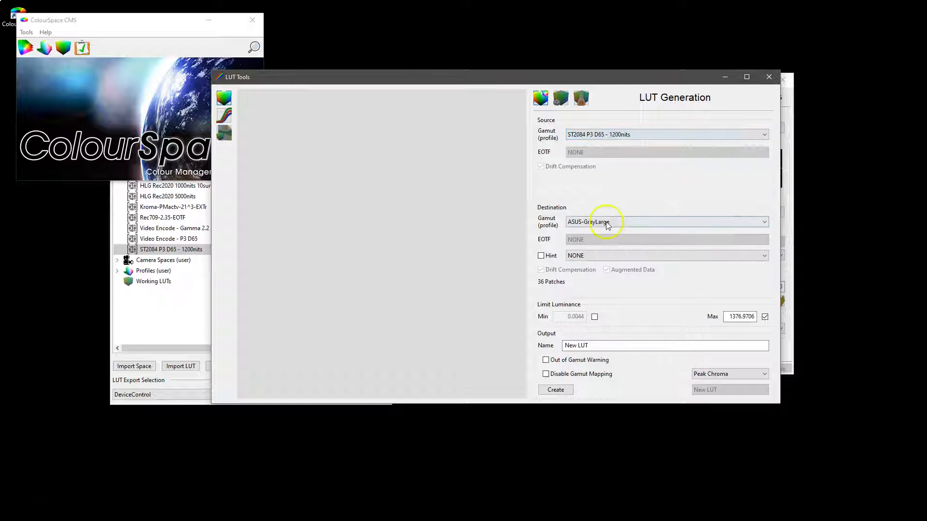
{"action": "left_click", "coordinate": [664, 222]}
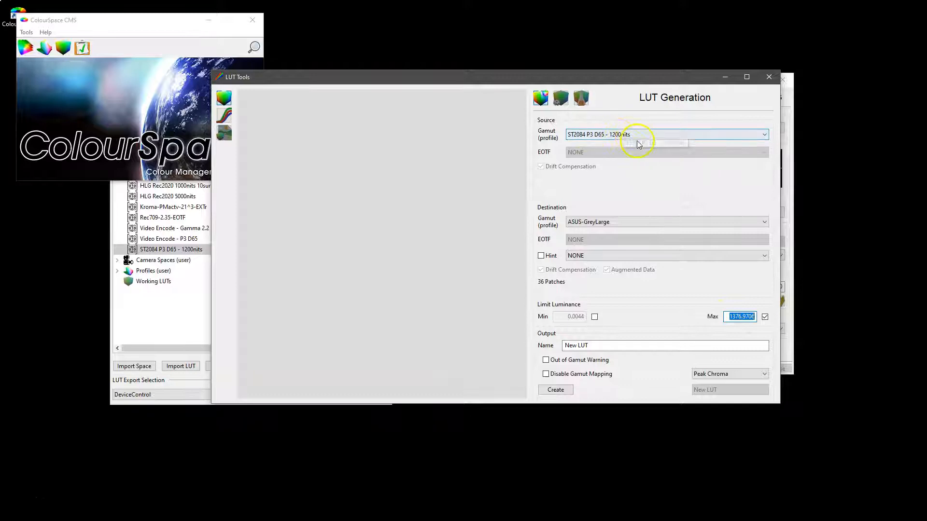
{"action": "mouse_move", "coordinate": [661, 146]}
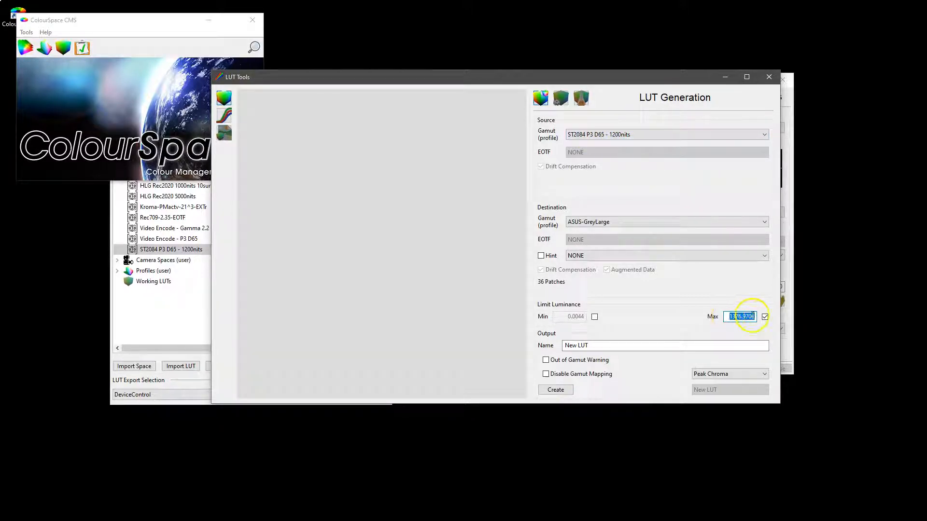
{"action": "type", "text": "1200.0000"}
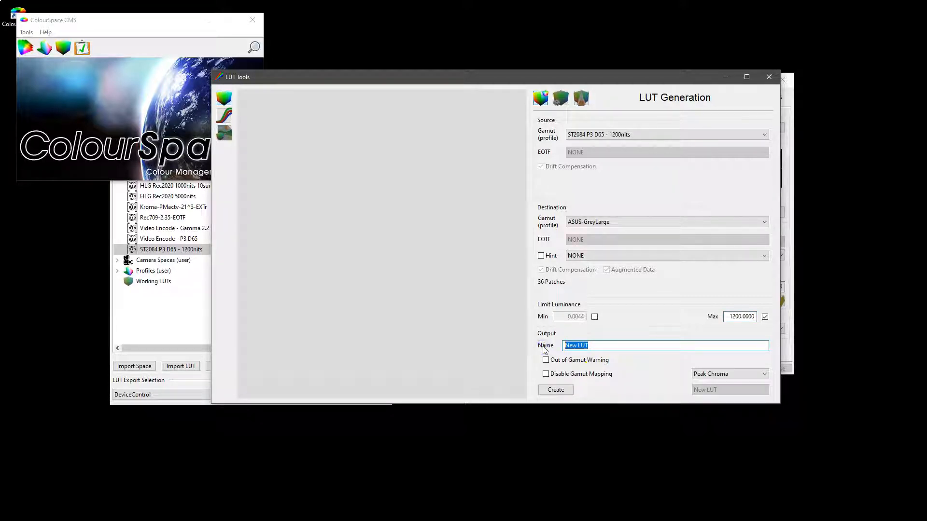
{"action": "type", "text": "ASUS Grading 1200"}
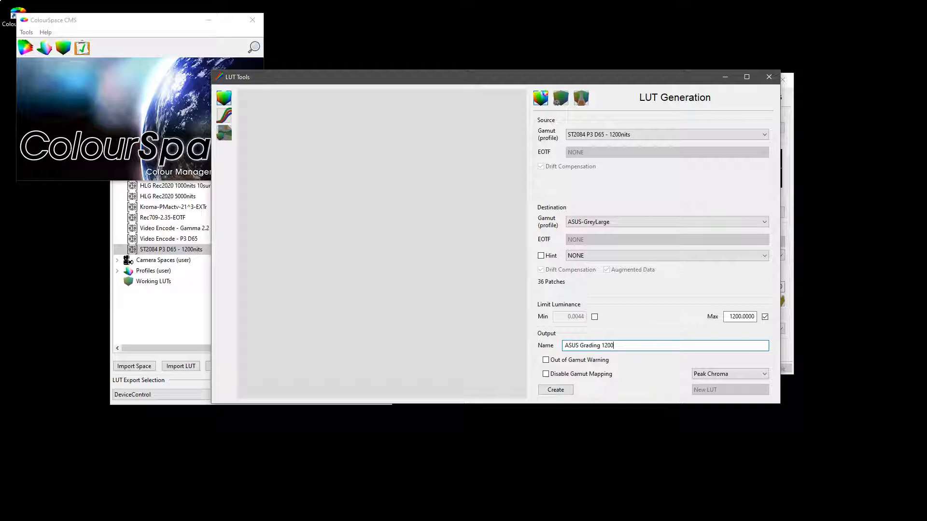
{"action": "left_click", "coordinate": [556, 389]}
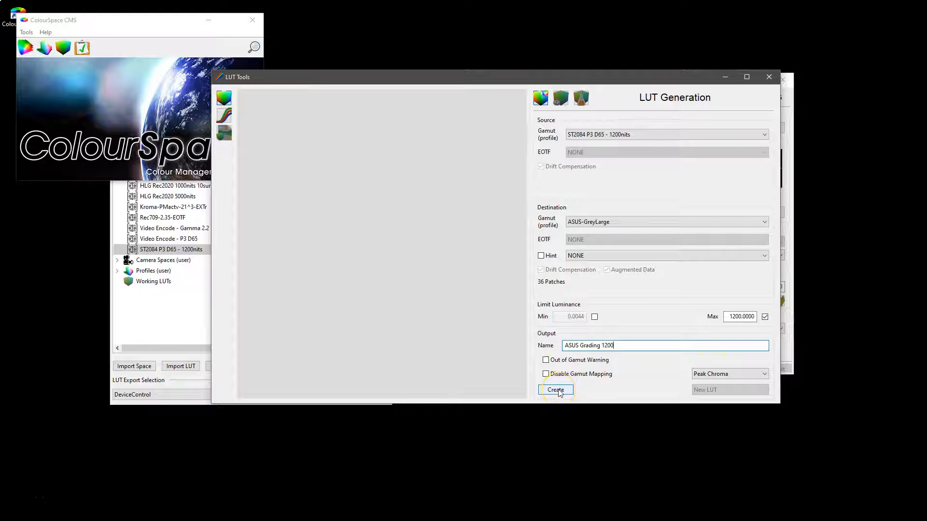
{"action": "left_click", "coordinate": [556, 389]}
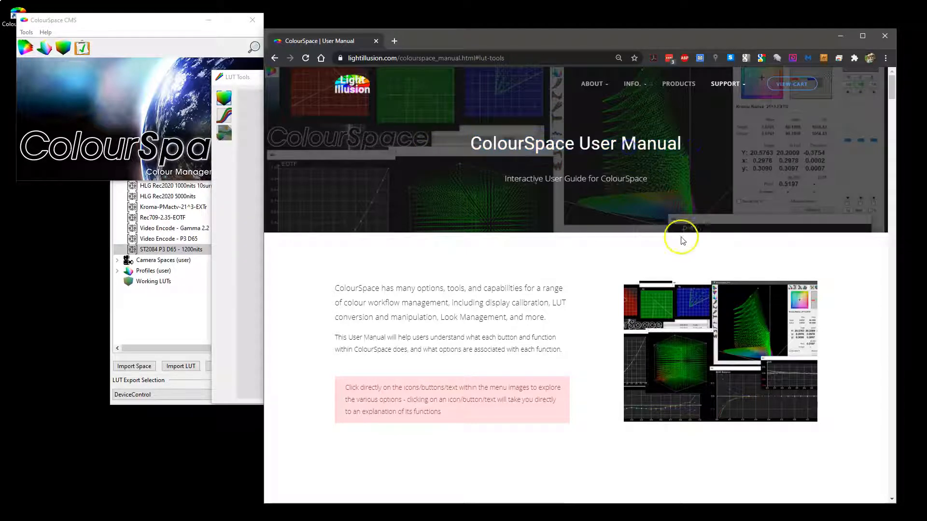
Step: Navigate via Support > ColourSpace Guides to the online User Manual's modify notes
{"action": "left_click", "coordinate": [726, 83]}
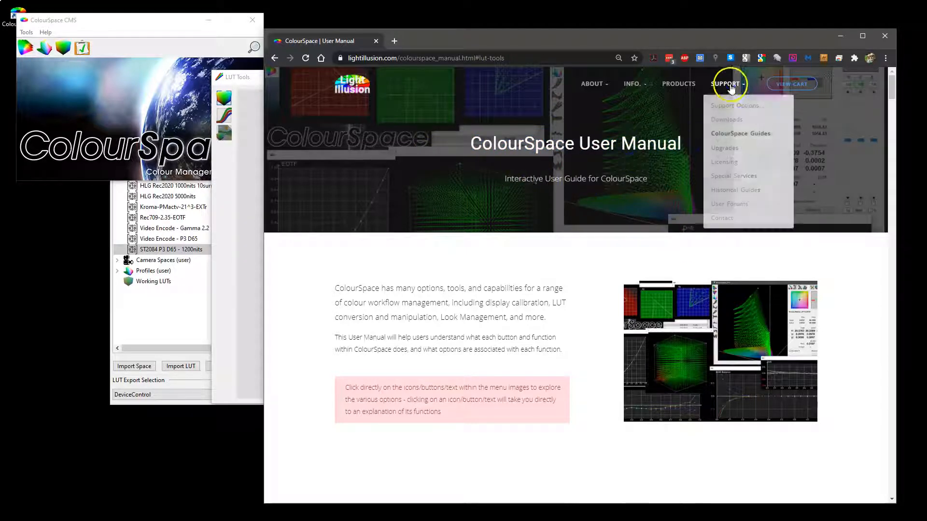
{"action": "left_click", "coordinate": [741, 133]}
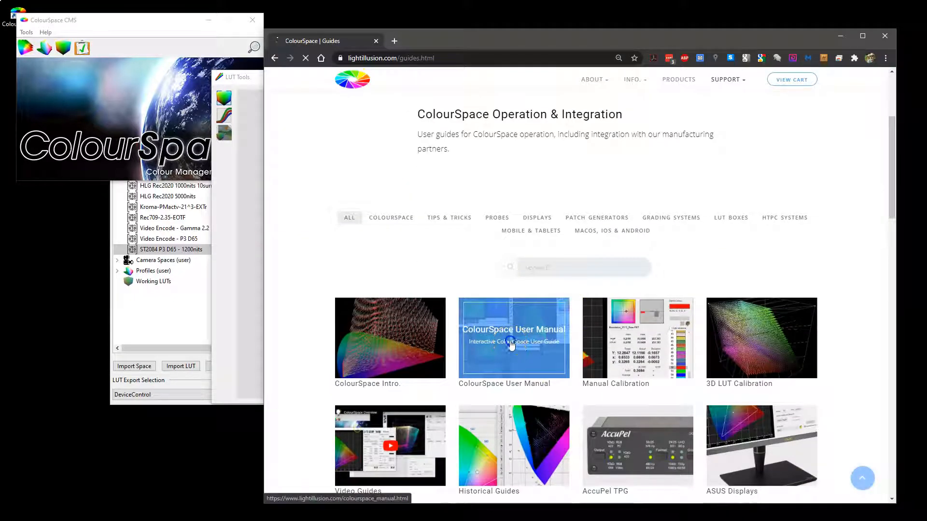
{"action": "left_click", "coordinate": [512, 343]}
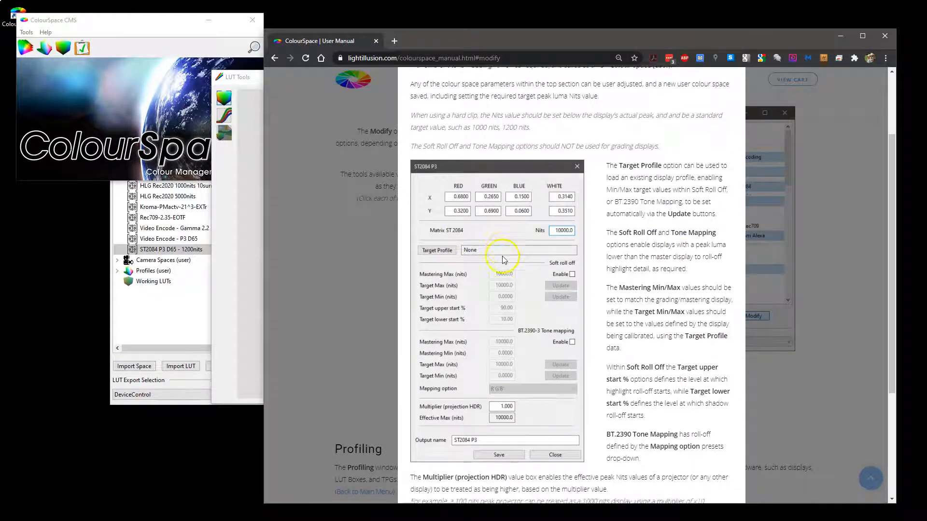
{"action": "scroll", "scroll_direction": "down", "scroll_amount": 3}
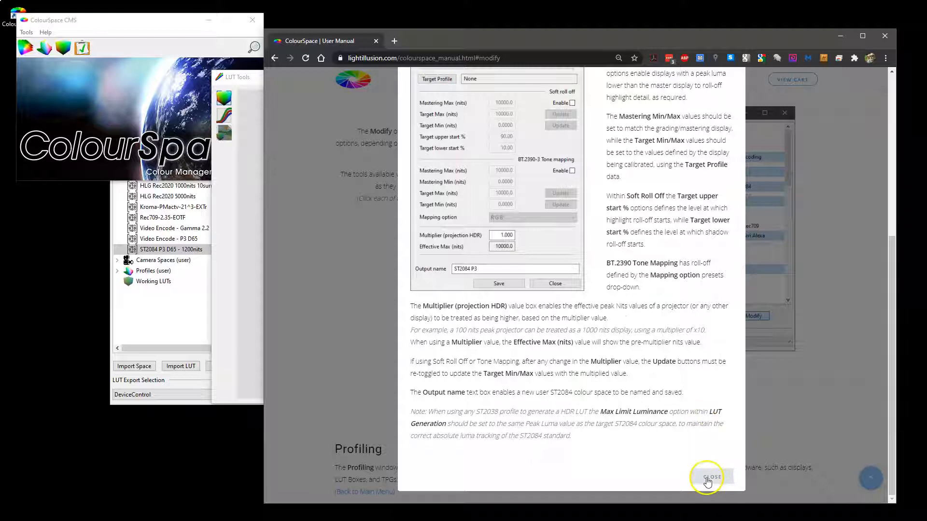
Step: Read and close the colour space modification and ST2084 HDR explanation popups
{"action": "left_click", "coordinate": [713, 477]}
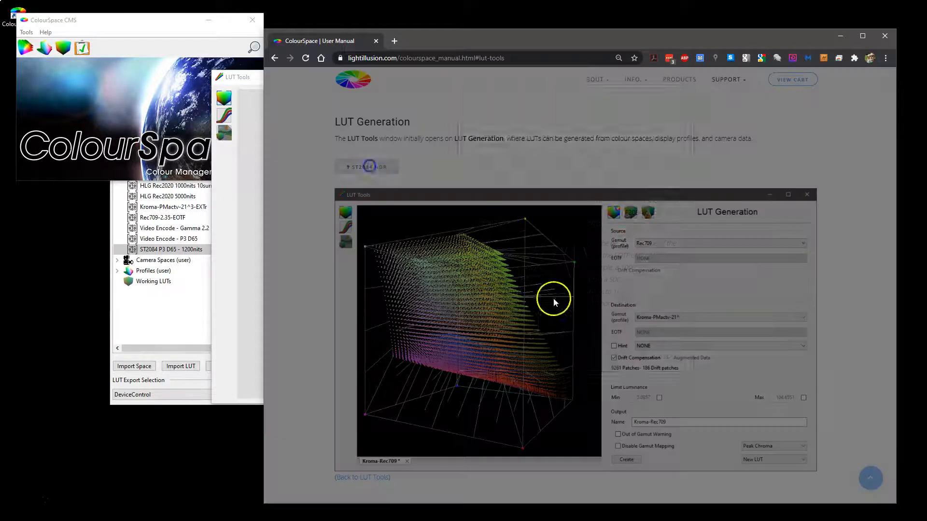
{"action": "left_click", "coordinate": [367, 166]}
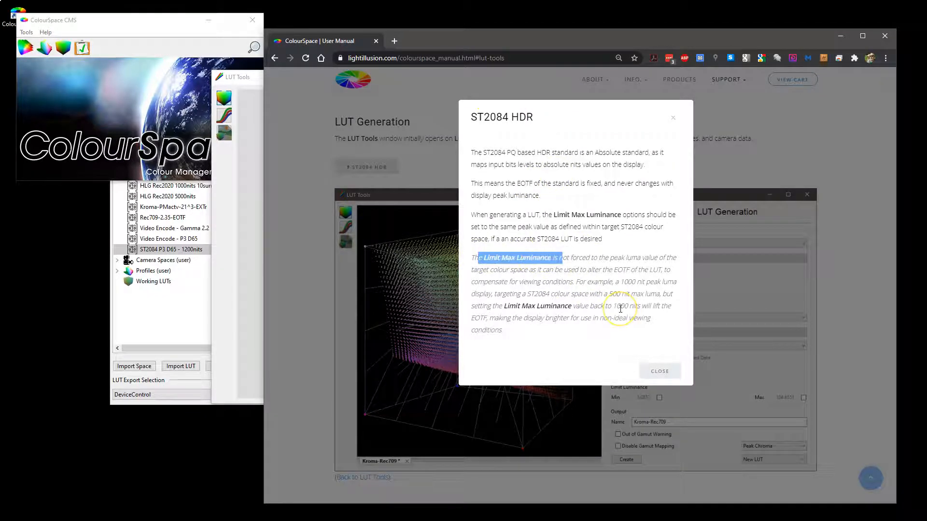
{"action": "mouse_move", "coordinate": [657, 371]}
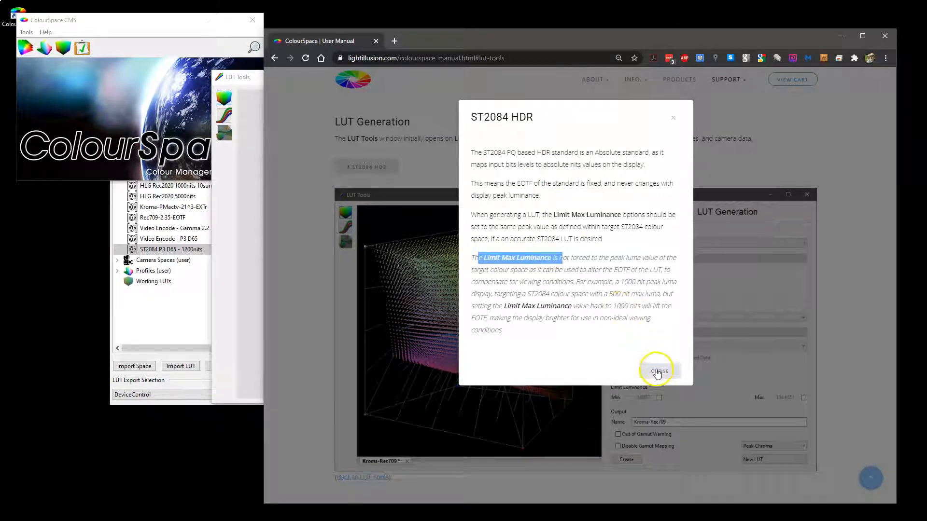
{"action": "left_click", "coordinate": [661, 372]}
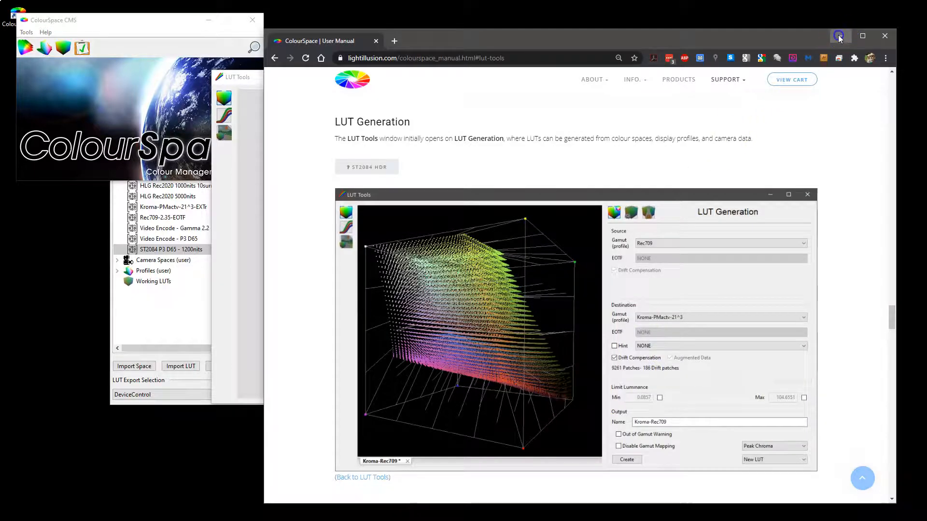
Step: Generate the ASUS Grading 1200 LUT and acknowledge the 100% within-gamut report
{"action": "left_click", "coordinate": [556, 389]}
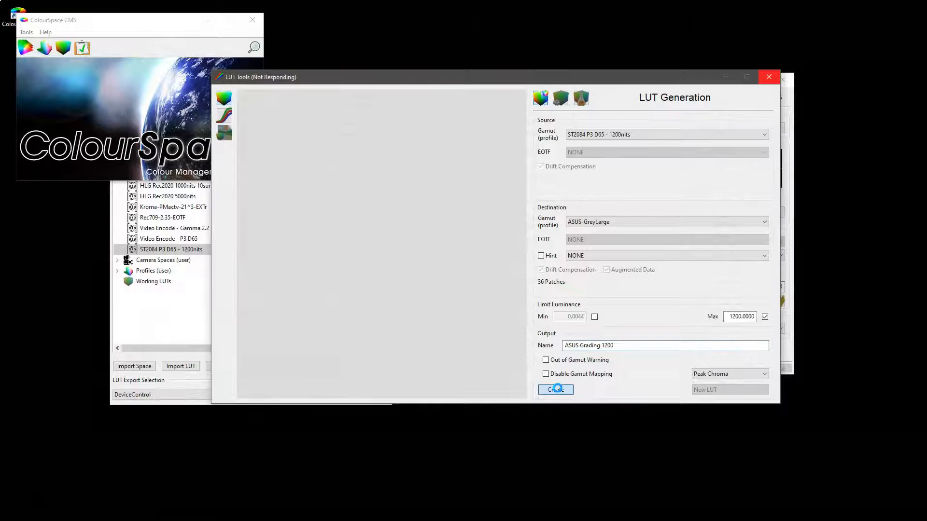
{"action": "left_click", "coordinate": [555, 389]}
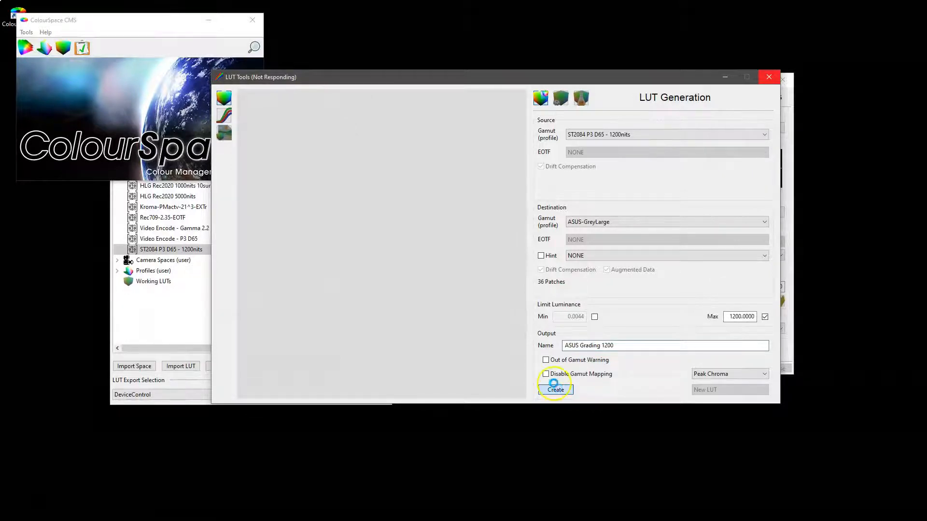
{"action": "left_click", "coordinate": [555, 389]}
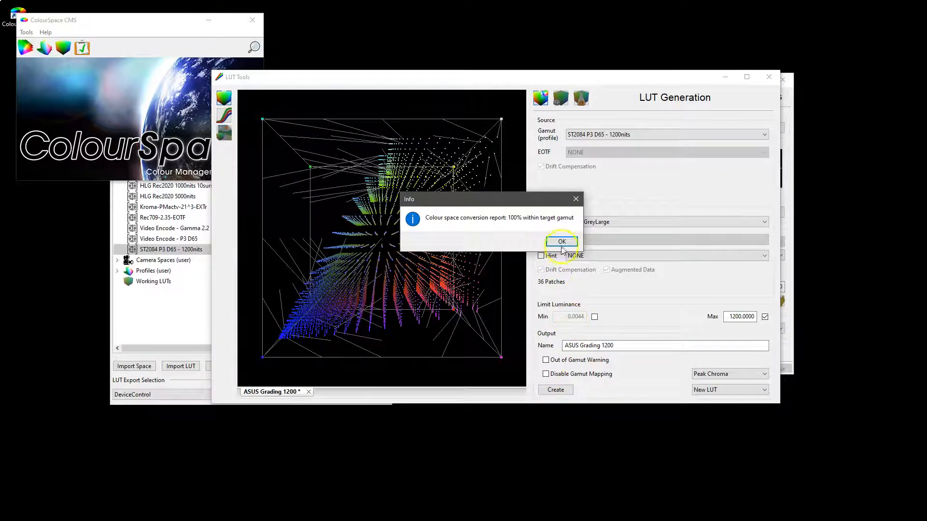
{"action": "left_click", "coordinate": [562, 242]}
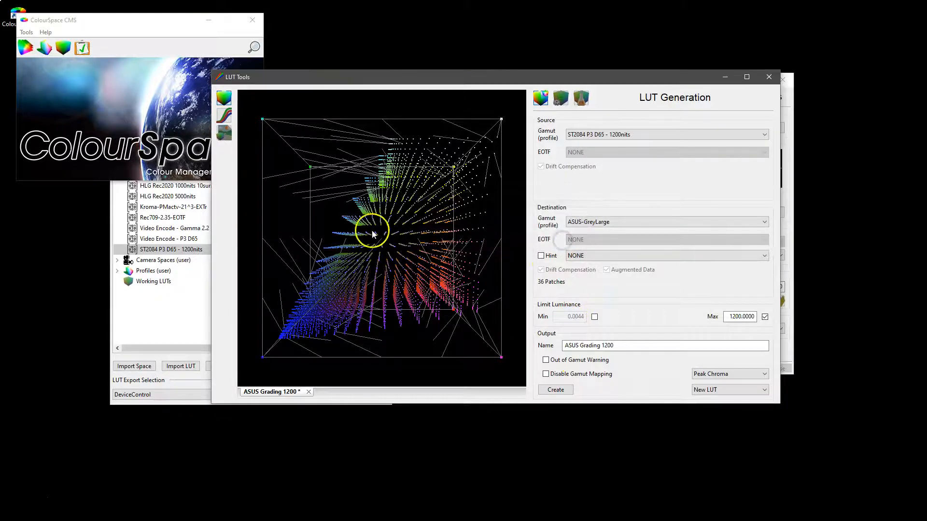
Step: Orbit the LUT's 3D cube to inspect the point distribution from several sides
{"action": "left_click_drag", "start_coordinate": [373, 230], "coordinate": [382, 237]}
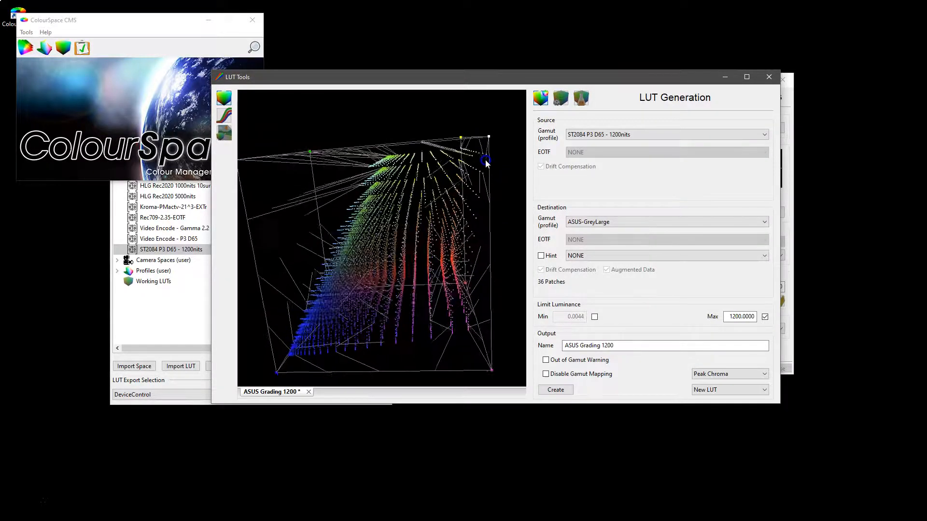
{"action": "left_click_drag", "start_coordinate": [485, 163], "coordinate": [404, 237]}
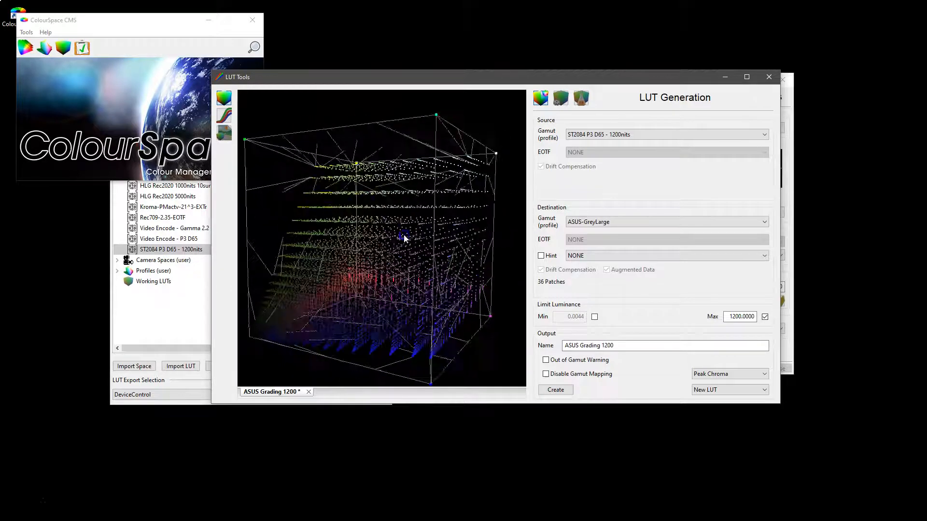
{"action": "left_click_drag", "start_coordinate": [405, 236], "coordinate": [408, 248]}
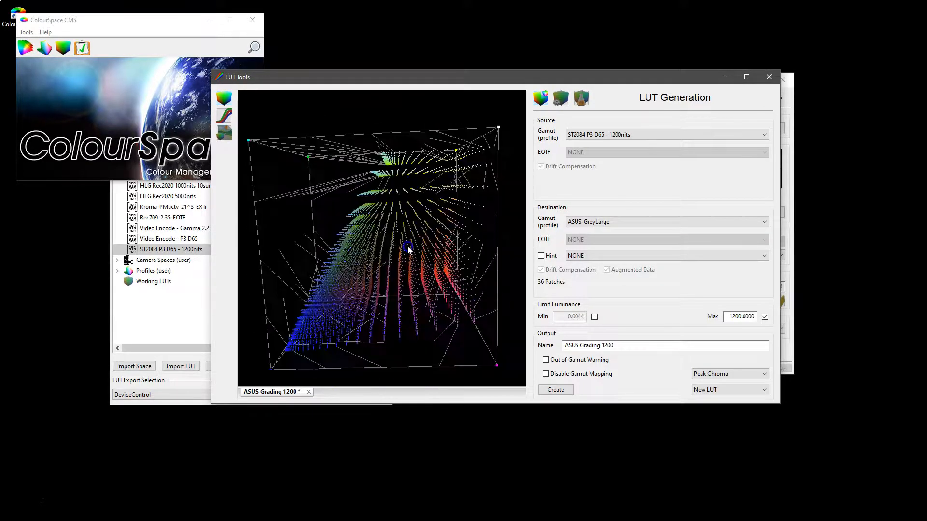
{"action": "left_click_drag", "start_coordinate": [408, 248], "coordinate": [376, 248]}
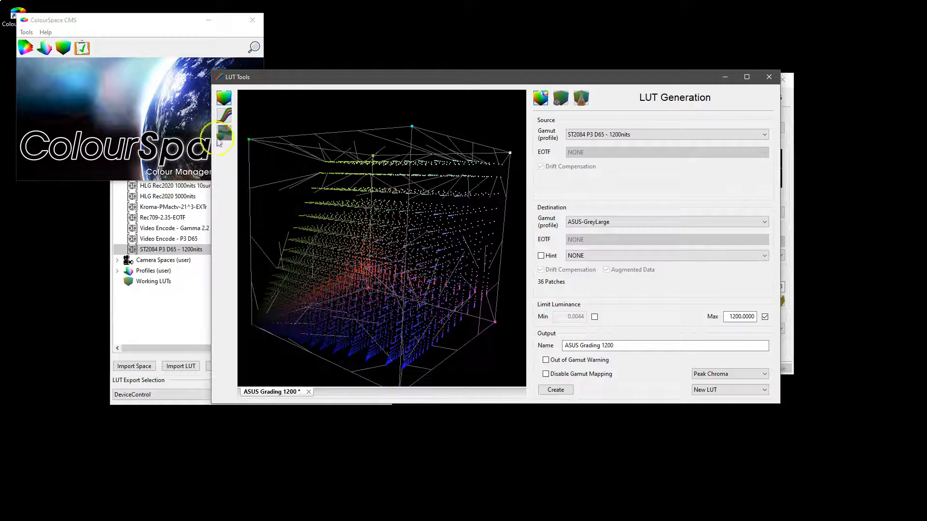
{"action": "left_click", "coordinate": [224, 116]}
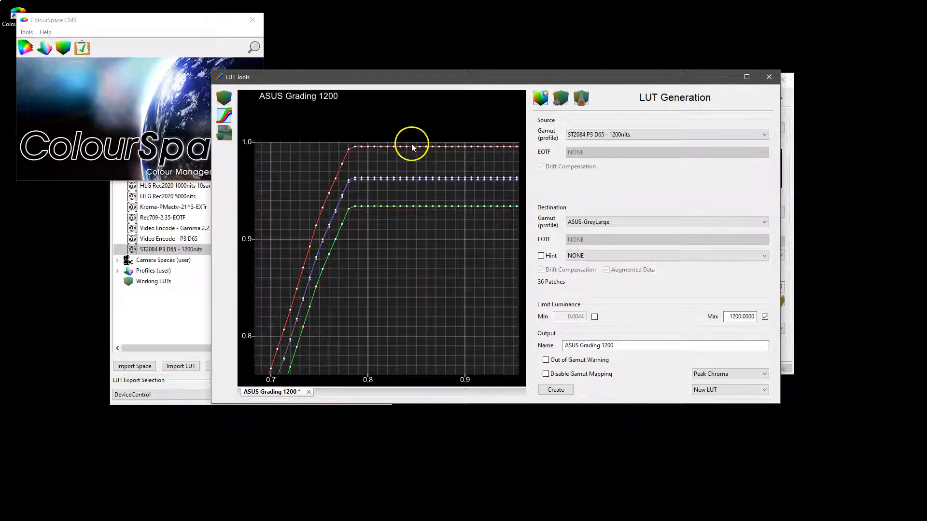
{"action": "mouse_move", "coordinate": [414, 145]}
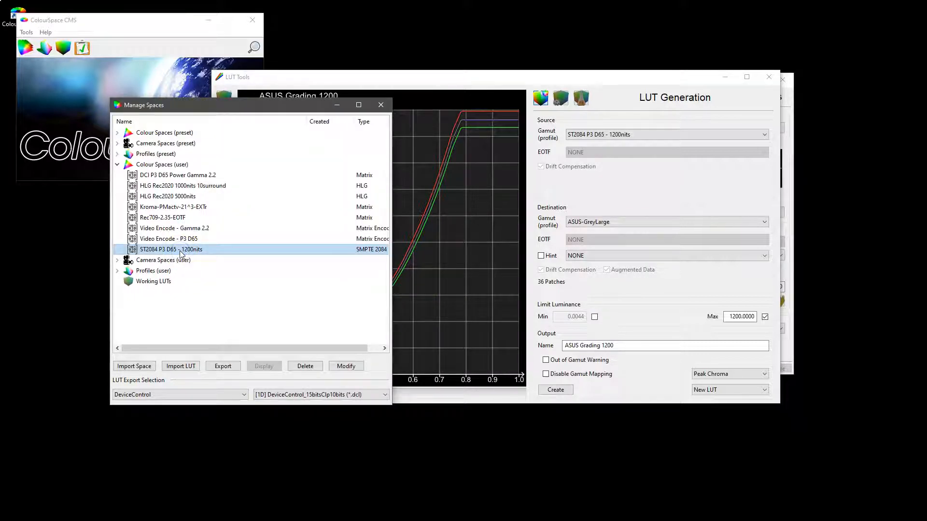
Step: Open the ST2084 Rec2020 preset colour space for modification
{"action": "left_click", "coordinate": [118, 164]}
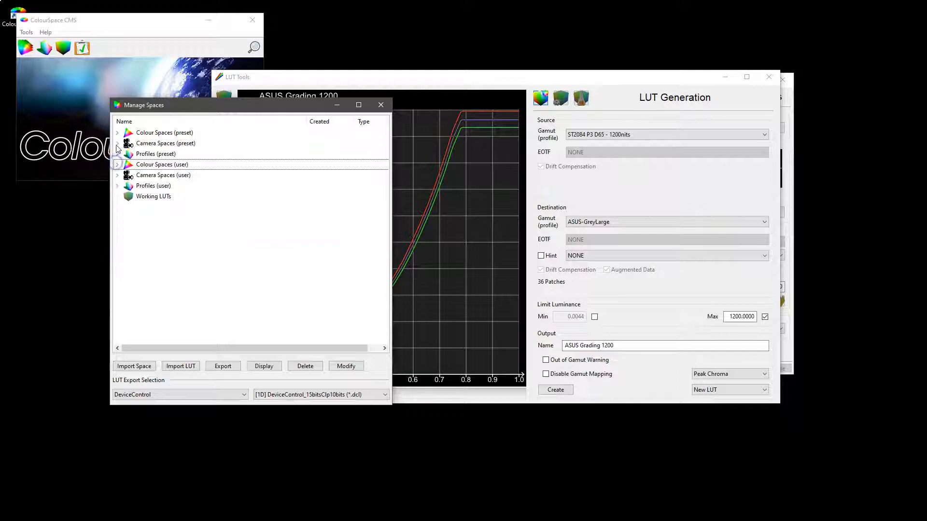
{"action": "left_click", "coordinate": [118, 132]}
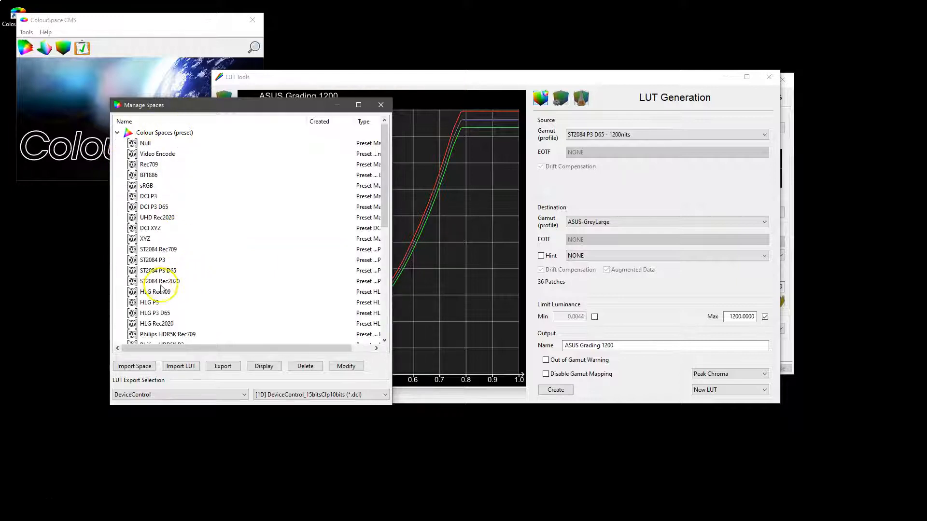
{"action": "left_click", "coordinate": [160, 281]}
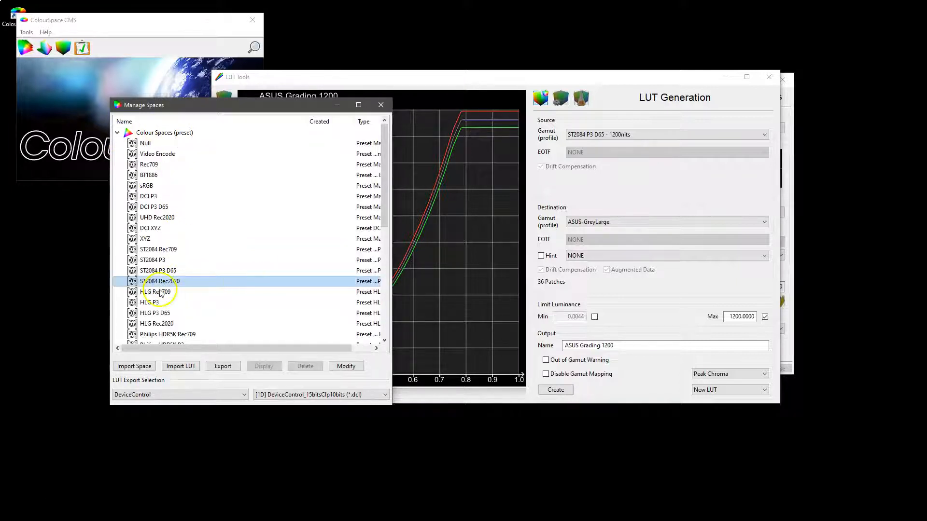
{"action": "left_click", "coordinate": [345, 366]}
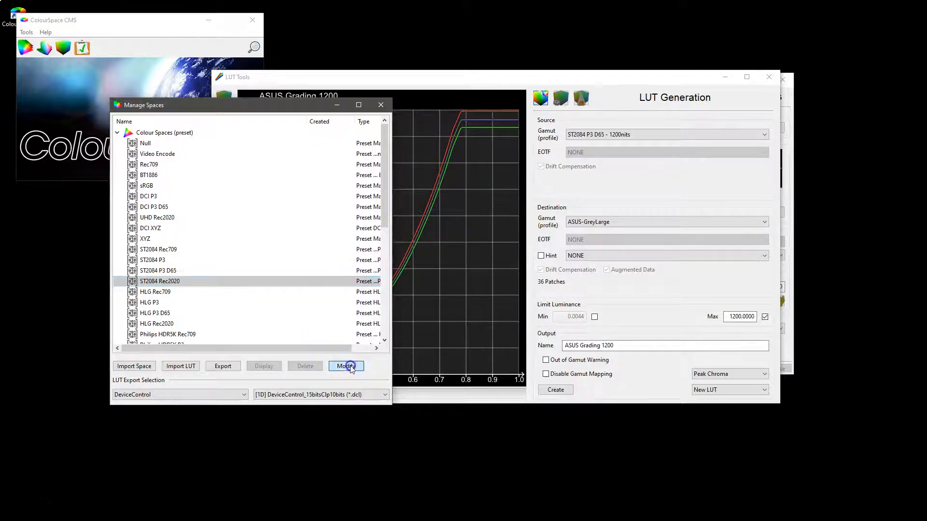
Step: Set Nits to 1200, enable BT.2390-3 tone mapping and set Mastering Max to 2000
{"action": "left_click", "coordinate": [345, 366]}
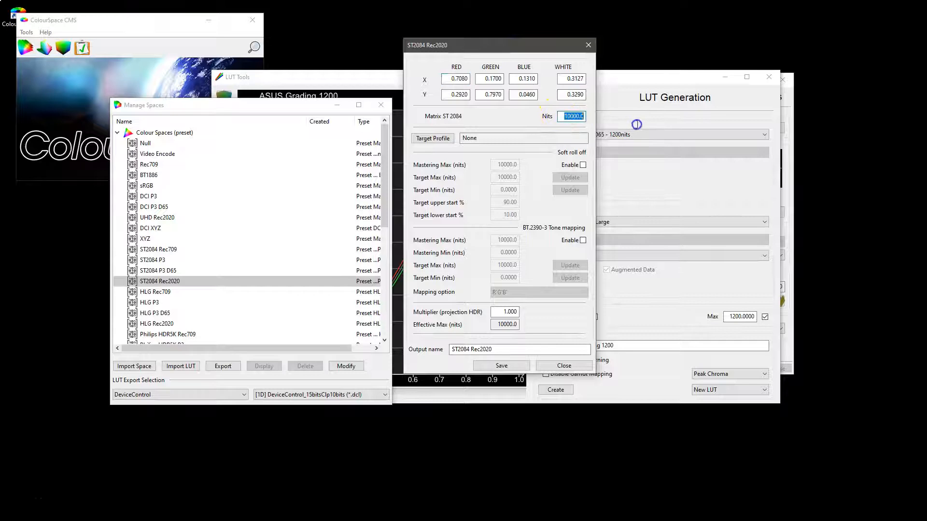
{"action": "type", "text": "1200"}
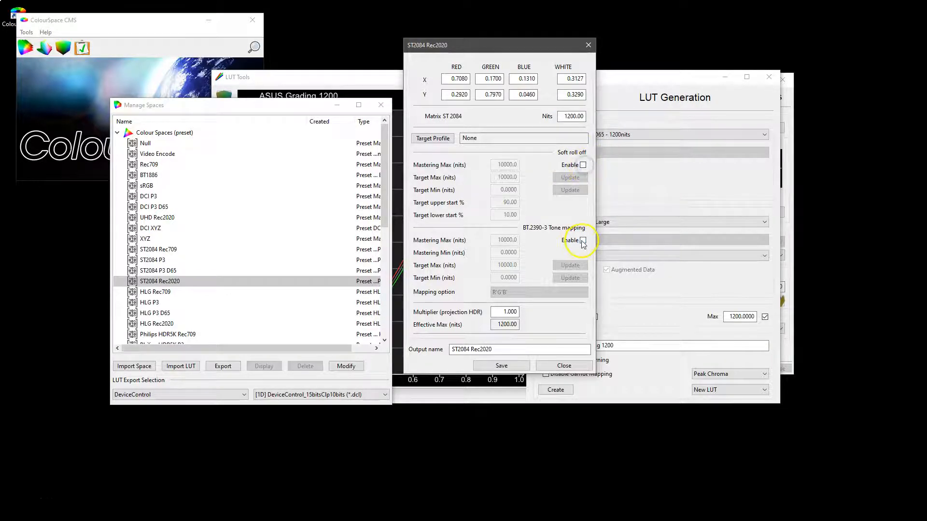
{"action": "left_click", "coordinate": [582, 240]}
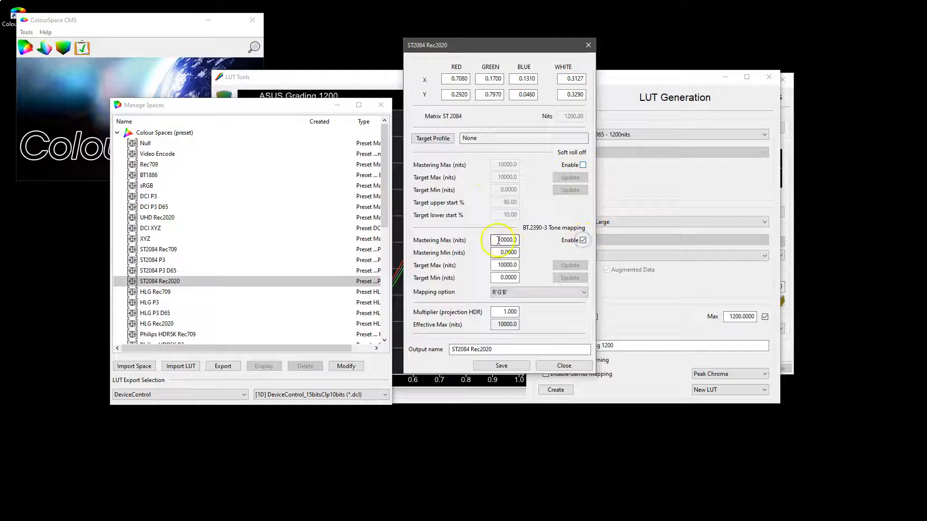
{"action": "type", "text": "200"}
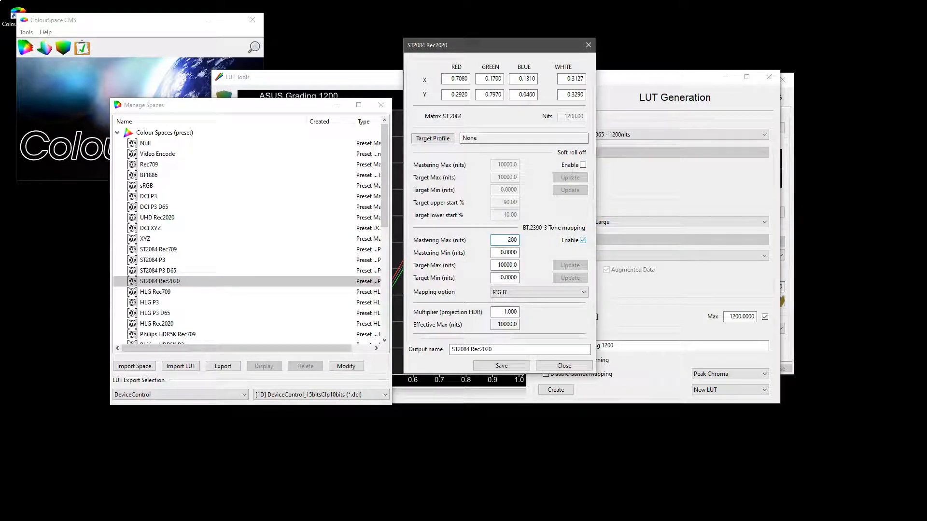
{"action": "type", "text": "2000.00"}
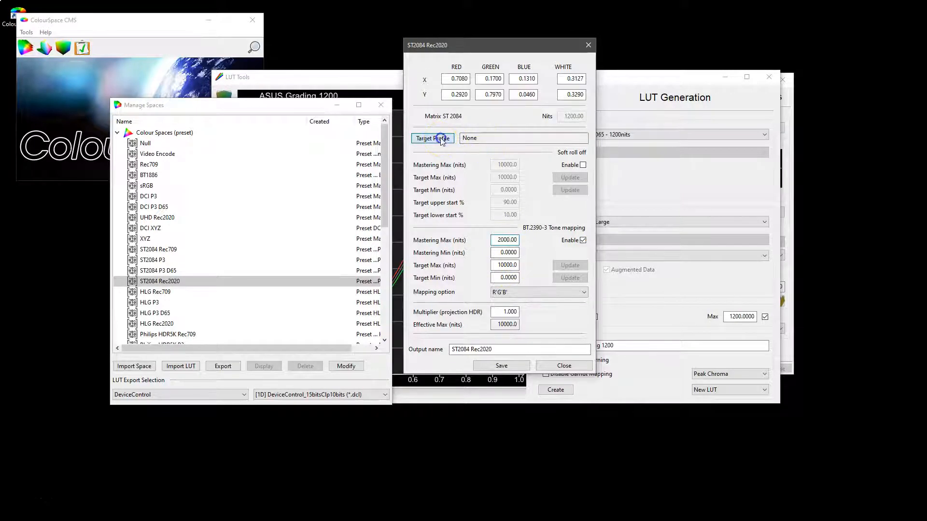
Step: Target the ASUS-GreyLarge profile, update from it, and set Target Max to 1200 nits
{"action": "left_click", "coordinate": [433, 138]}
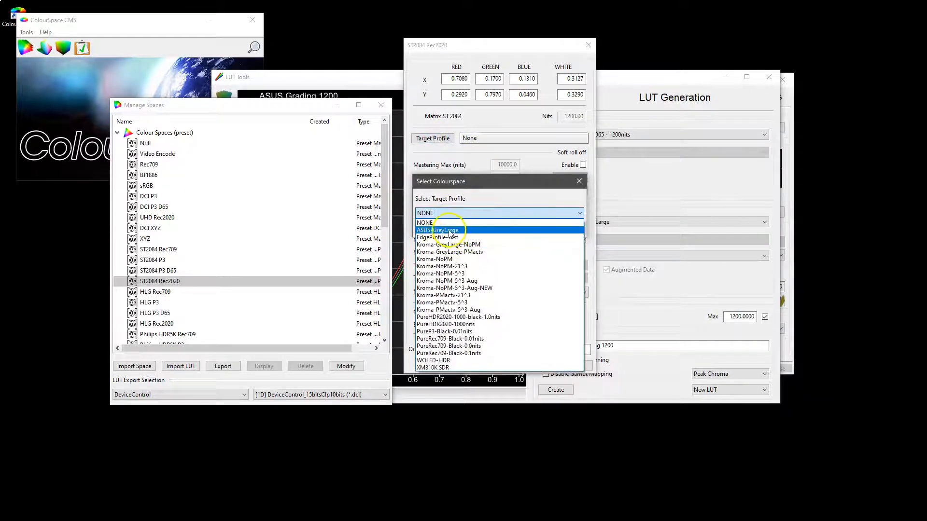
{"action": "left_click", "coordinate": [437, 229]}
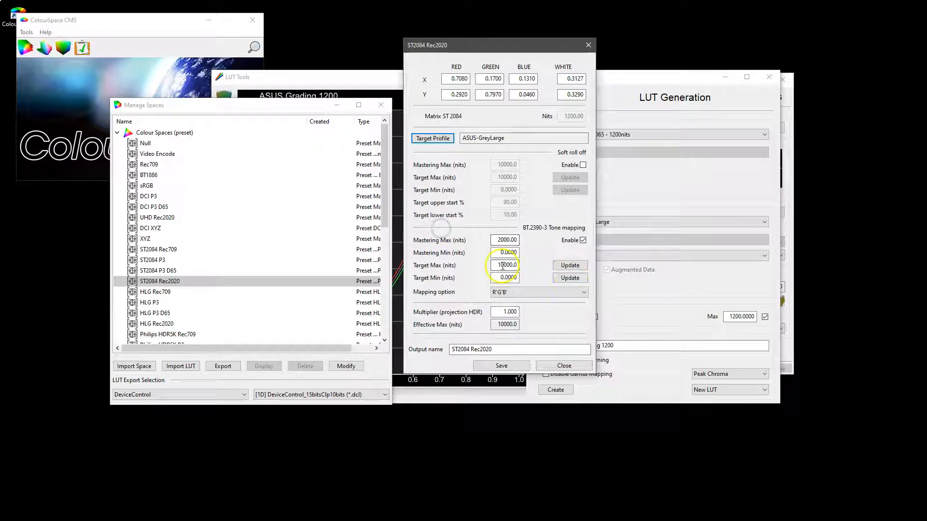
{"action": "left_click", "coordinate": [570, 278]}
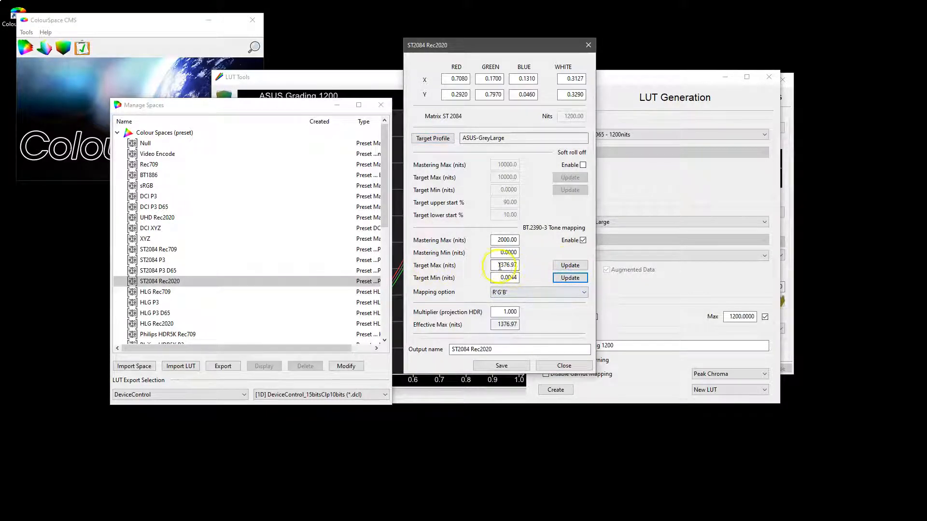
{"action": "triple_click", "coordinate": [504, 264]}
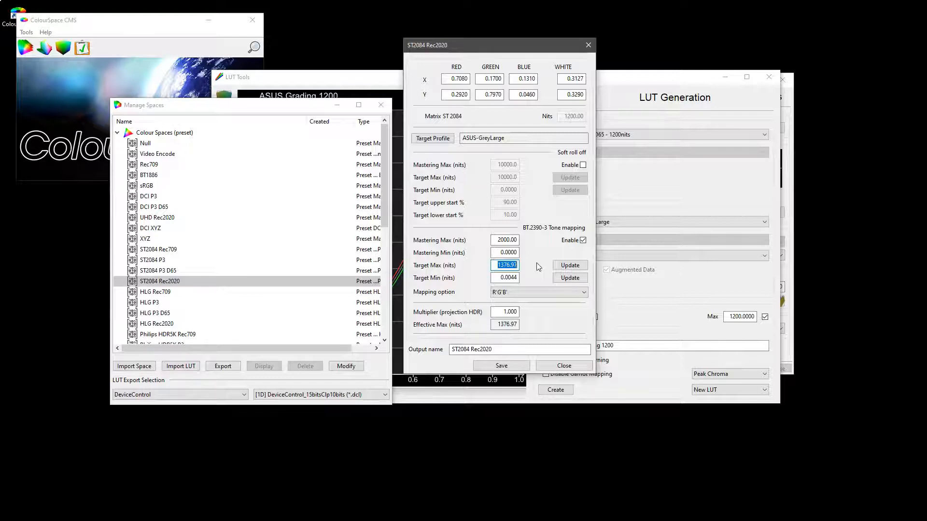
{"action": "type", "text": "1200.00"}
{"action": "left_click", "coordinate": [518, 348]}
{"action": "type", "text": " -"}
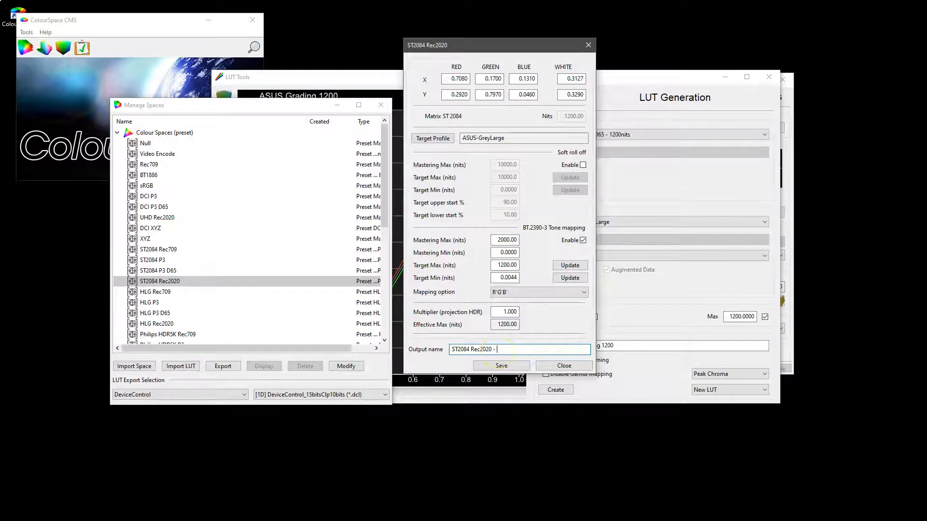
Step: Rename the output ST2084 Rec2020 - TV1200nits, choose YRGB tone mapping, and save the space
{"action": "type", "text": "TV"}
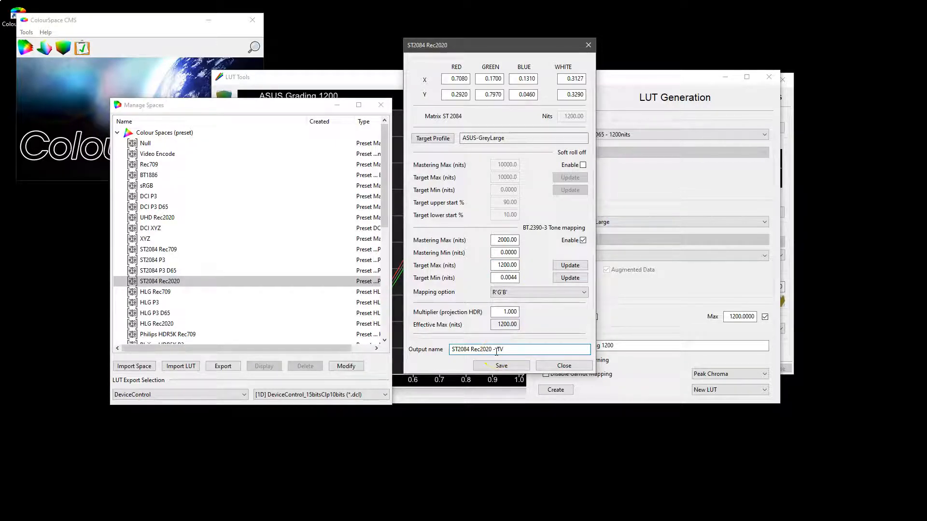
{"action": "type", "text": "1200nits"}
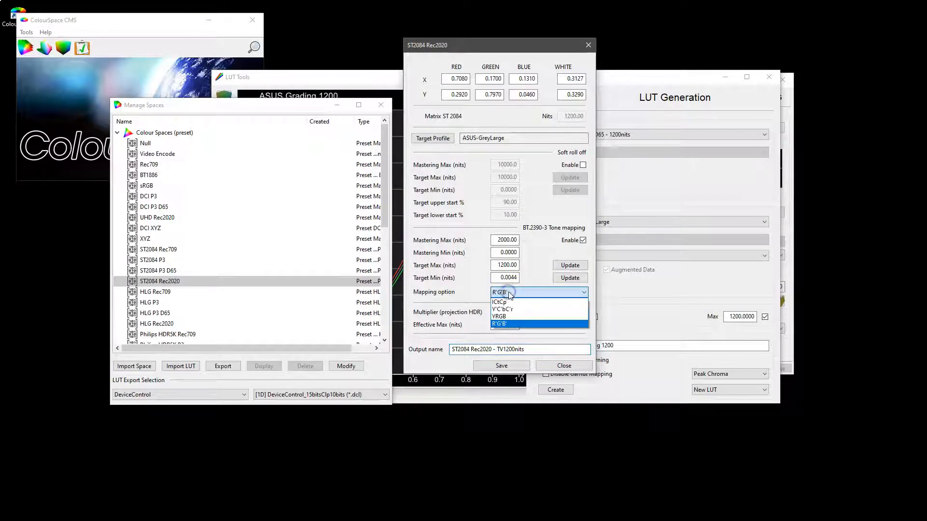
{"action": "left_click", "coordinate": [498, 315]}
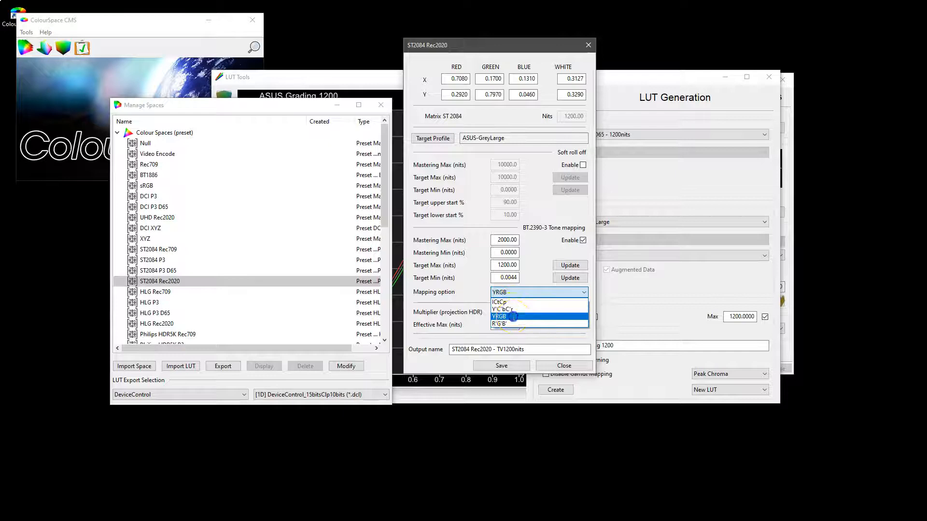
{"action": "left_click", "coordinate": [499, 315]}
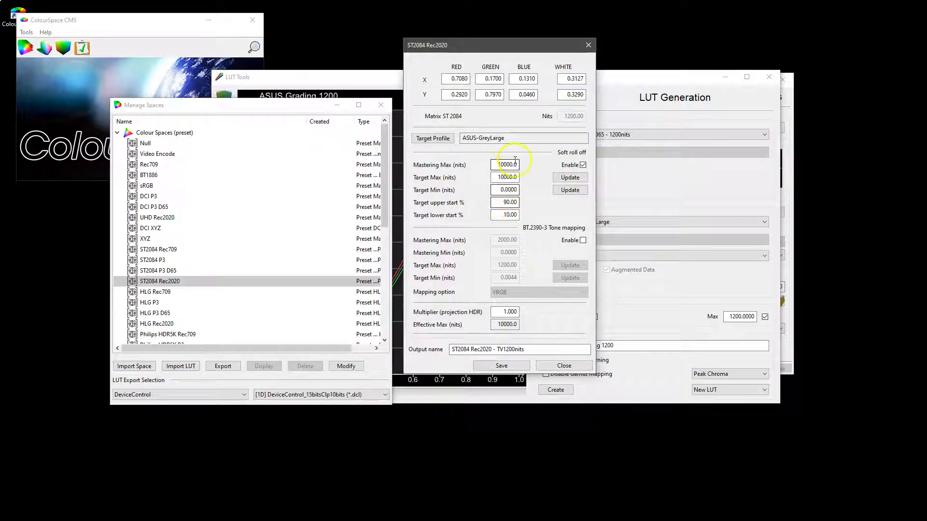
{"action": "triple_click", "coordinate": [504, 202]}
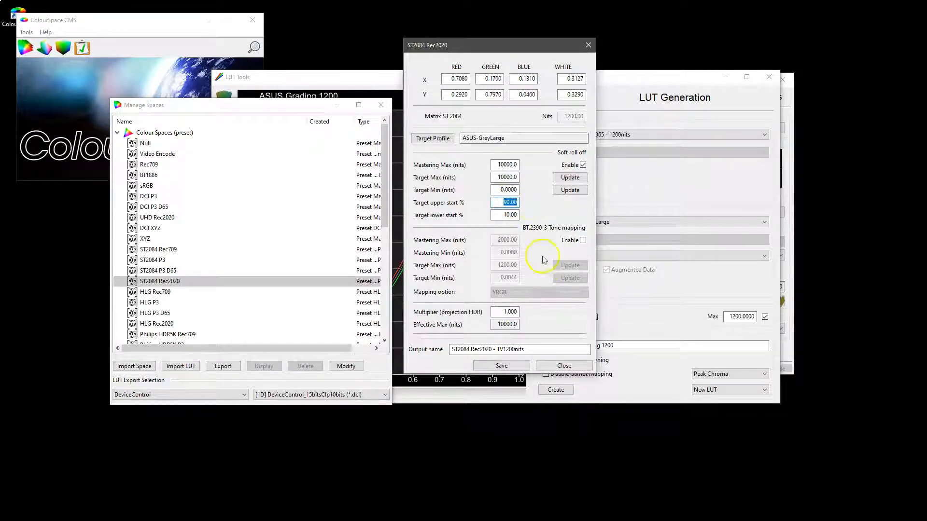
{"action": "mouse_move", "coordinate": [566, 227]}
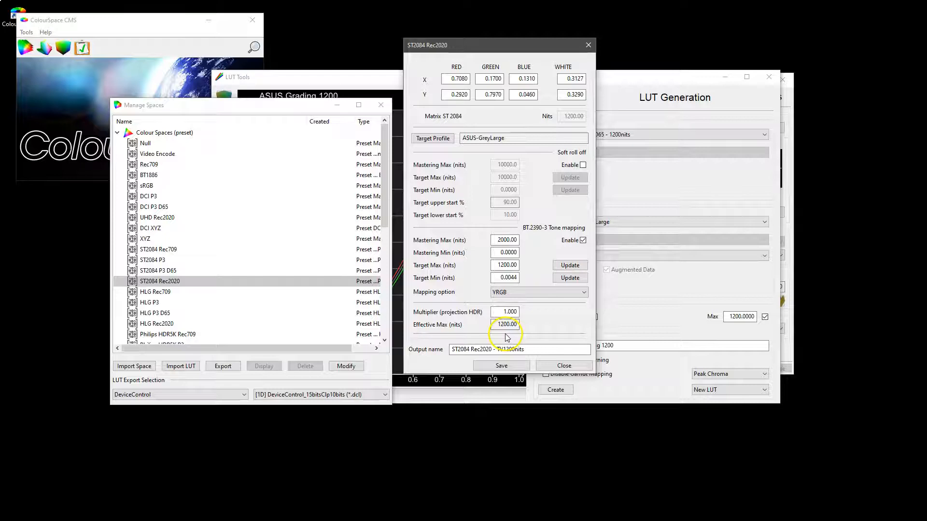
{"action": "left_click", "coordinate": [502, 365]}
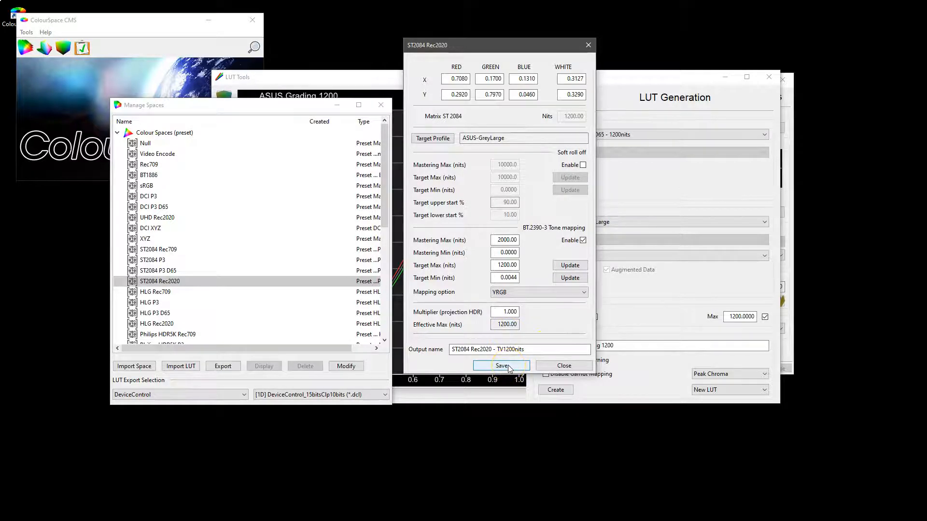
Step: Set the ASUS-GreyLarge profile's target gamut to ST2084 Rec2020 - TV1200nits
{"action": "left_click", "coordinate": [501, 365]}
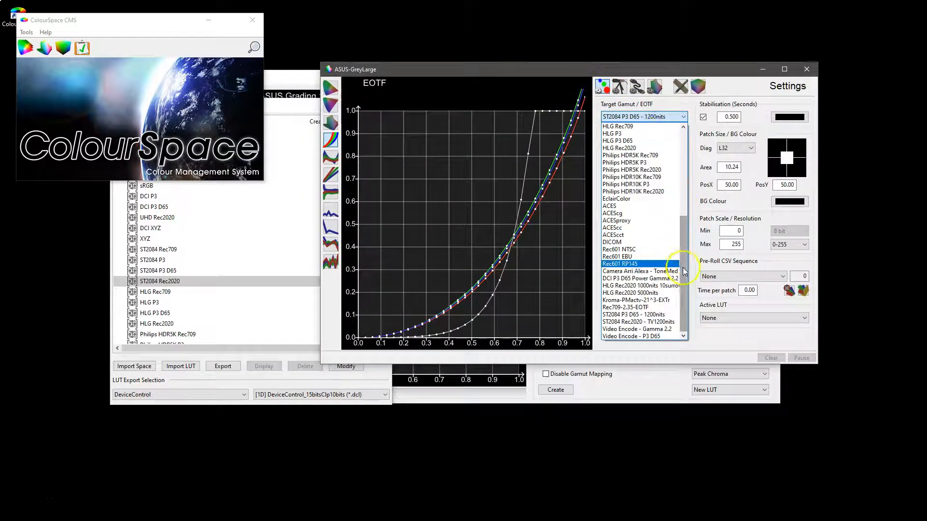
{"action": "left_click", "coordinate": [639, 322]}
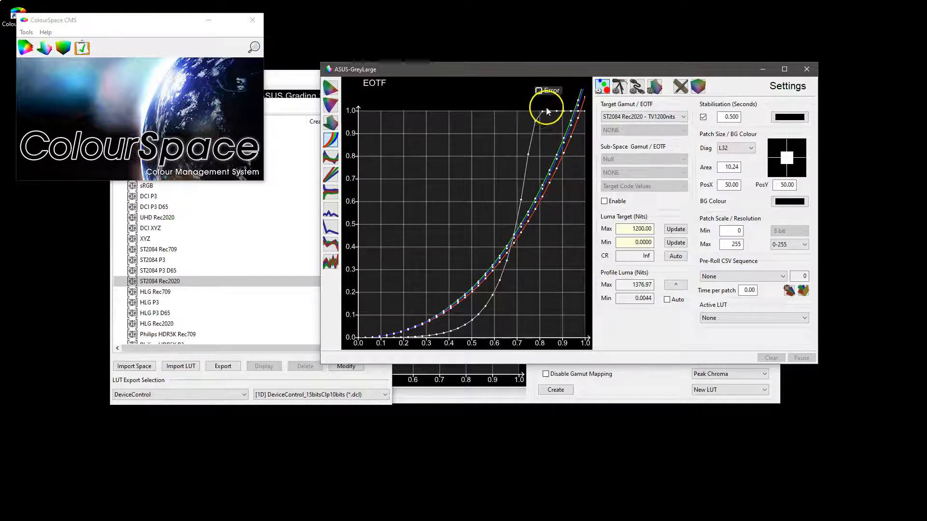
{"action": "mouse_move", "coordinate": [549, 199]}
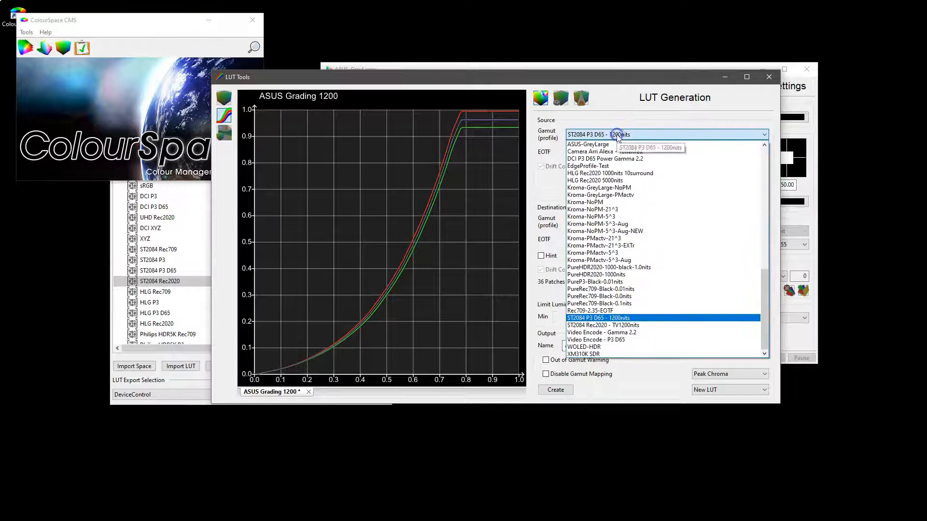
Step: Make ST2084 Rec2020 - TV1200nits the LUT source, name the output ASUS TV 1200, and create it
{"action": "left_click", "coordinate": [603, 324]}
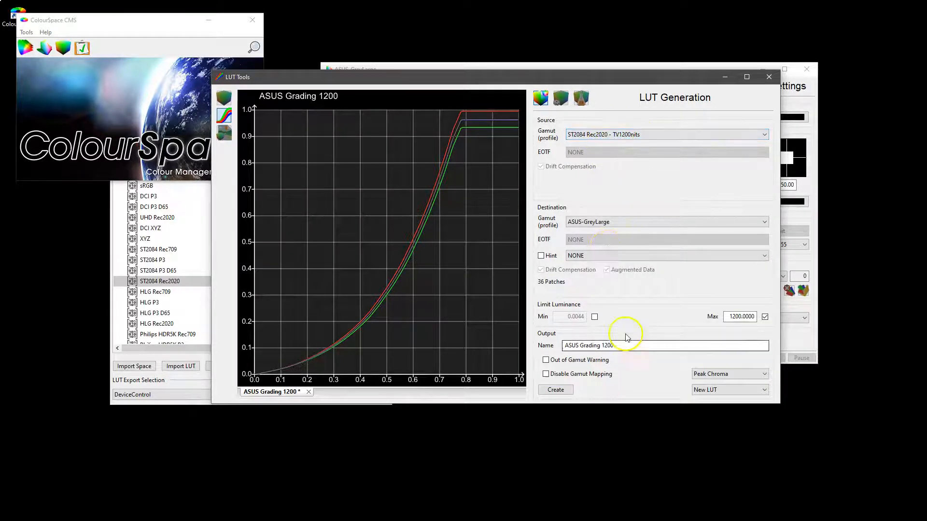
{"action": "double_click", "coordinate": [579, 345]}
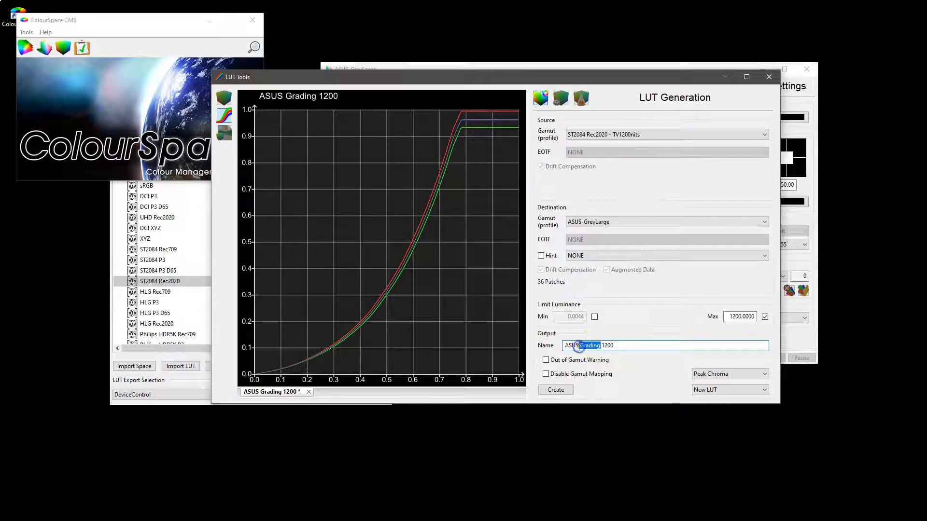
{"action": "type", "text": "ASUS TV 1200"}
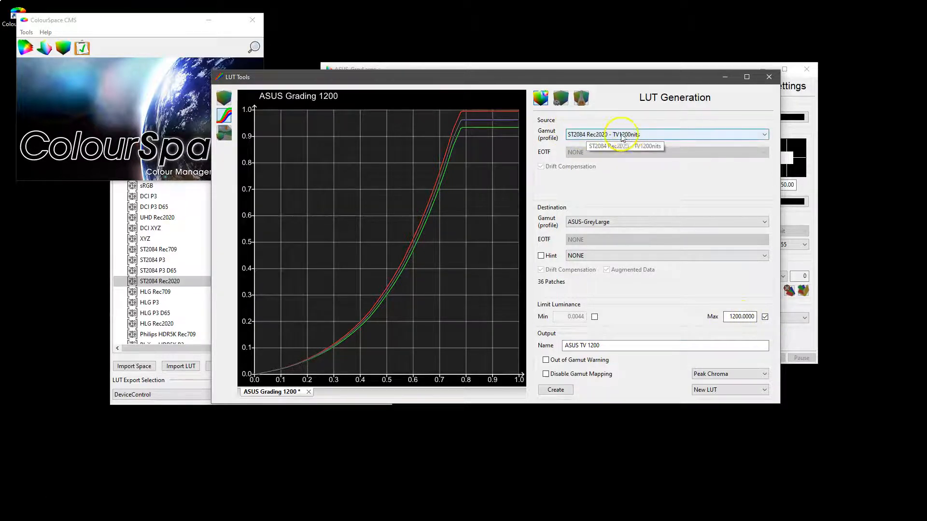
{"action": "mouse_move", "coordinate": [649, 137]}
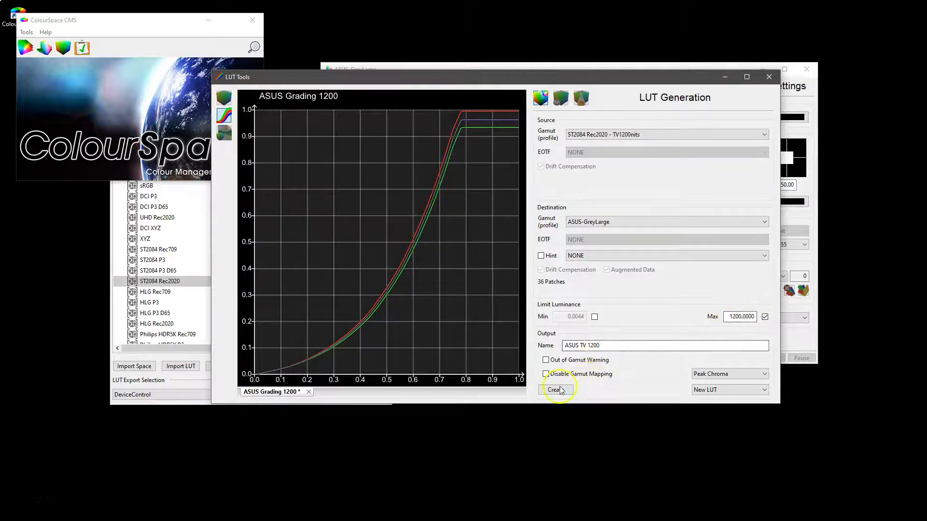
{"action": "left_click", "coordinate": [554, 389]}
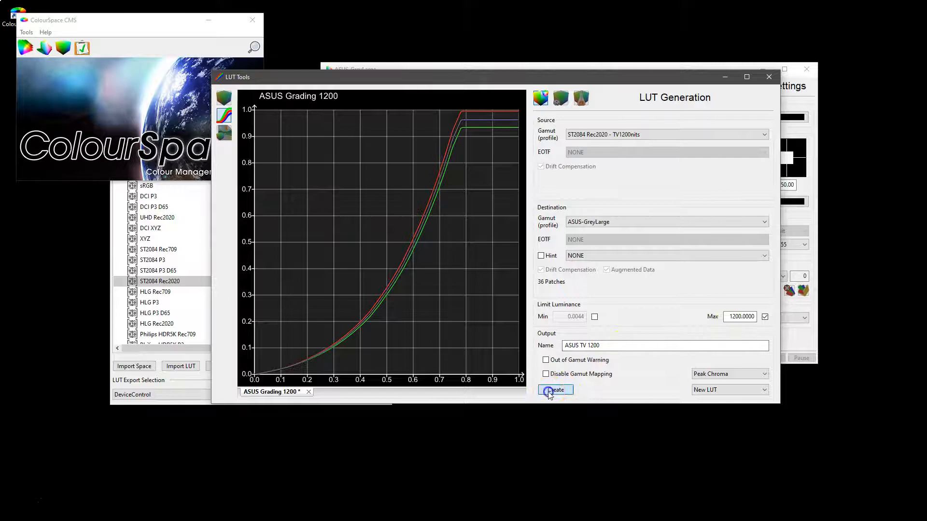
Step: Generate the ASUS TV 1200 LUT and acknowledge the 47% within-gamut report
{"action": "left_click", "coordinate": [555, 389]}
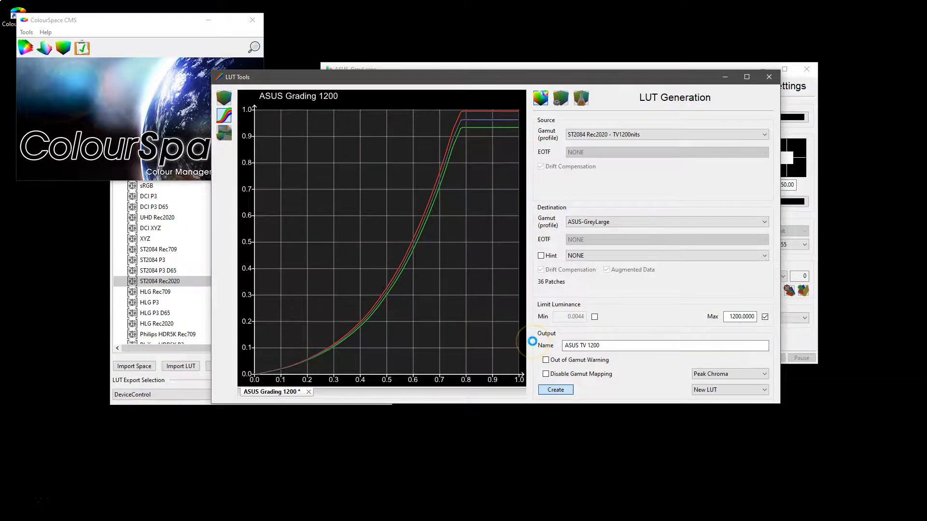
{"action": "left_click", "coordinate": [555, 389]}
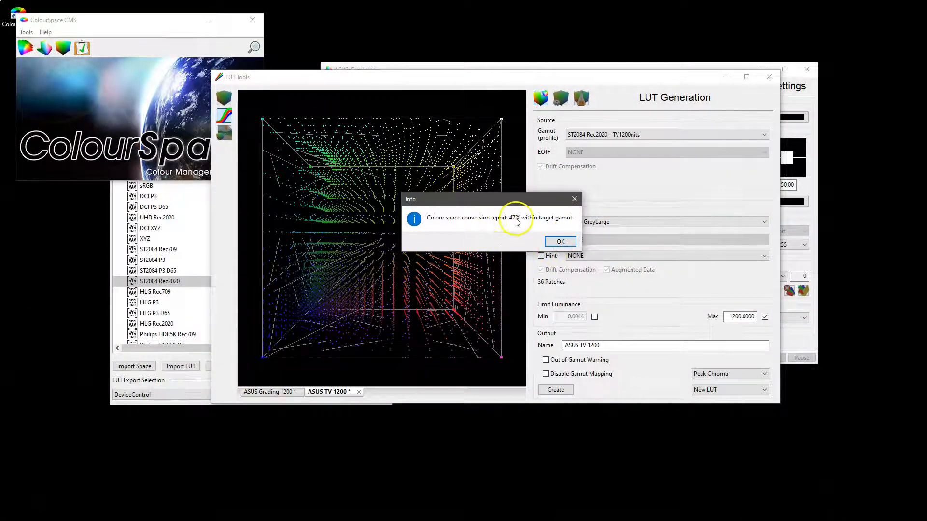
{"action": "left_click", "coordinate": [560, 241]}
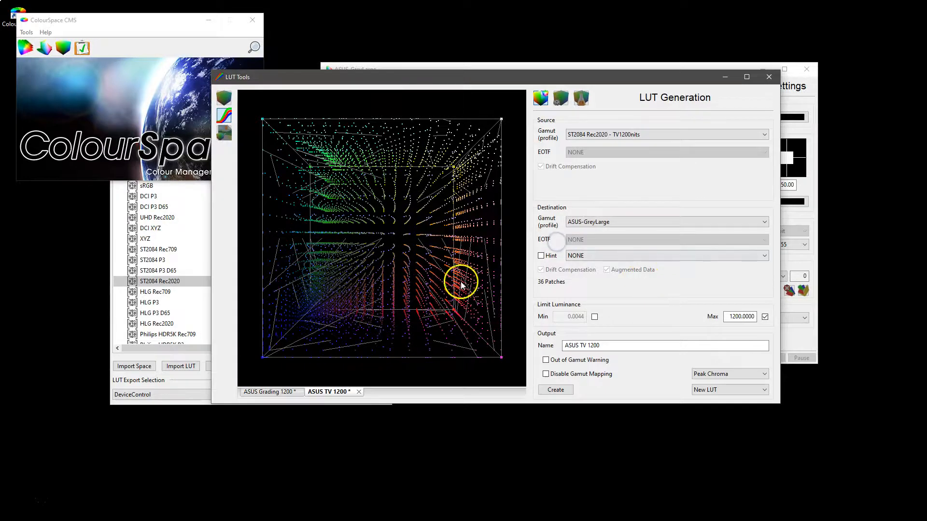
Step: Rotate the 3D gamut cloud, then view the ASUS Grading 1200 LUT as 1D curves
{"action": "left_click_drag", "start_coordinate": [463, 283], "coordinate": [381, 256]}
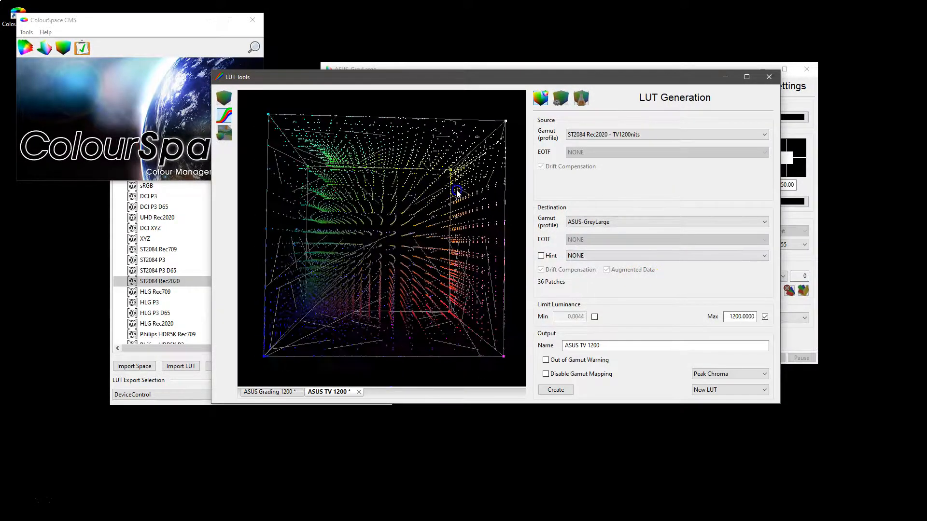
{"action": "mouse_move", "coordinate": [225, 118]}
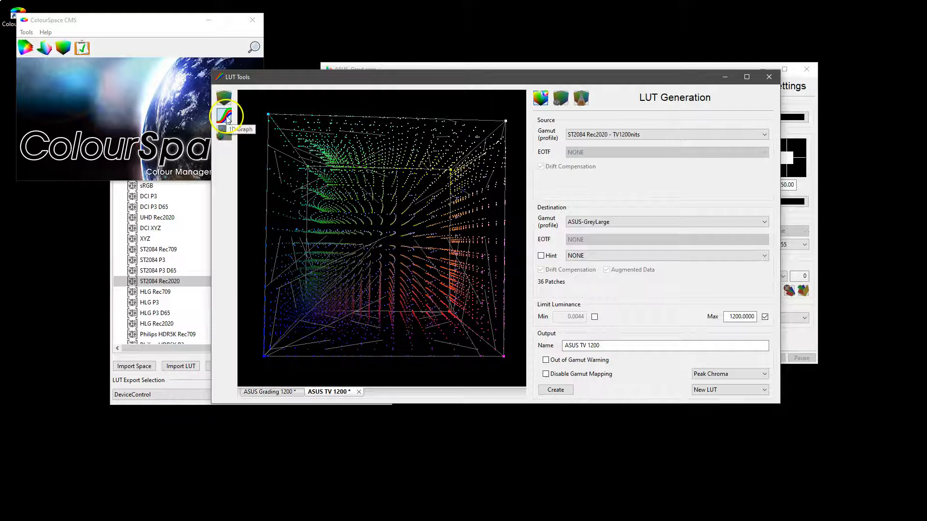
{"action": "left_click", "coordinate": [224, 115]}
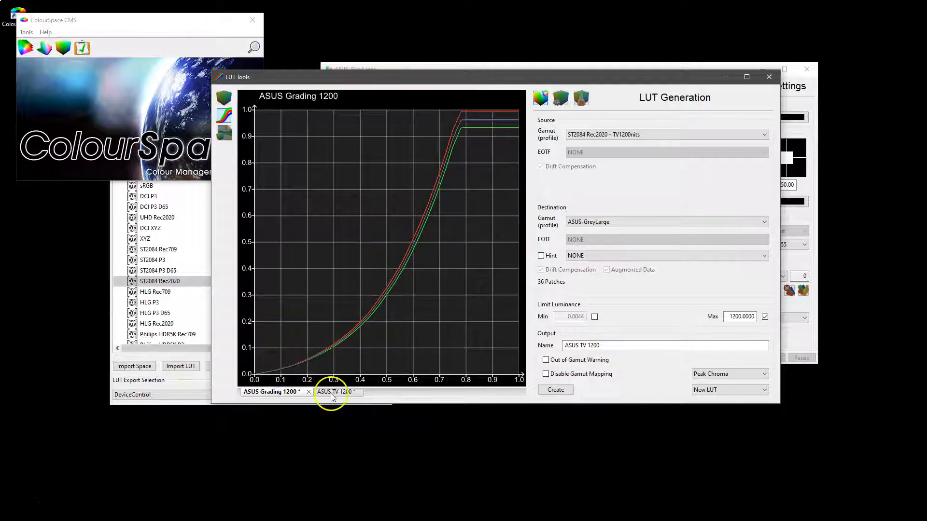
{"action": "left_click", "coordinate": [283, 392]}
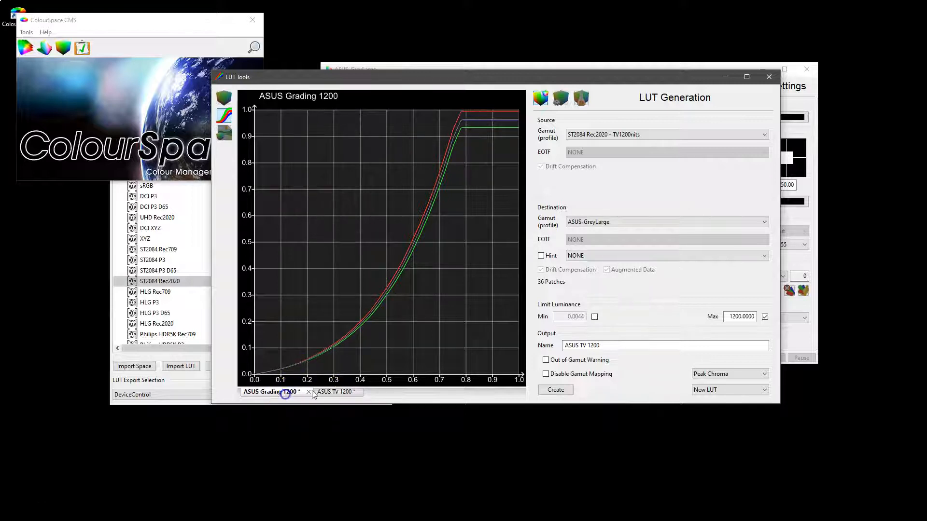
Step: Limit luminance max to 1000 nits and generate the ASUS TV 1000 LUT
{"action": "left_click", "coordinate": [334, 392]}
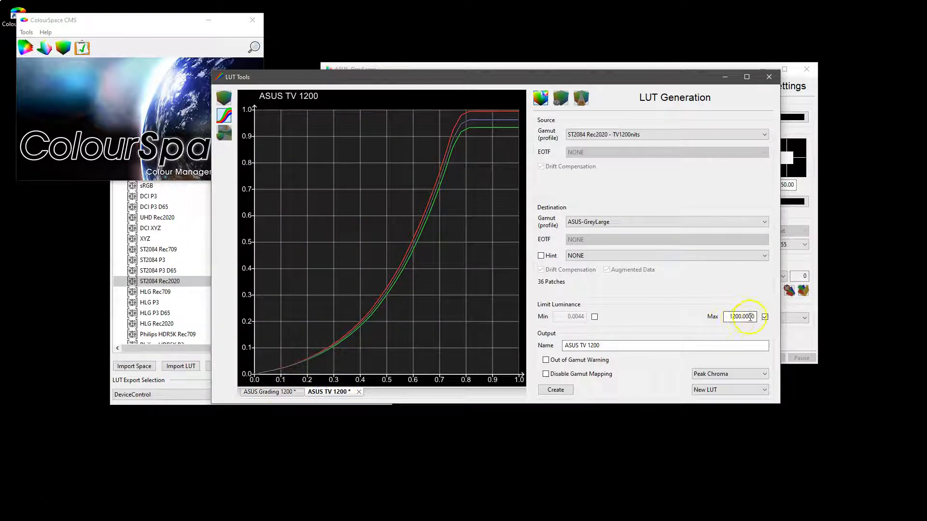
{"action": "triple_click", "coordinate": [739, 317]}
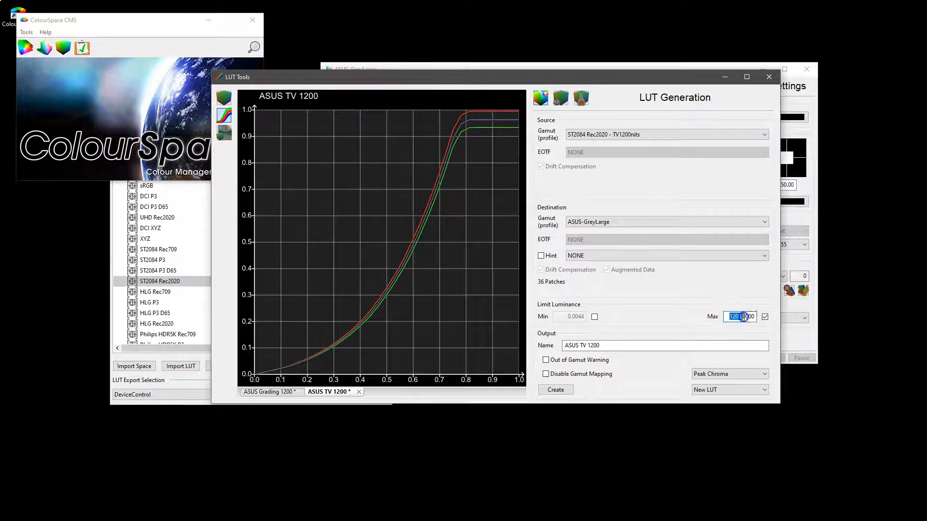
{"action": "type", "text": "1"}
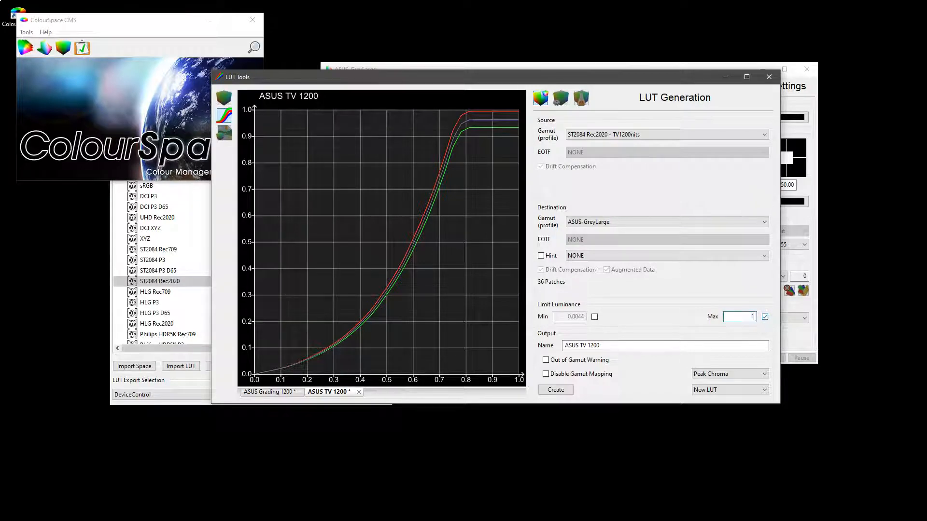
{"action": "type", "text": "1000.0000"}
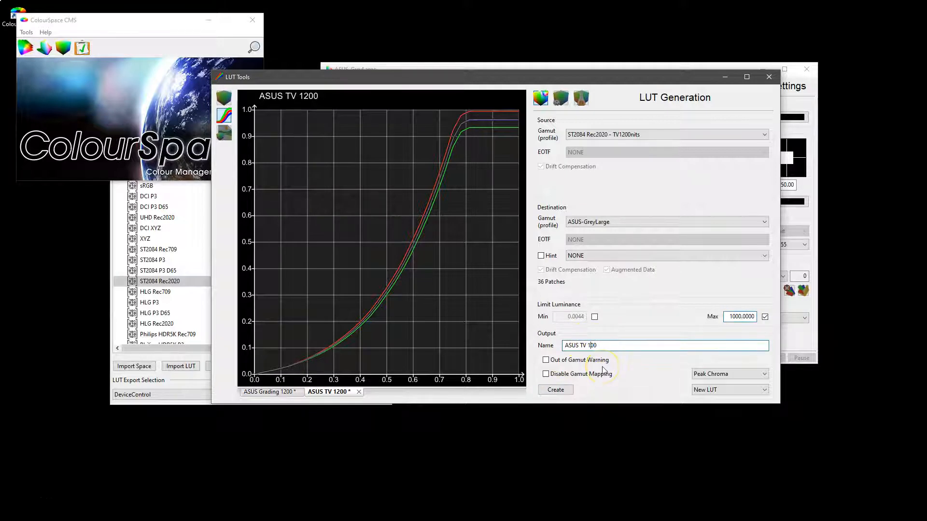
{"action": "left_click", "coordinate": [555, 389]}
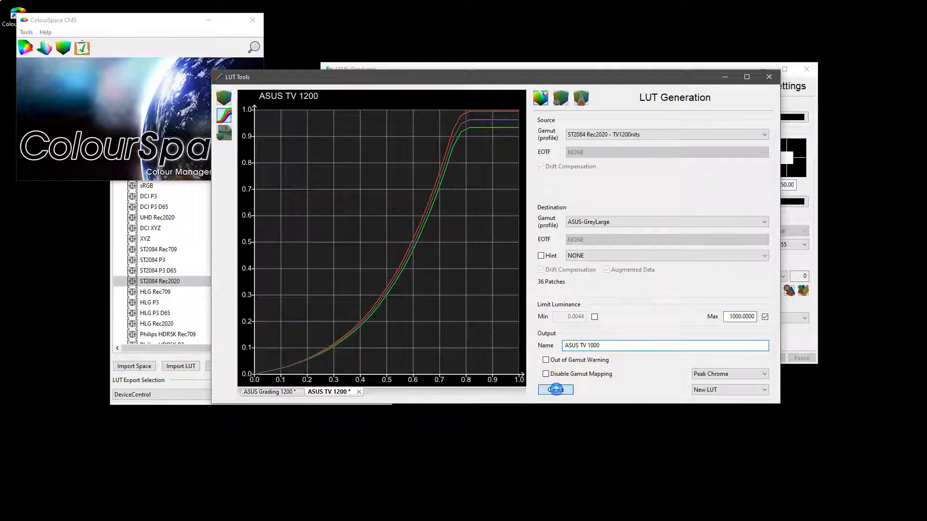
{"action": "left_click", "coordinate": [555, 389]}
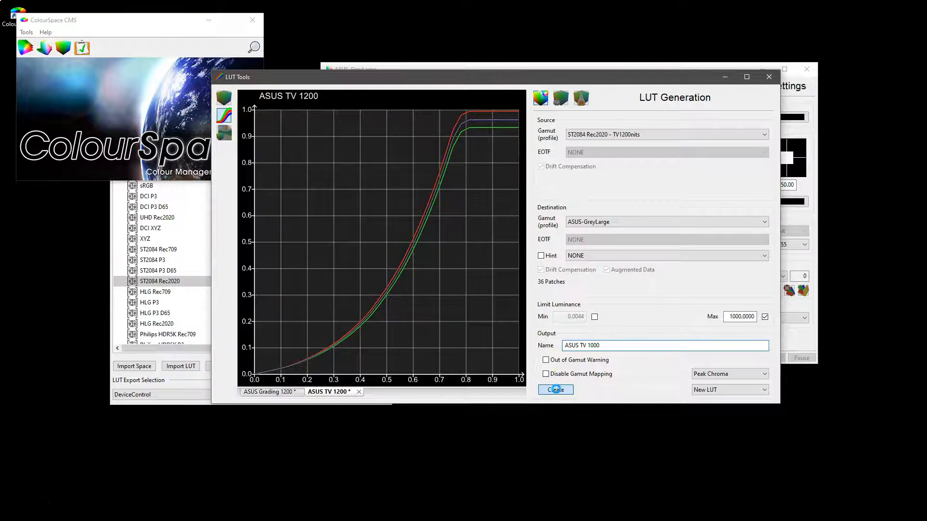
{"action": "left_click", "coordinate": [555, 389]}
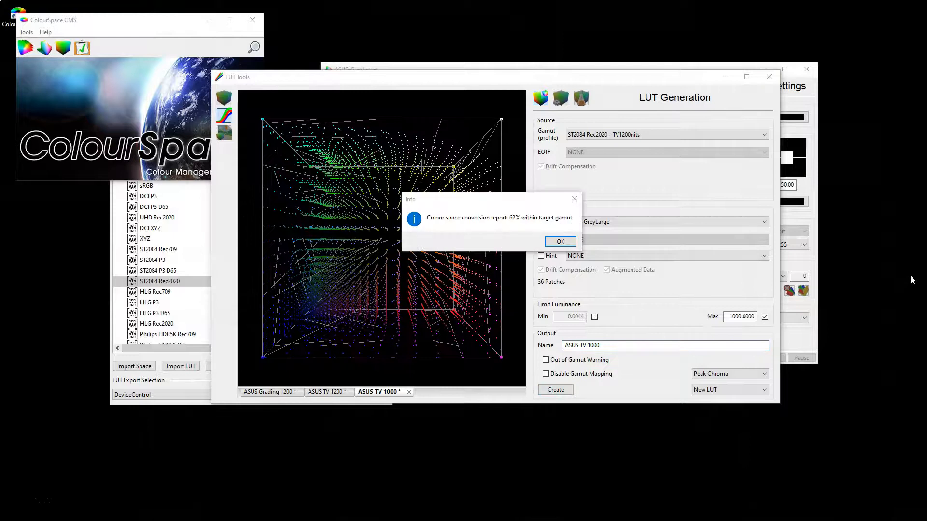
Step: Acknowledge the 62% within-gamut report and view the ASUS TV 1000 curves against ASUS TV 1200
{"action": "left_click", "coordinate": [560, 241]}
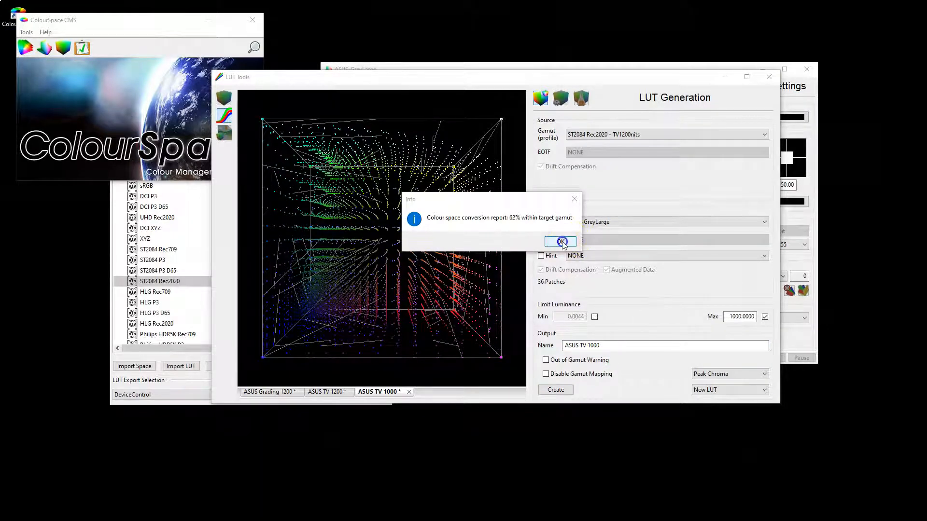
{"action": "left_click", "coordinate": [560, 241]}
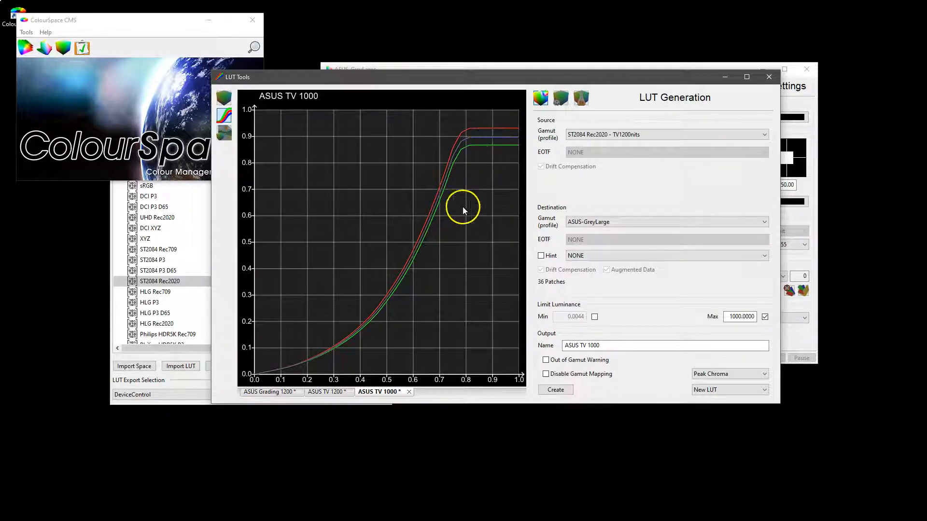
{"action": "mouse_move", "coordinate": [471, 215]}
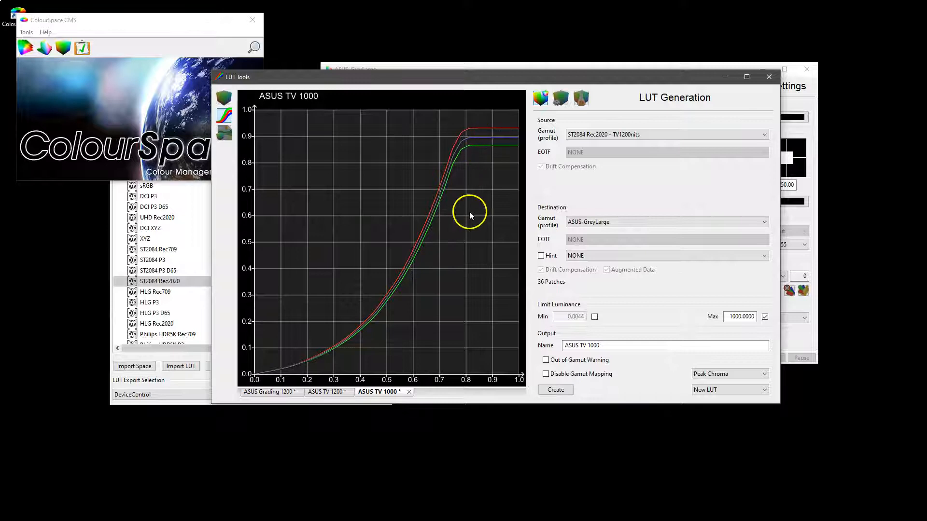
{"action": "left_click", "coordinate": [329, 392]}
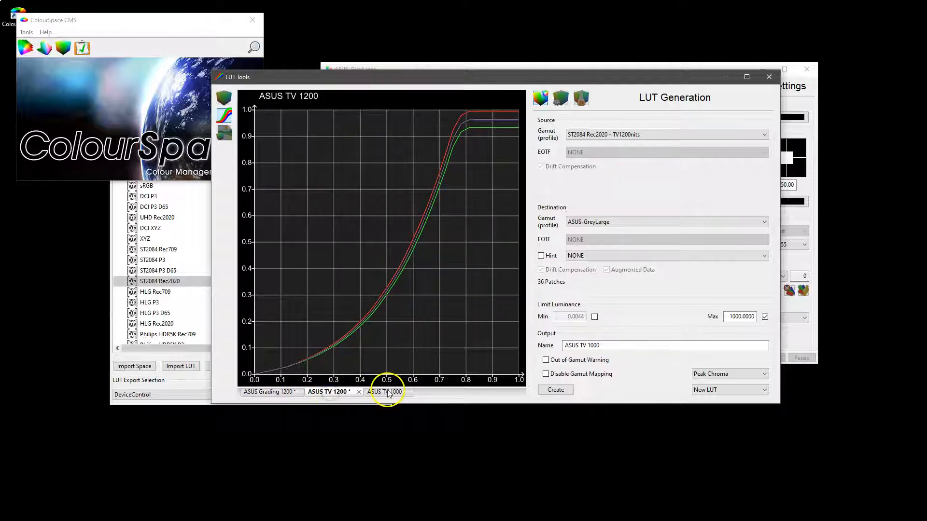
{"action": "left_click", "coordinate": [386, 392]}
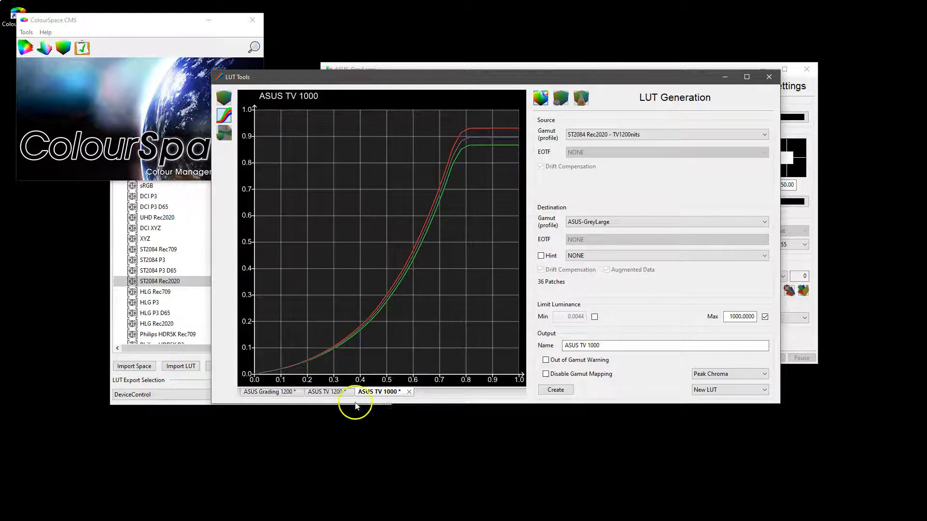
{"action": "left_click", "coordinate": [743, 317]}
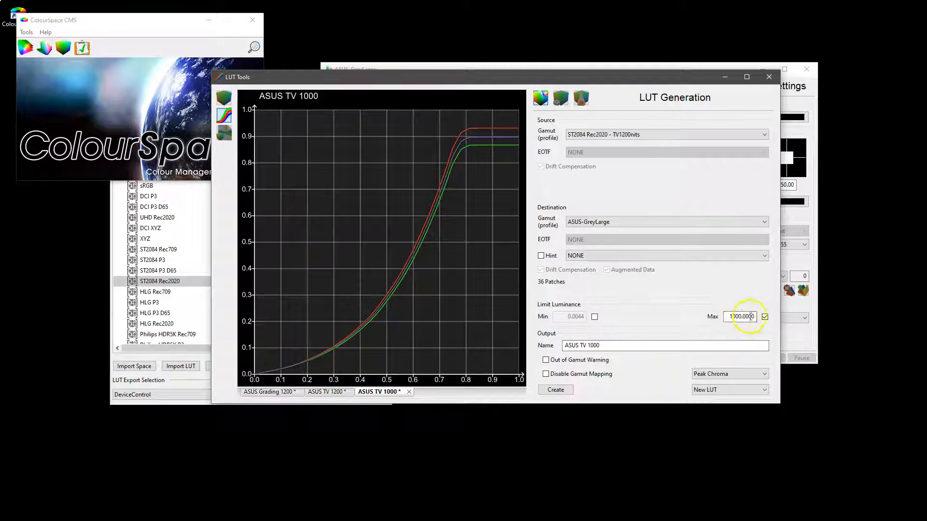
{"action": "mouse_move", "coordinate": [492, 136]}
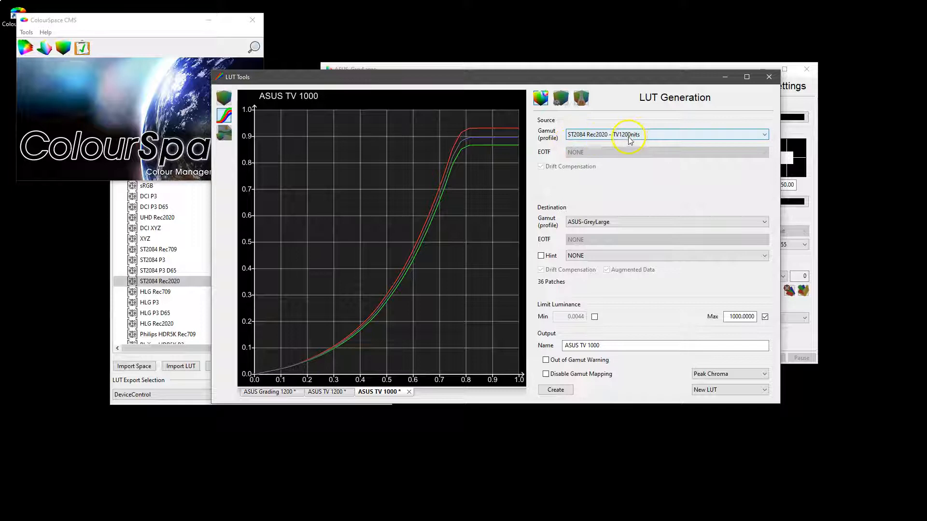
Step: Flip repeatedly between the ASUS TV 1200 and ASUS TV 1000 curve tabs to compare roll-off
{"action": "left_click", "coordinate": [328, 391]}
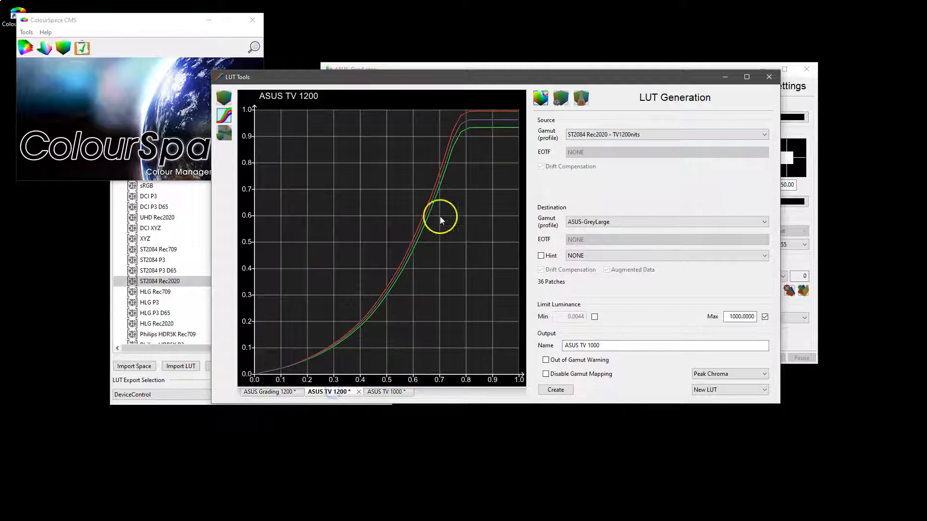
{"action": "left_click", "coordinate": [384, 391]}
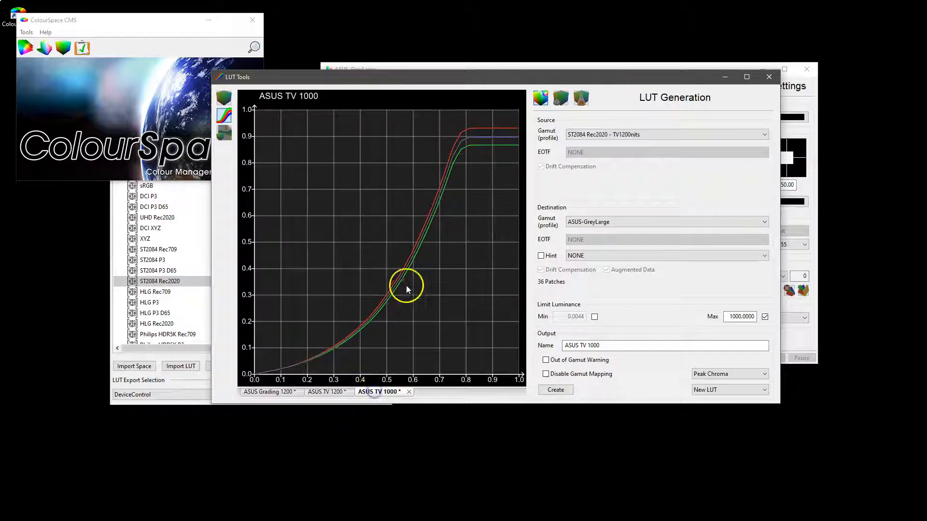
{"action": "left_click", "coordinate": [329, 392]}
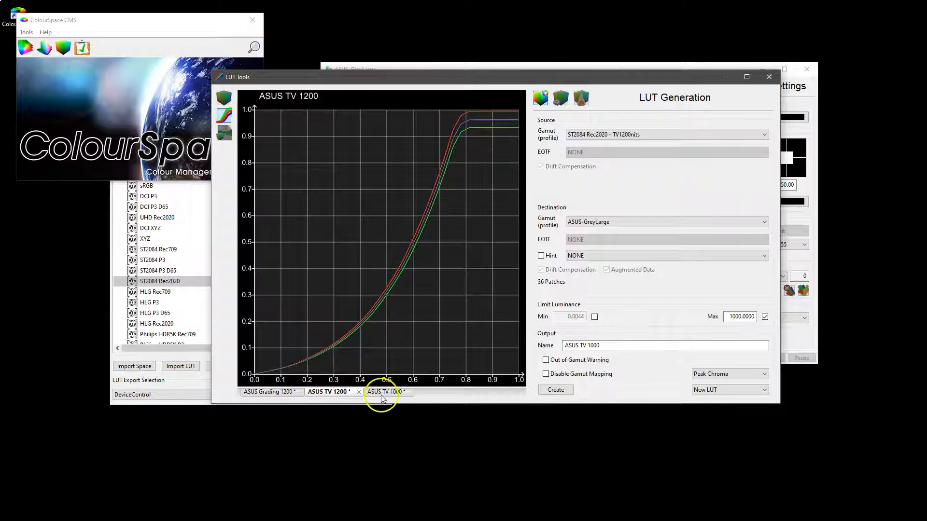
{"action": "left_click", "coordinate": [382, 392]}
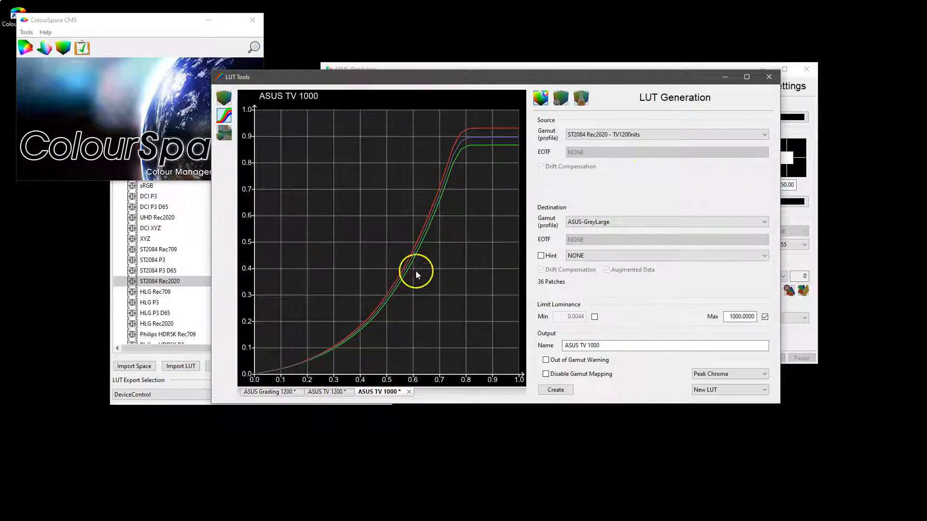
{"action": "left_click", "coordinate": [329, 392]}
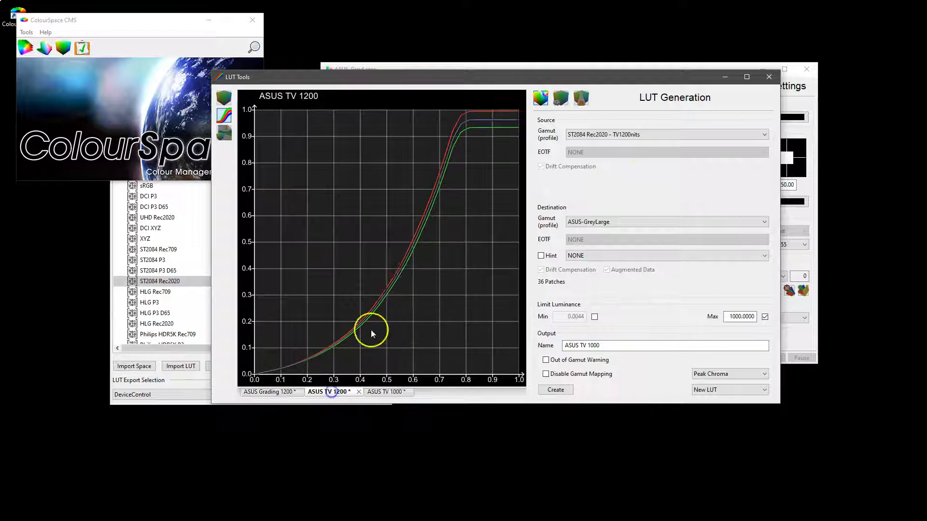
{"action": "left_click", "coordinate": [385, 392]}
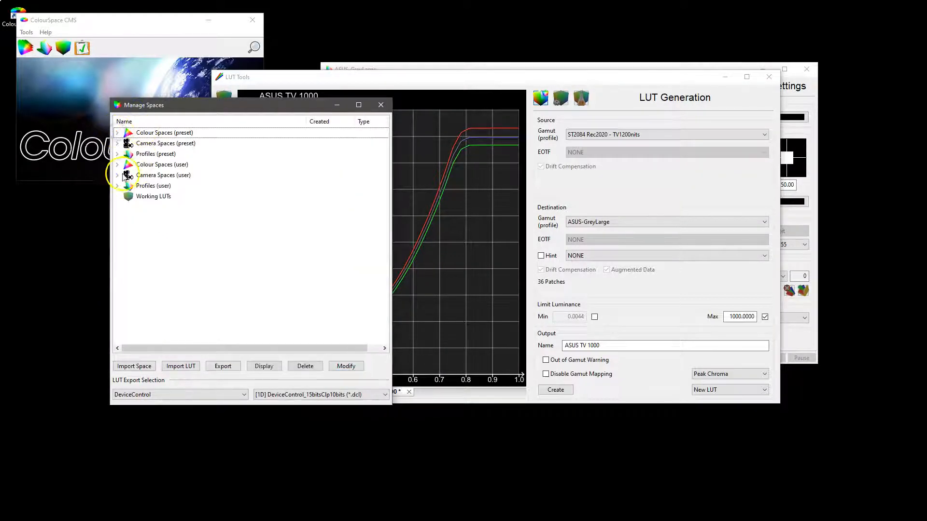
Step: Modify the TV1200nits space to a 500-nit target max and save it as ST2084 Rec2020 - TV500nits
{"action": "left_click", "coordinate": [118, 164]}
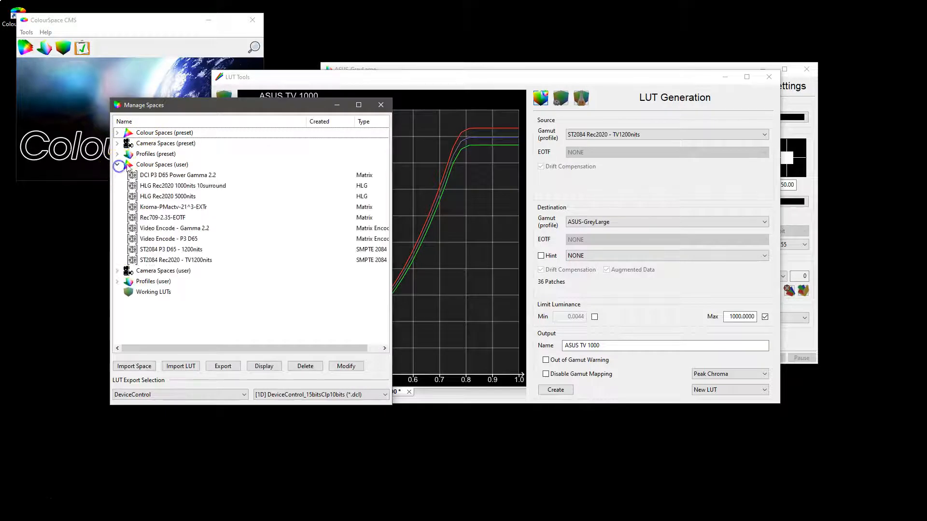
{"action": "left_click", "coordinate": [176, 260]}
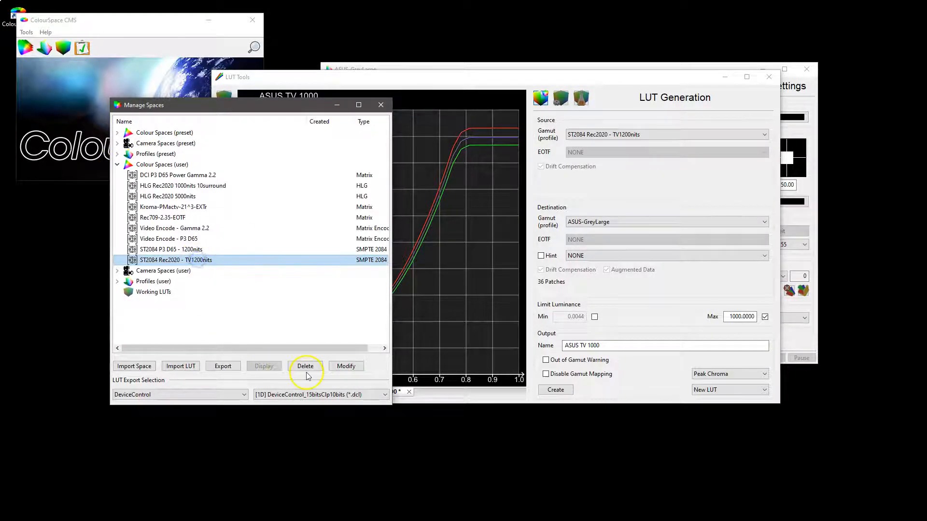
{"action": "left_click", "coordinate": [345, 366]}
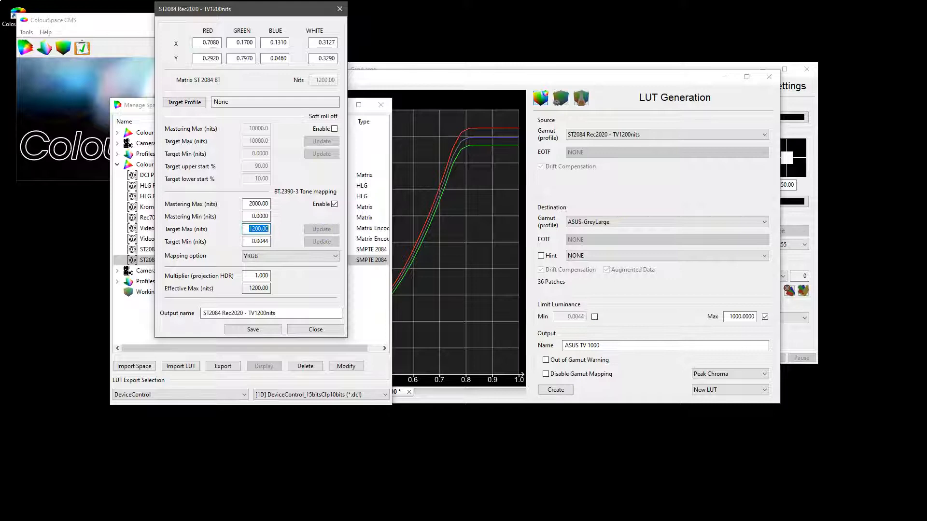
{"action": "type", "text": "500"}
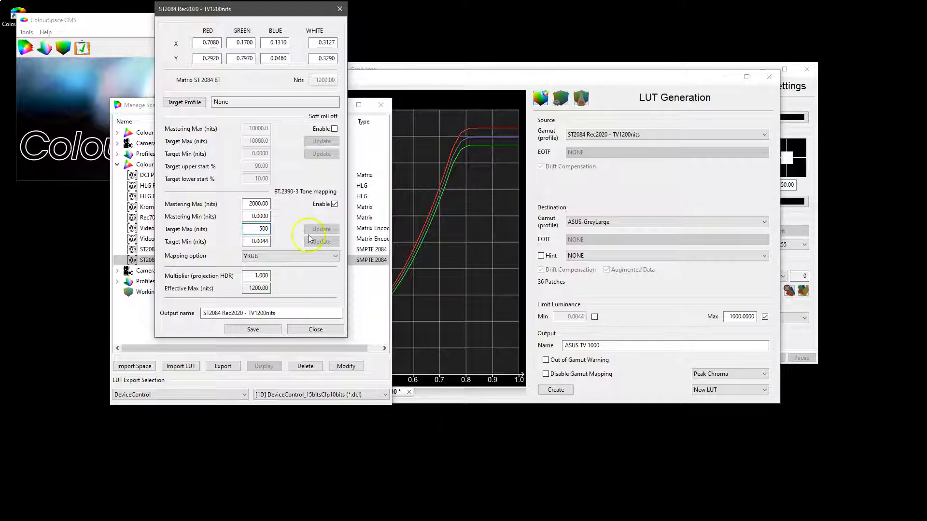
{"action": "left_click", "coordinate": [321, 229]}
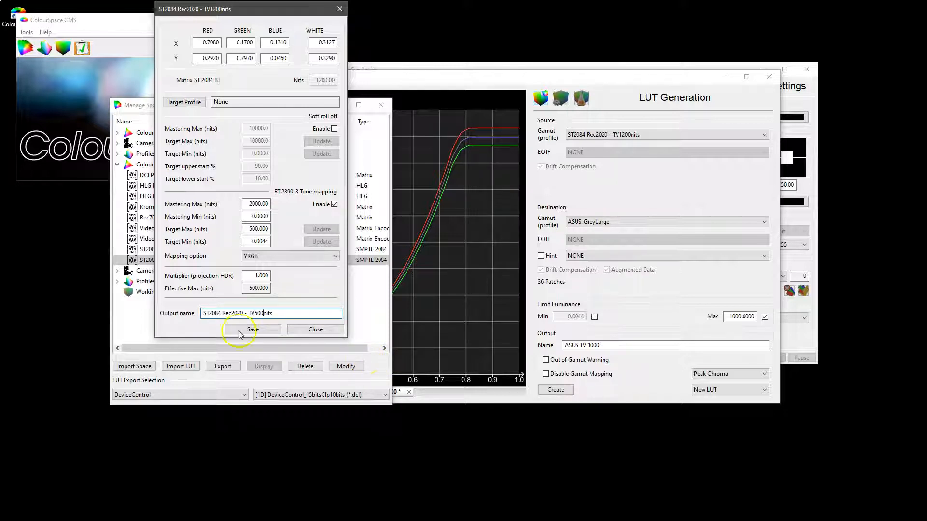
{"action": "left_click", "coordinate": [253, 331]}
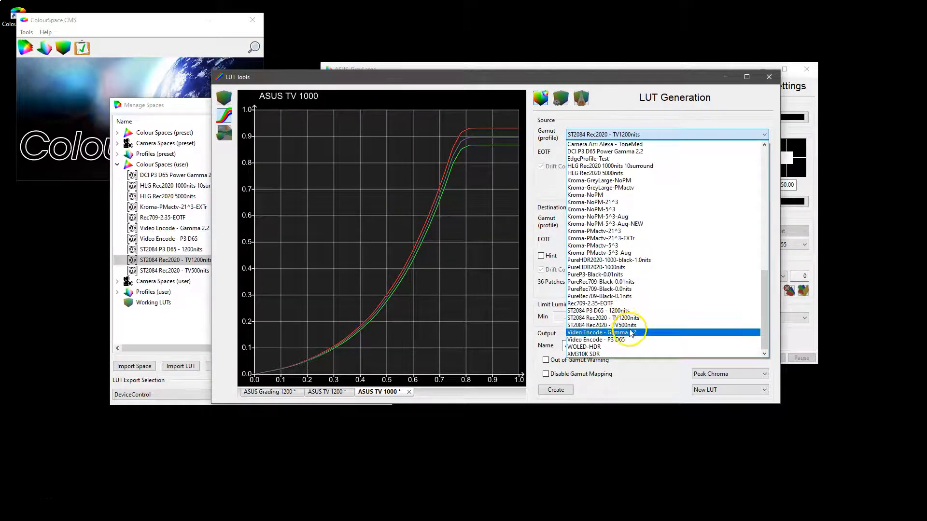
Step: Make ST2084 Rec2020 - TV500nits the LUT source with output named ASUS TV 500 and start creation
{"action": "left_click", "coordinate": [608, 325]}
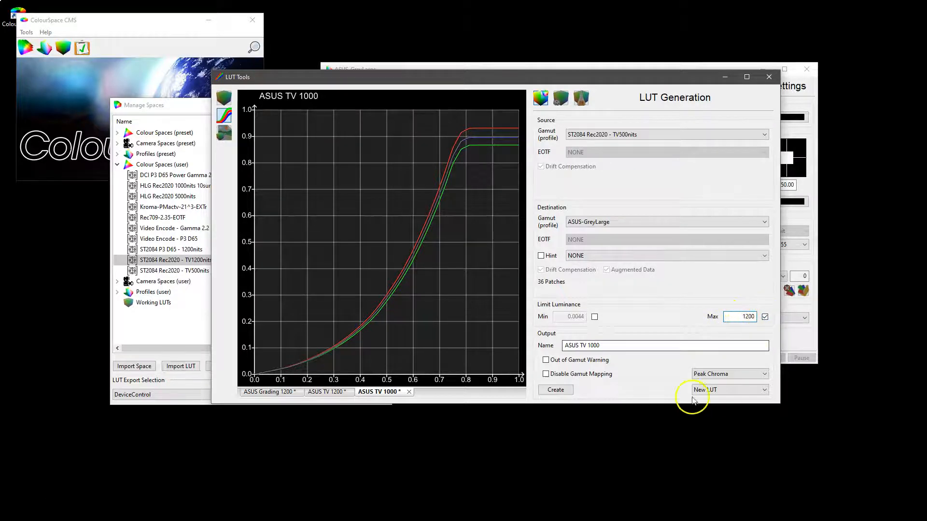
{"action": "left_click", "coordinate": [763, 135]}
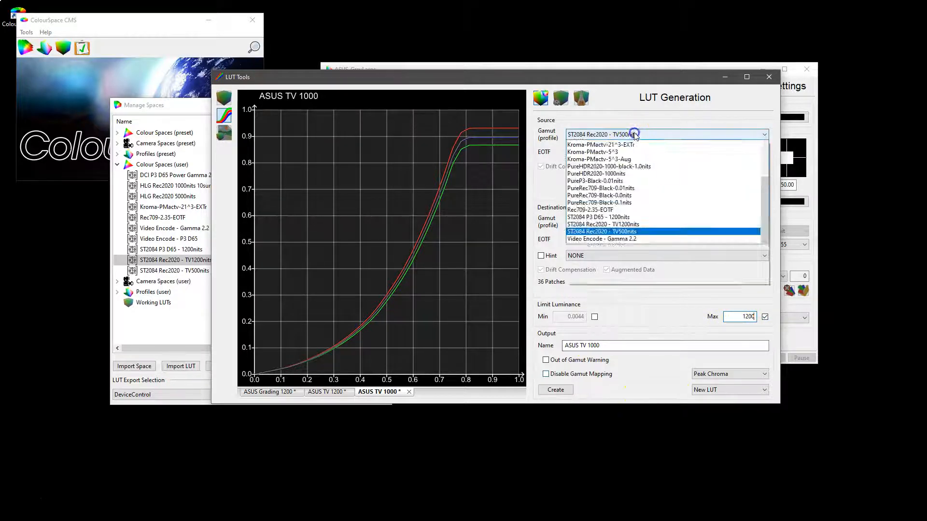
{"action": "left_click", "coordinate": [603, 231]}
{"action": "type", "text": "5"}
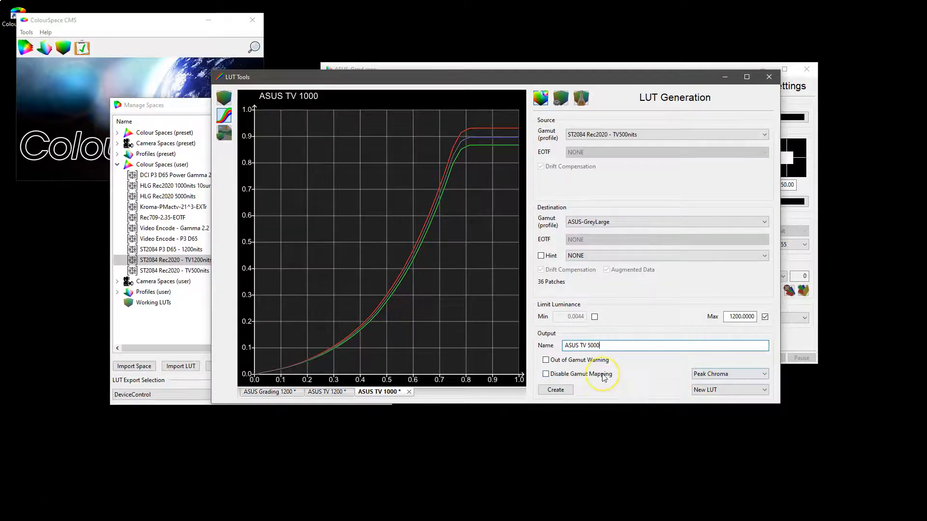
{"action": "left_click", "coordinate": [555, 389]}
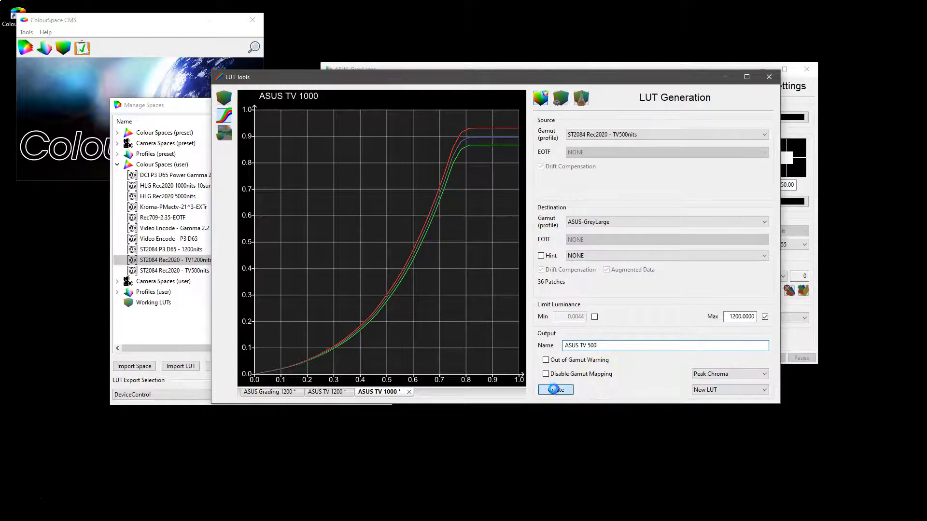
{"action": "left_click", "coordinate": [555, 389]}
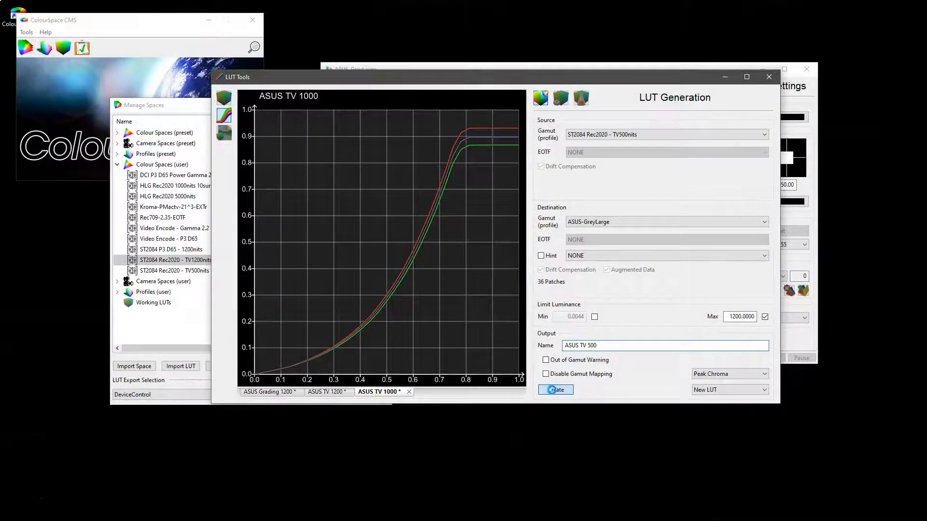
Step: Generate the ASUS TV 500 LUT, acknowledge the 33% within-gamut report, and show its tone curves
{"action": "left_click", "coordinate": [555, 389]}
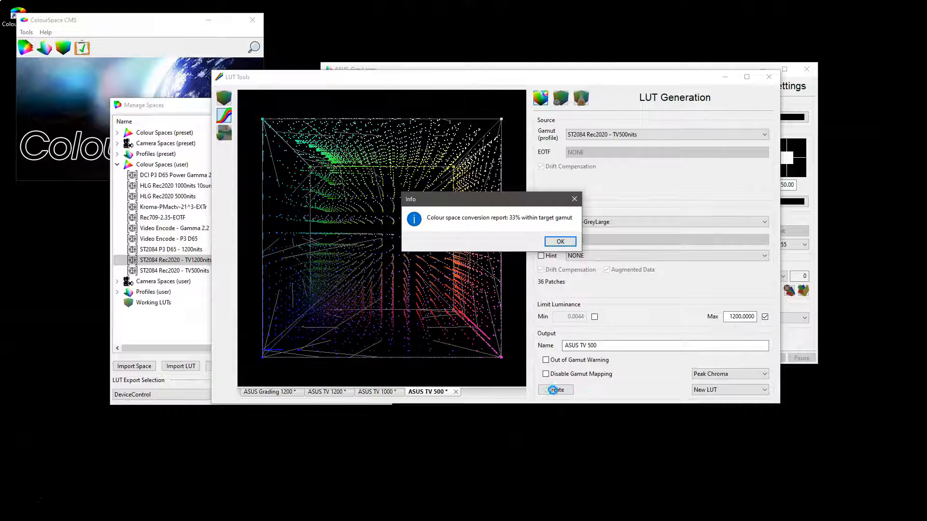
{"action": "left_click", "coordinate": [560, 241]}
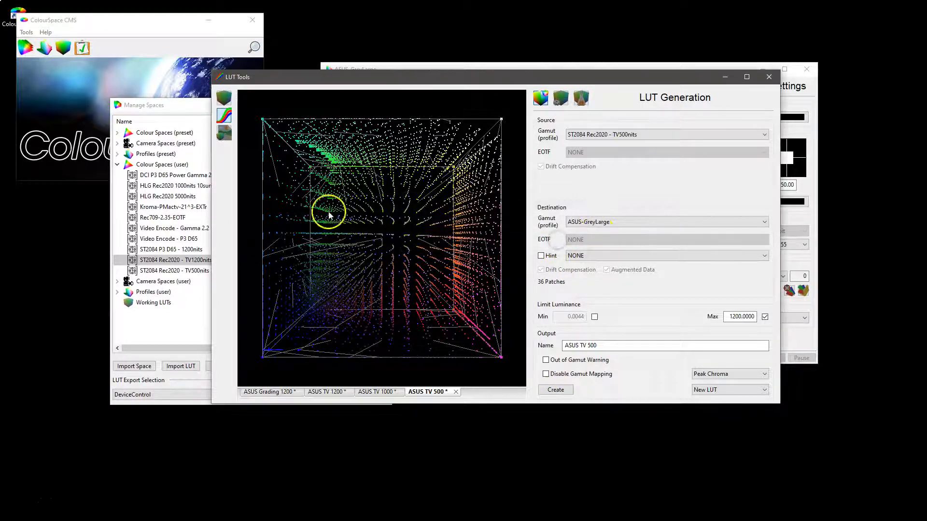
{"action": "left_click", "coordinate": [224, 114]}
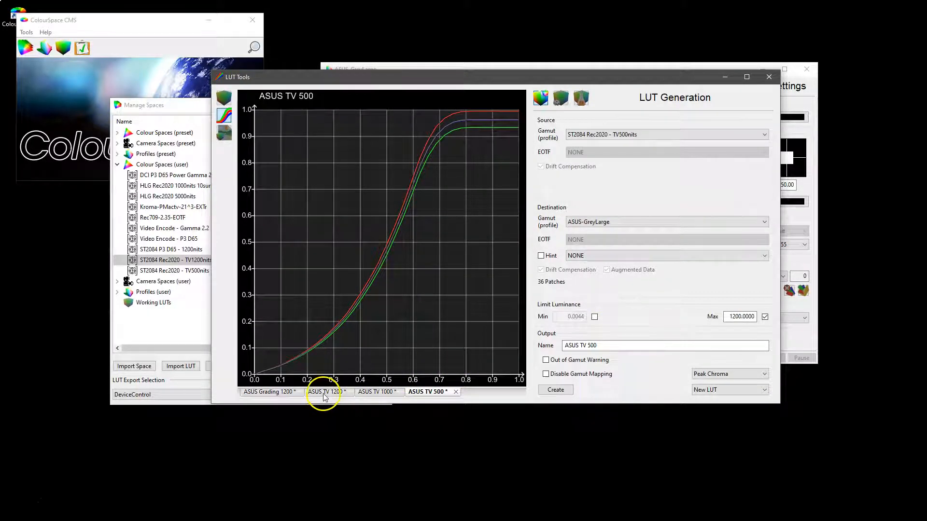
{"action": "left_click", "coordinate": [322, 392]}
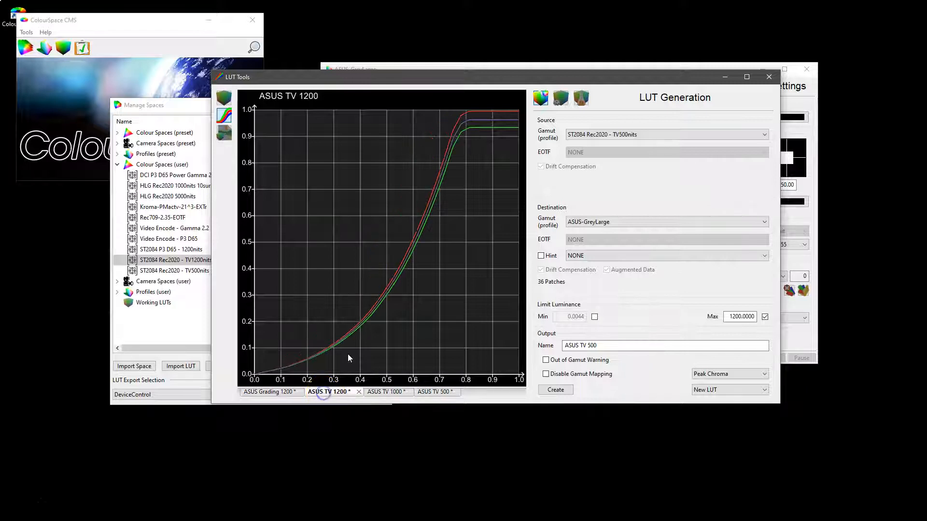
{"action": "left_click", "coordinate": [426, 392]}
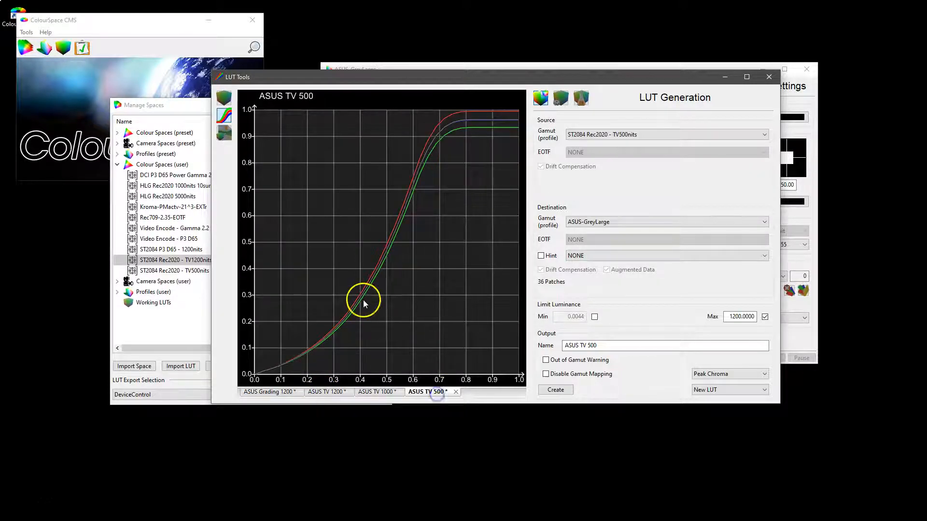
{"action": "left_click", "coordinate": [328, 392]}
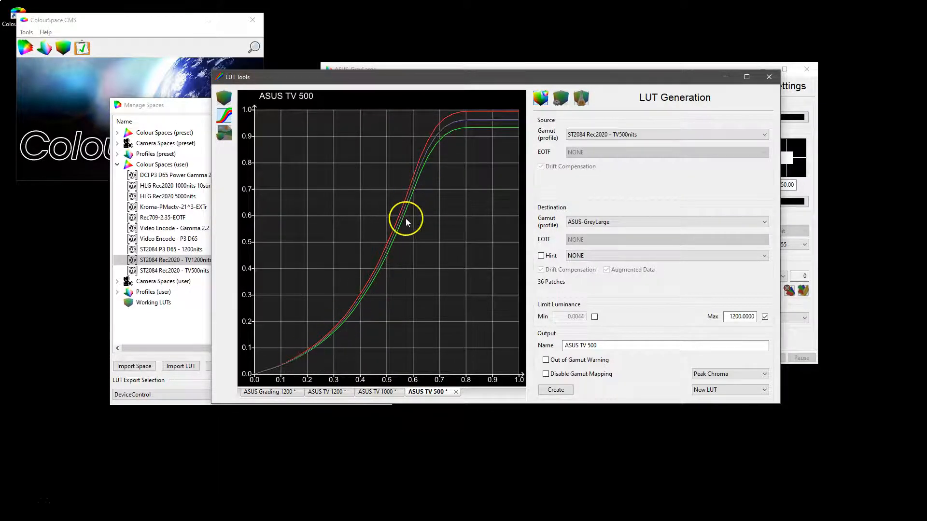
{"action": "mouse_move", "coordinate": [365, 329]}
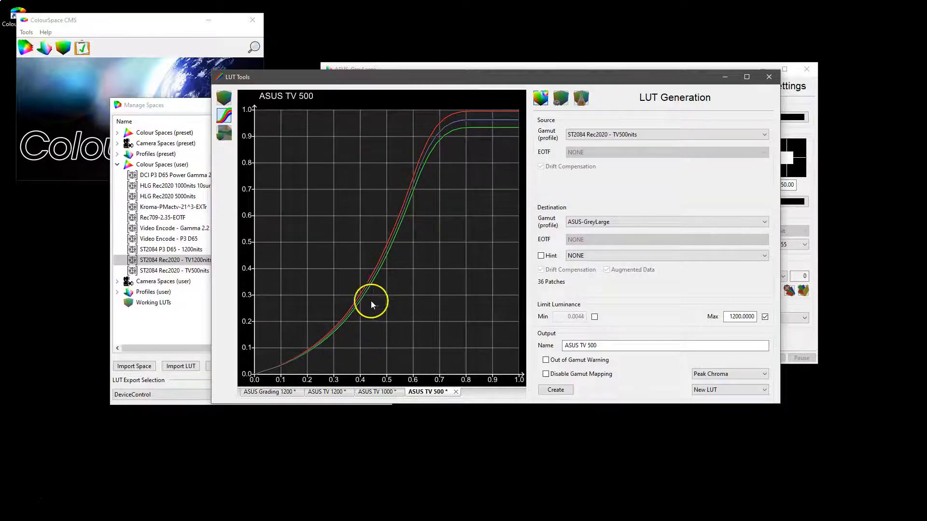
{"action": "left_click", "coordinate": [328, 392]}
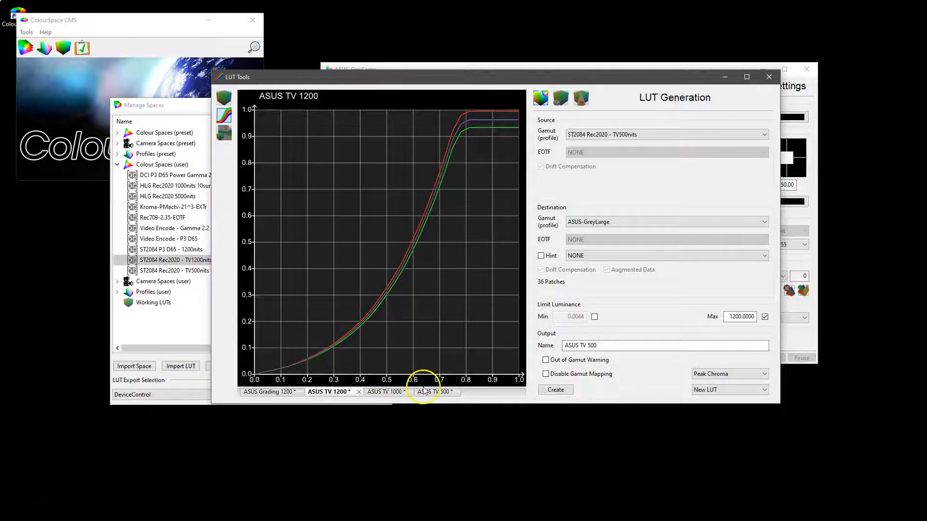
{"action": "left_click", "coordinate": [431, 392]}
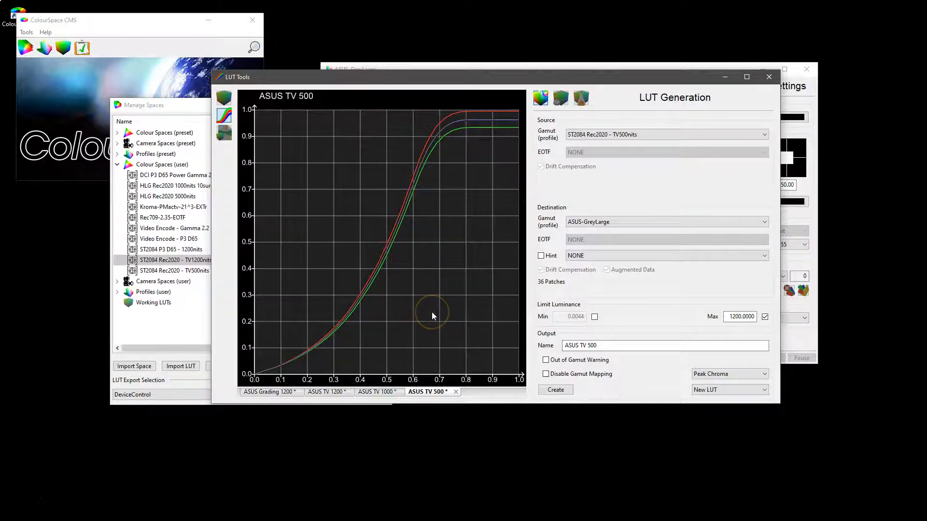
{"action": "left_click", "coordinate": [329, 392]}
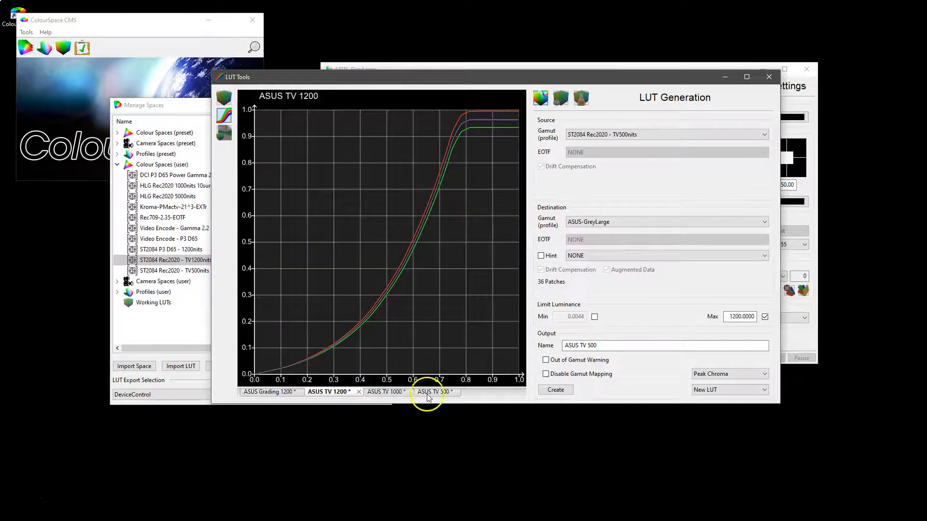
{"action": "left_click", "coordinate": [431, 391]}
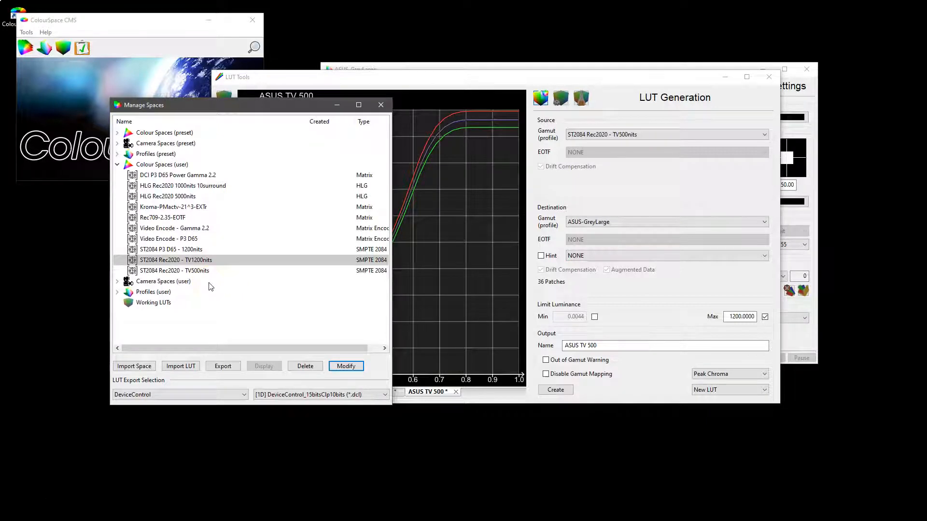
Step: Inspect the 100-nit PureRec709-Black-0.0nits profile, then open the ST2084 Rec2020 preset for editing
{"action": "left_click", "coordinate": [118, 164]}
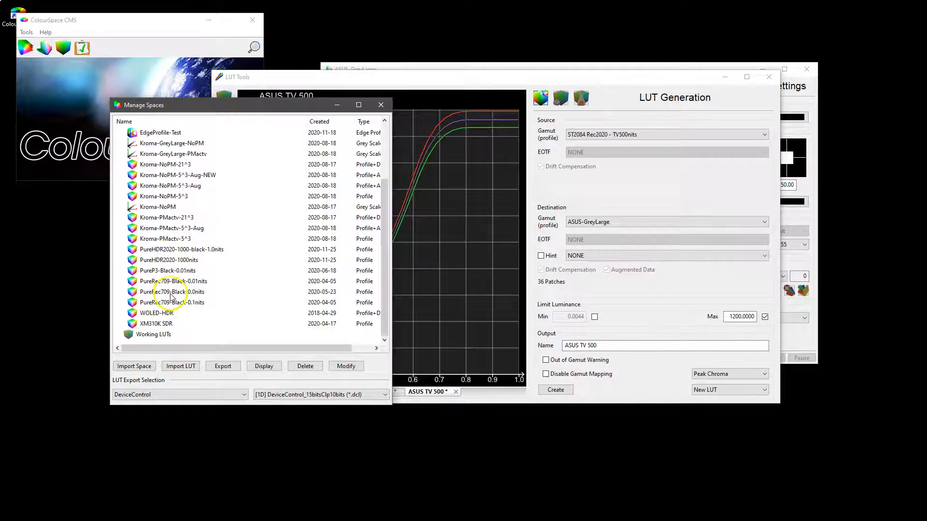
{"action": "left_click", "coordinate": [171, 291]}
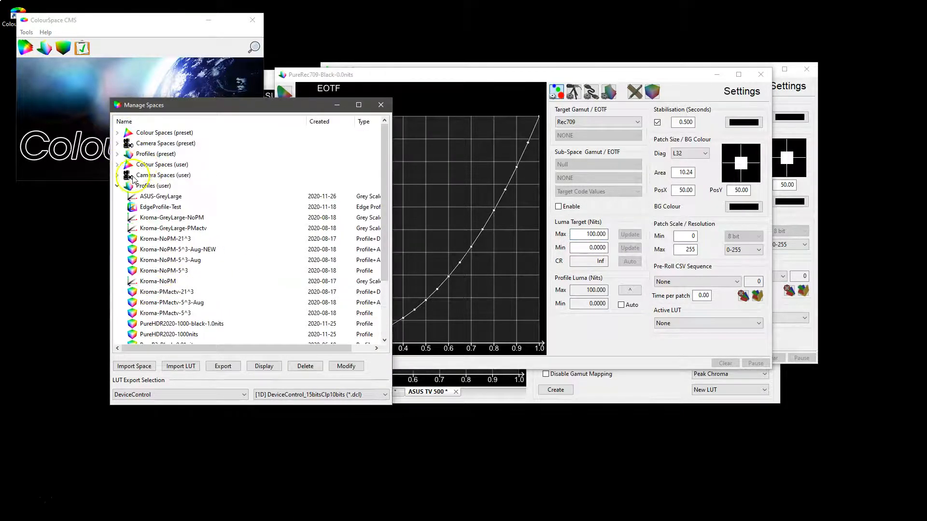
{"action": "left_click", "coordinate": [120, 132]}
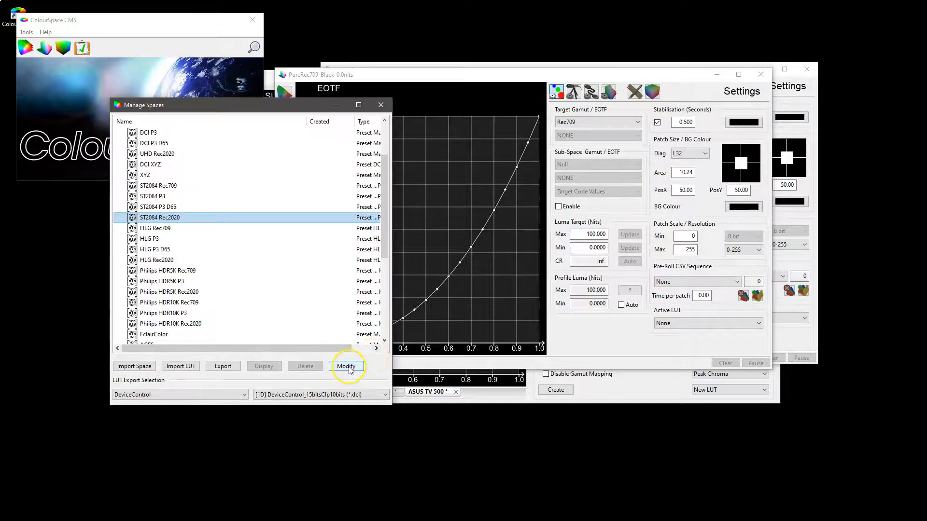
{"action": "mouse_move", "coordinate": [315, 352]}
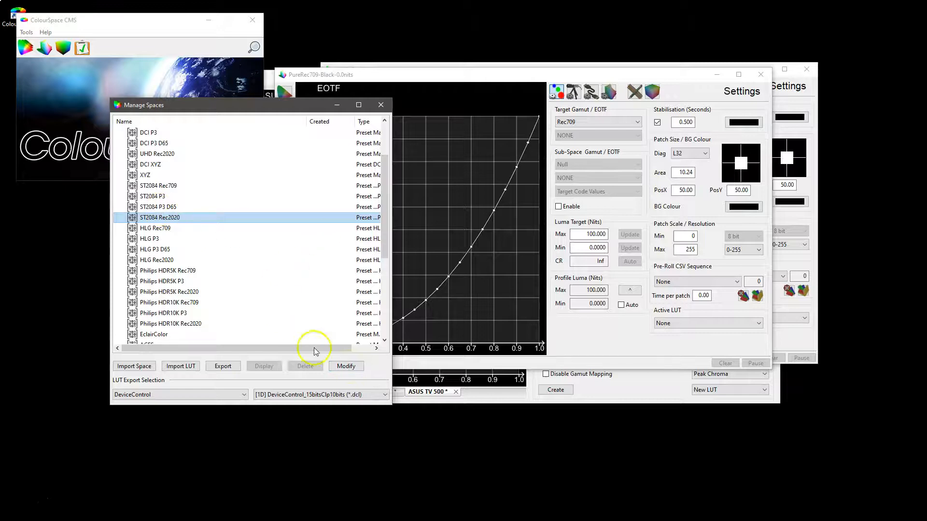
{"action": "left_click", "coordinate": [345, 366]}
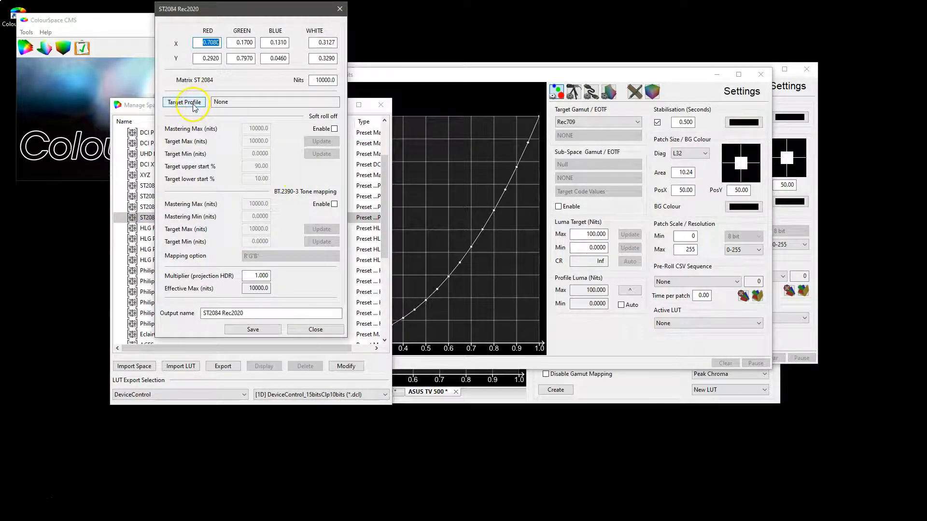
Step: Target PureRec709-Black-0.0nits and enable BT.2390-3 tone mapping with Mastering Max 2000 nits
{"action": "left_click", "coordinate": [185, 102]}
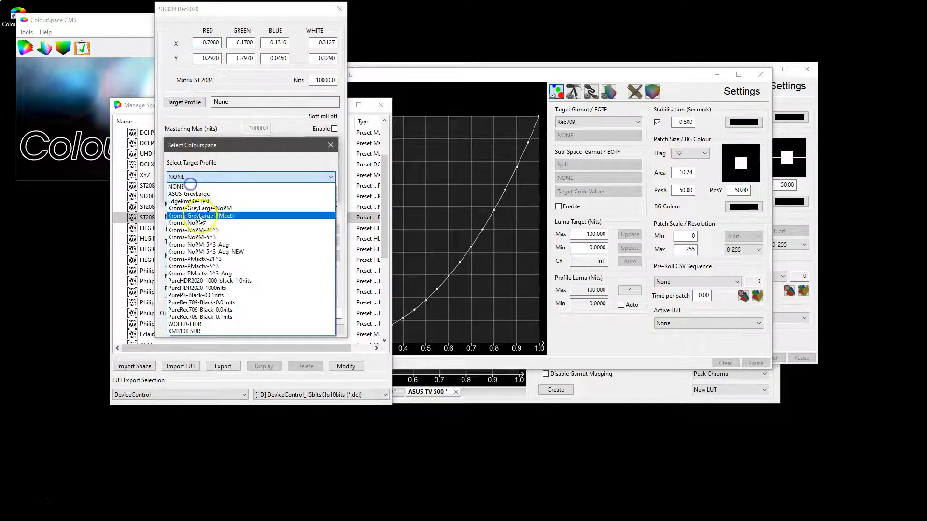
{"action": "left_click", "coordinate": [200, 302]}
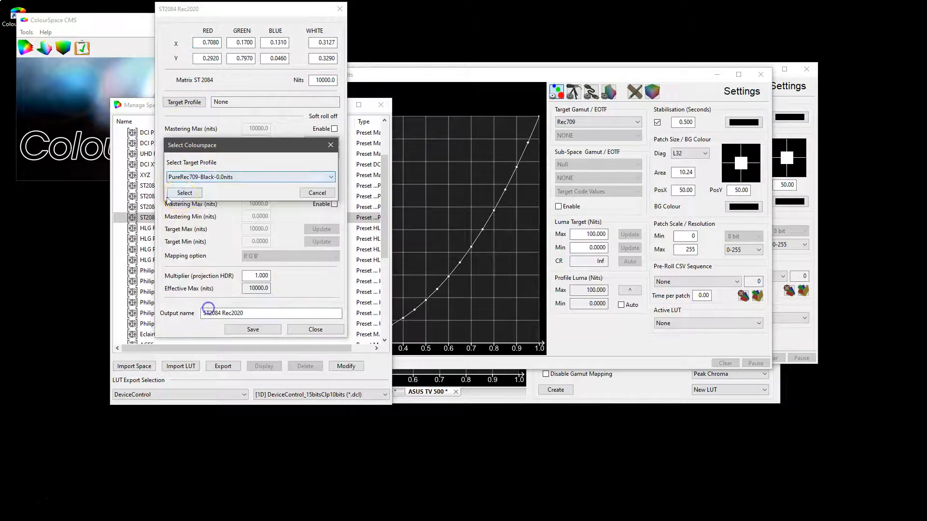
{"action": "left_click", "coordinate": [183, 192]}
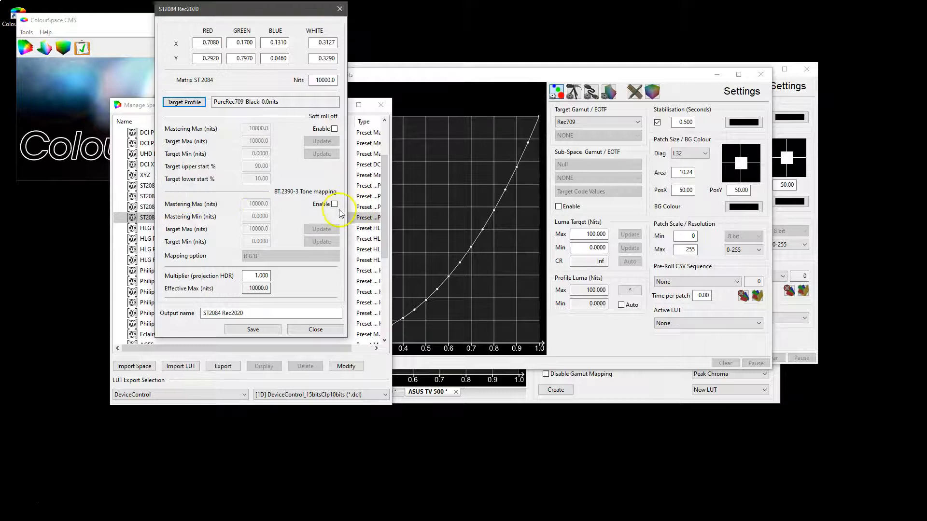
{"action": "left_click", "coordinate": [334, 203]}
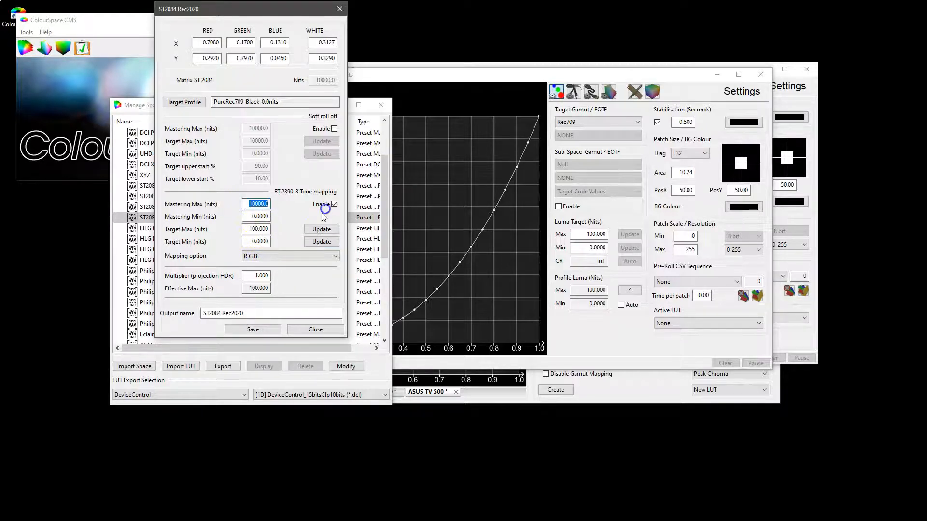
{"action": "type", "text": "200"}
{"action": "left_click", "coordinate": [255, 275]}
{"action": "type", "text": "10.000"}
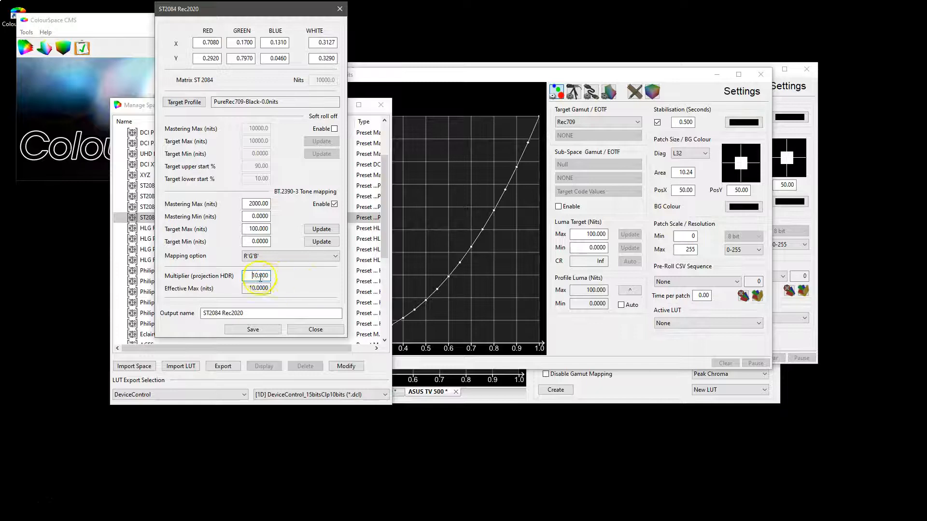
Step: Set Target Max to 1000 nits and the projection HDR multiplier to 10
{"action": "left_click", "coordinate": [257, 287]}
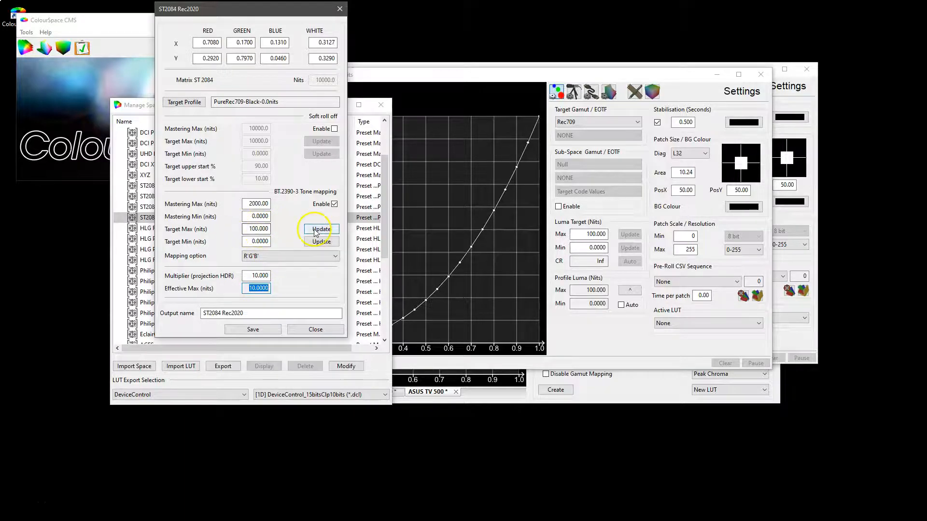
{"action": "left_click", "coordinate": [320, 241]}
{"action": "type", "text": "1000"}
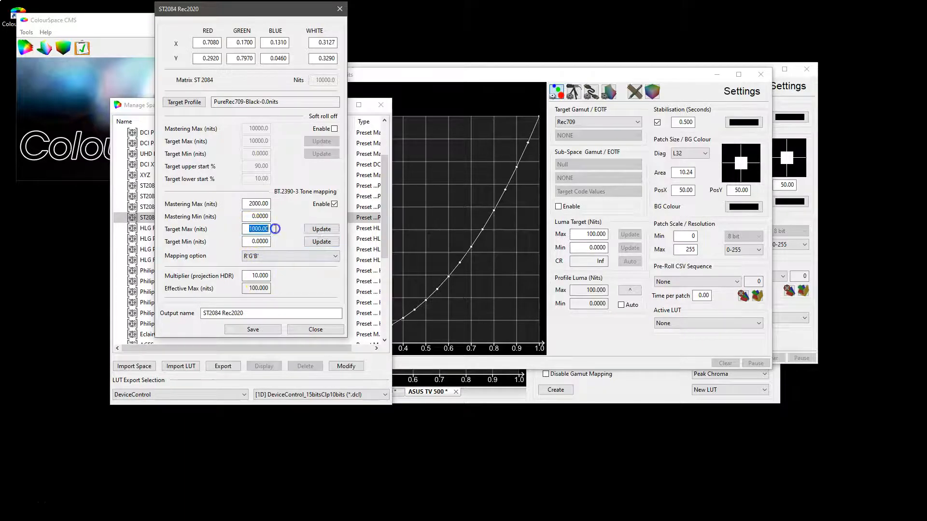
{"action": "left_click", "coordinate": [257, 276]}
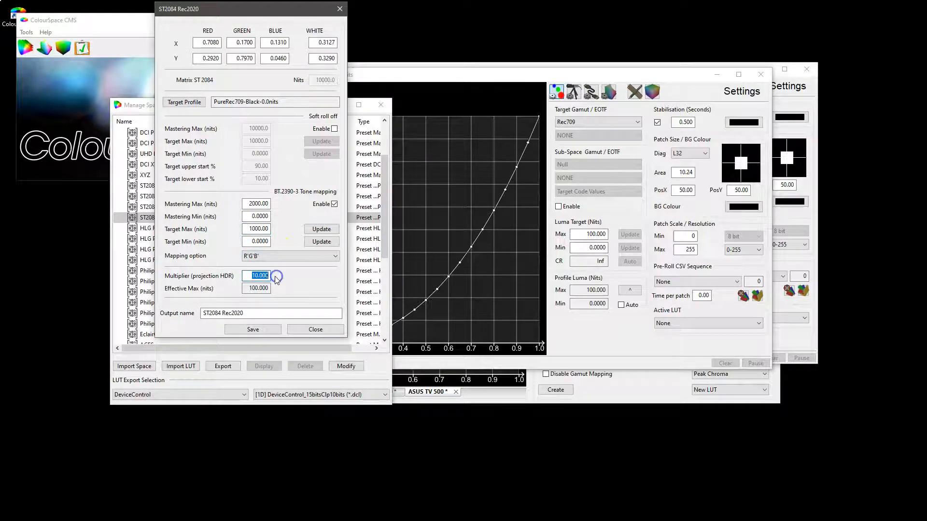
{"action": "left_click", "coordinate": [256, 229]}
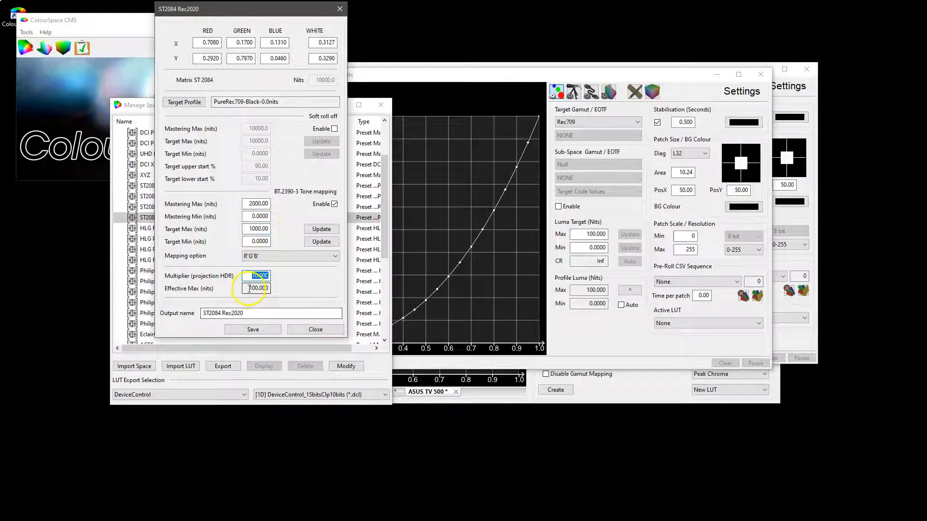
{"action": "left_click", "coordinate": [257, 288]}
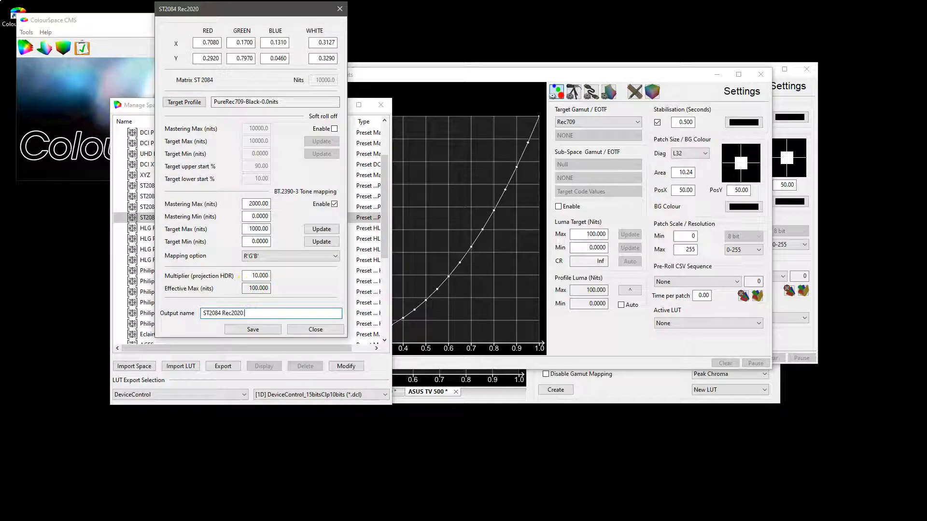
Step: Rename the space with '- Projector' and save the tone-mapped profile
{"action": "type", "text": "- Projector"}
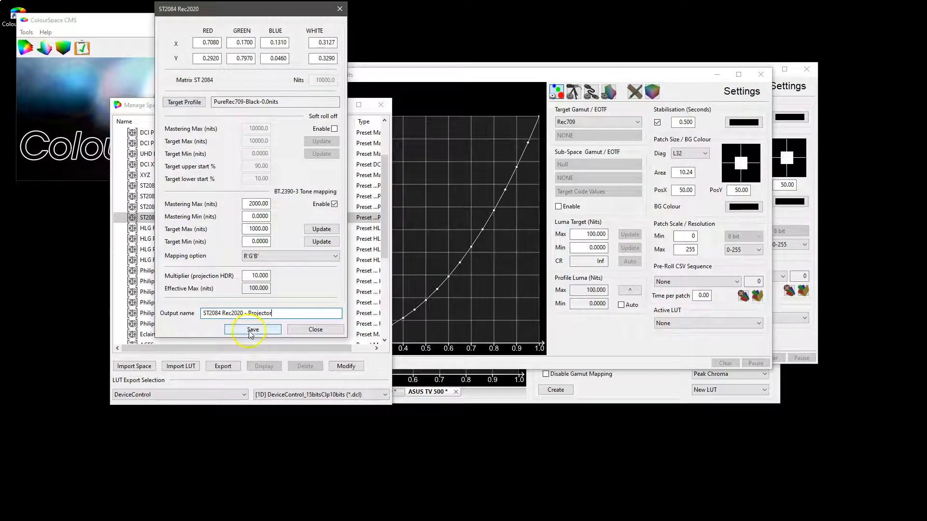
{"action": "left_click", "coordinate": [252, 329]}
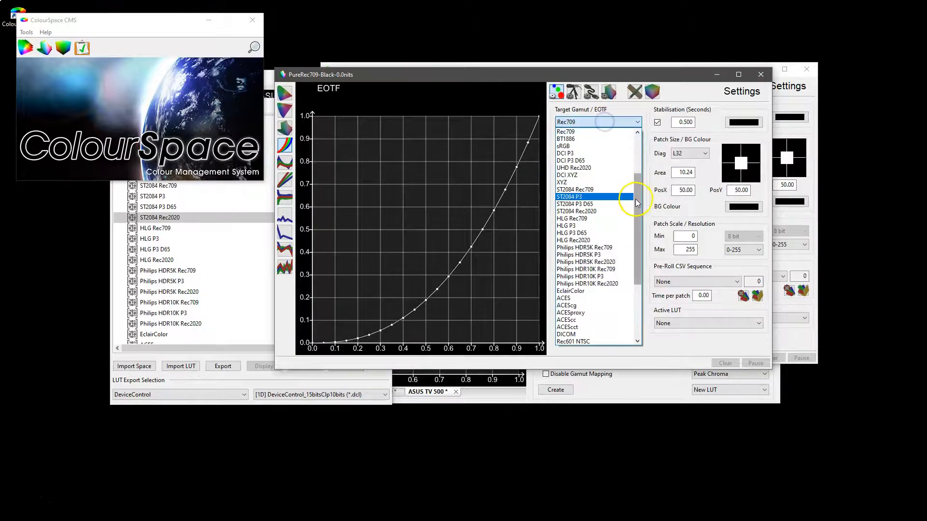
Step: Choose ST2084 Rec2020 - Projector as the Target Gamut/EOTF in Settings
{"action": "left_click", "coordinate": [591, 313]}
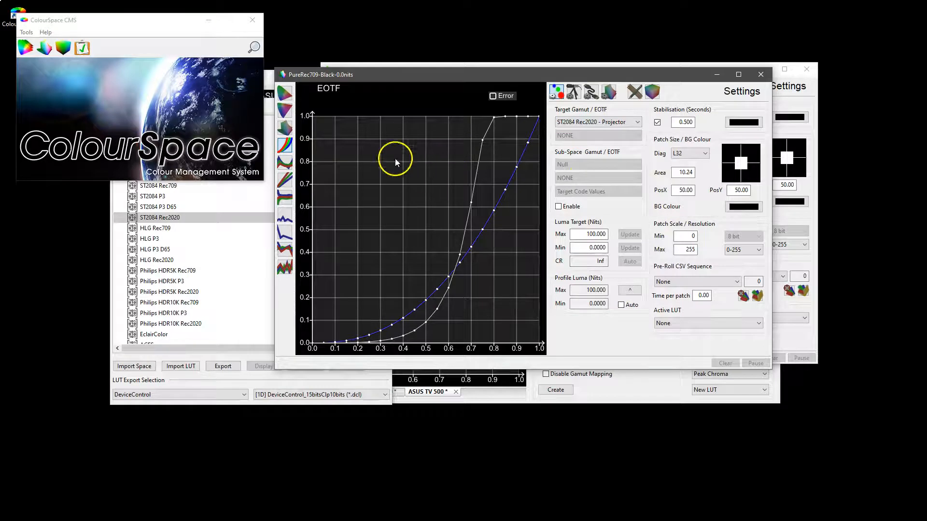
{"action": "mouse_move", "coordinate": [498, 119]}
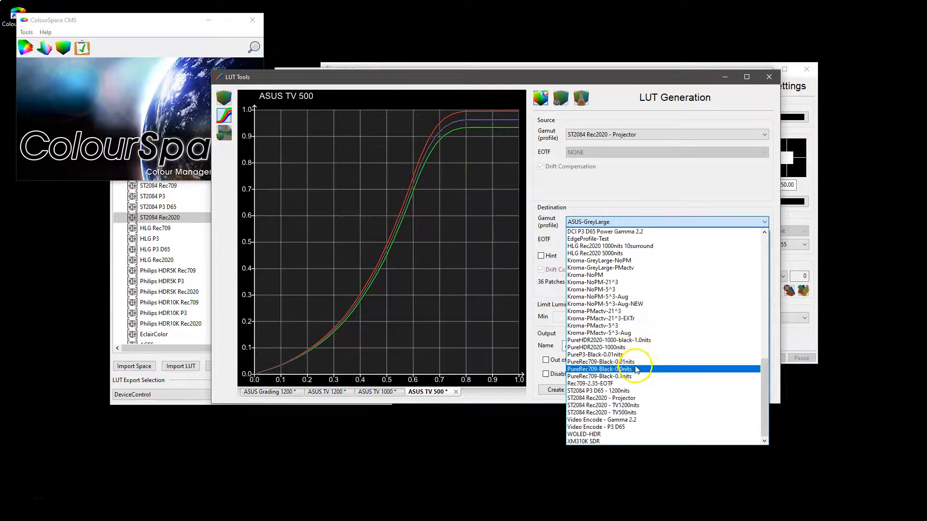
Step: Set destination PureRec709-Black-0.0nits and limit maximum luminance to 100 nits
{"action": "left_click", "coordinate": [599, 369]}
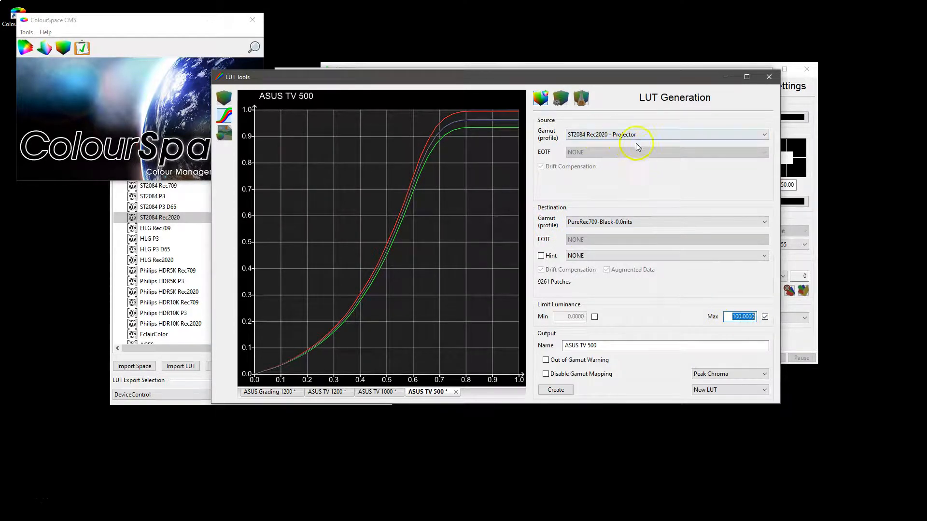
{"action": "left_click", "coordinate": [748, 317]}
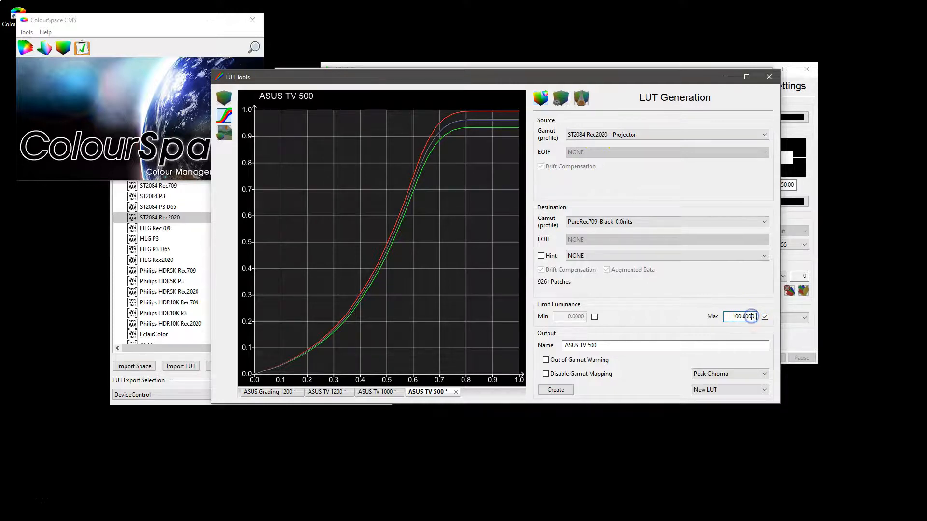
{"action": "triple_click", "coordinate": [739, 316]}
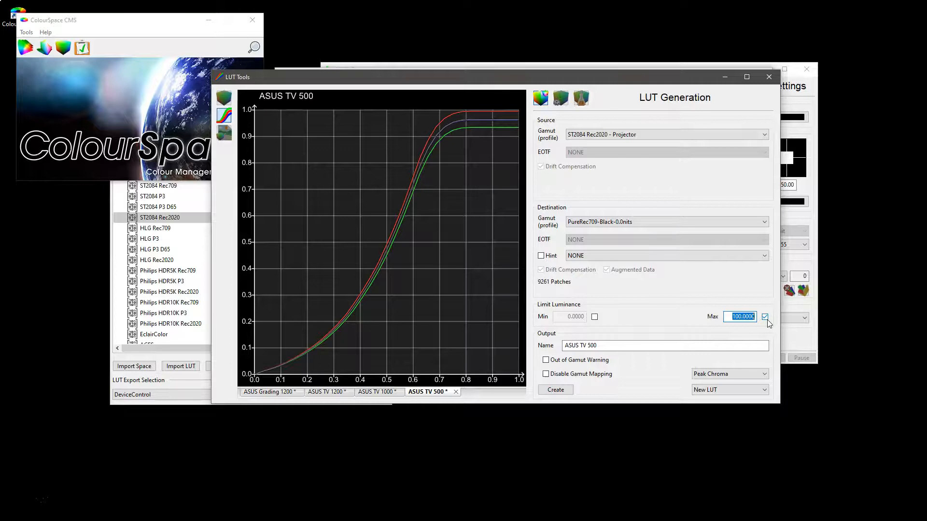
{"action": "mouse_move", "coordinate": [625, 358]}
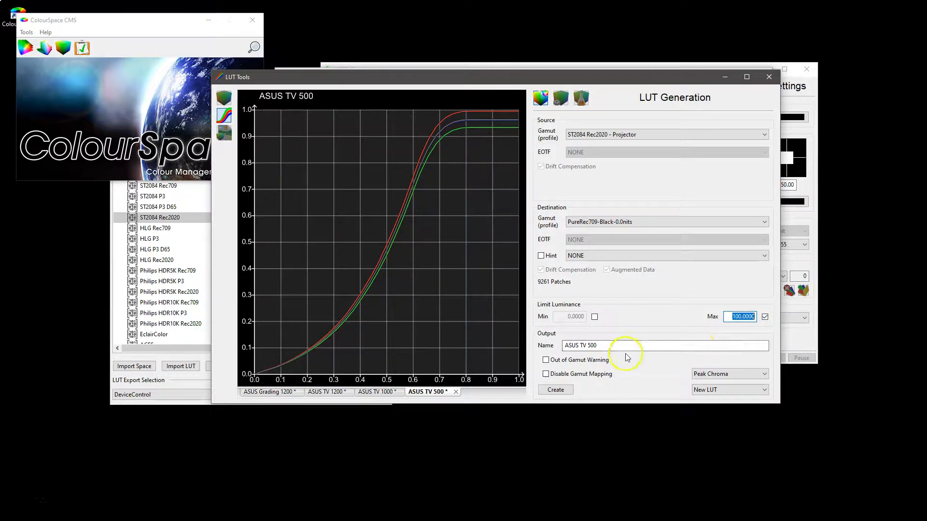
Step: Replace the output LUT name with 'projector 100OPQ'
{"action": "double_click", "coordinate": [581, 345]}
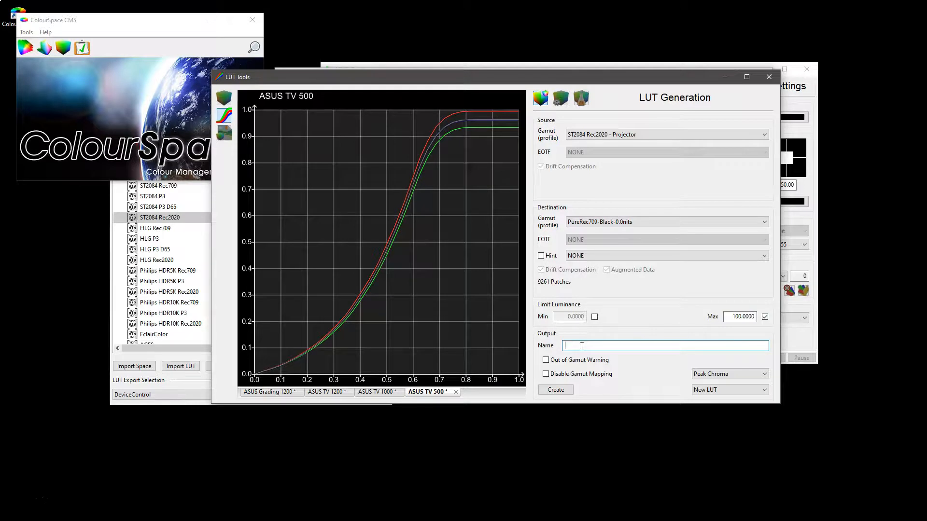
{"action": "type", "text": "projector 10"}
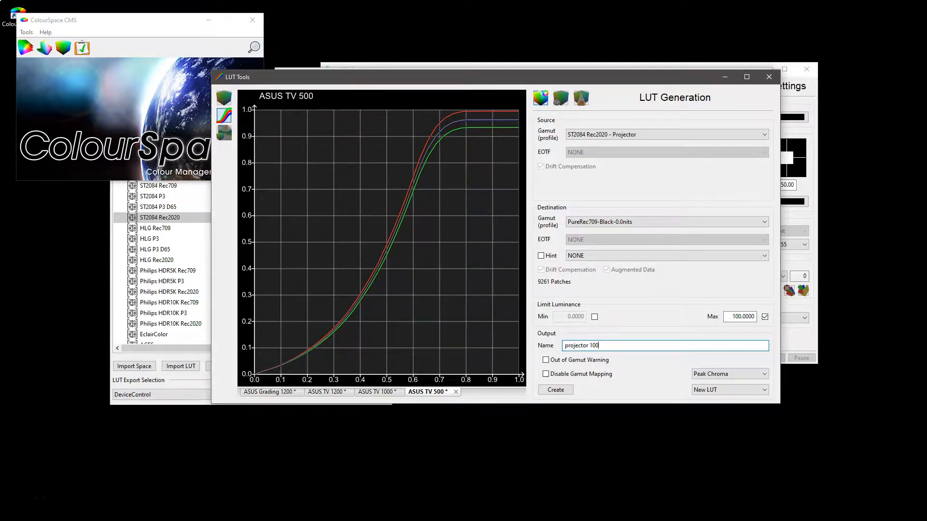
{"action": "type", "text": "0PQ"}
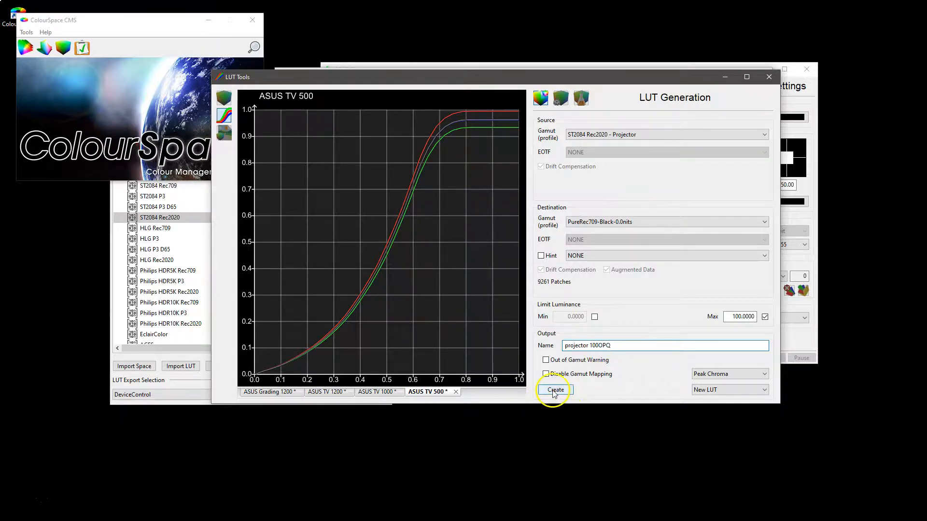
Step: Create the projector 100OPQ LUT, dismiss the 39% within-gamut report and show its tone curve
{"action": "left_click", "coordinate": [556, 389]}
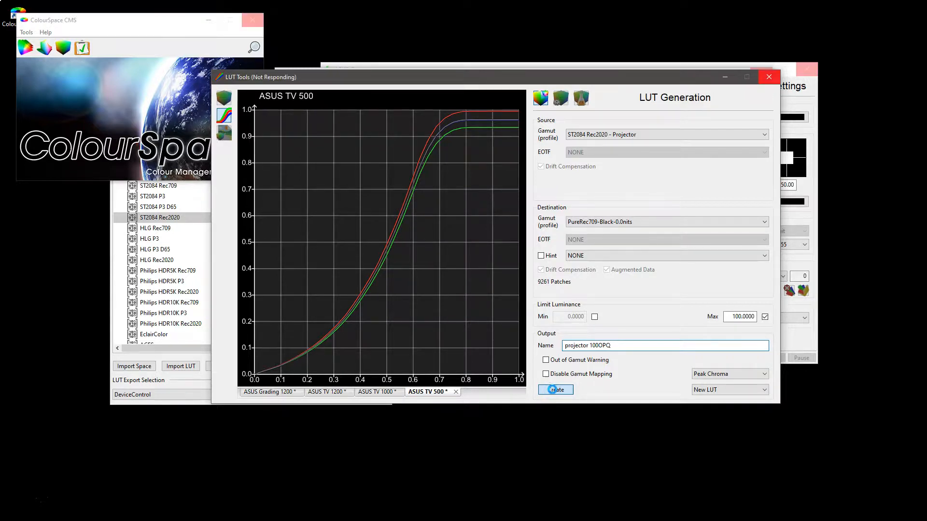
{"action": "left_click", "coordinate": [555, 389]}
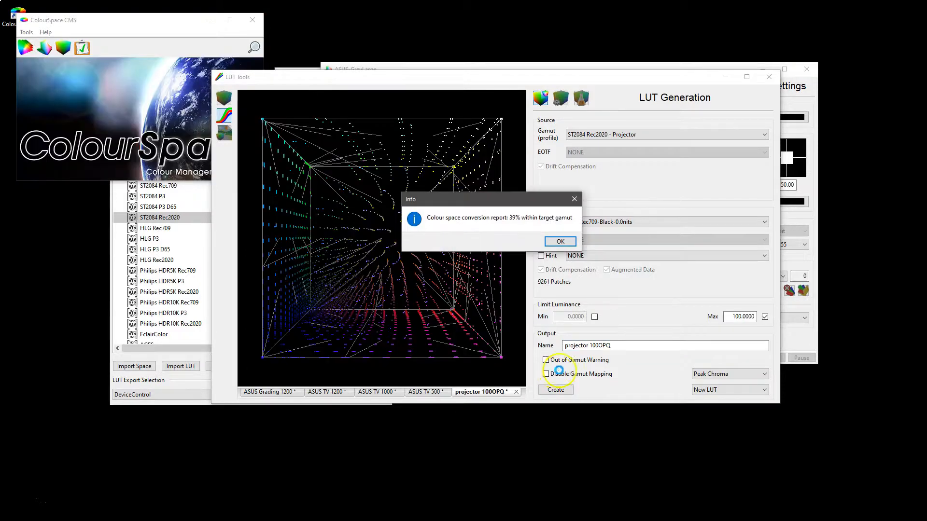
{"action": "left_click", "coordinate": [560, 241]}
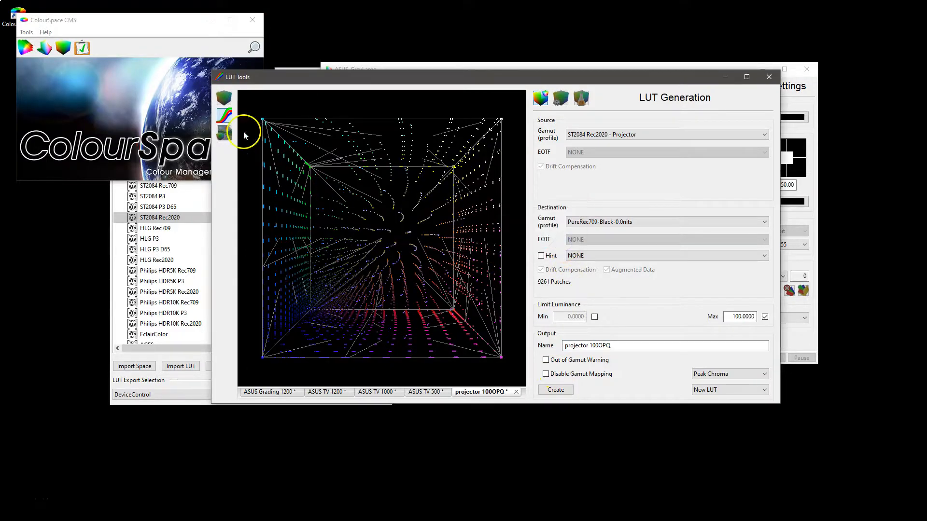
{"action": "left_click", "coordinate": [224, 115]}
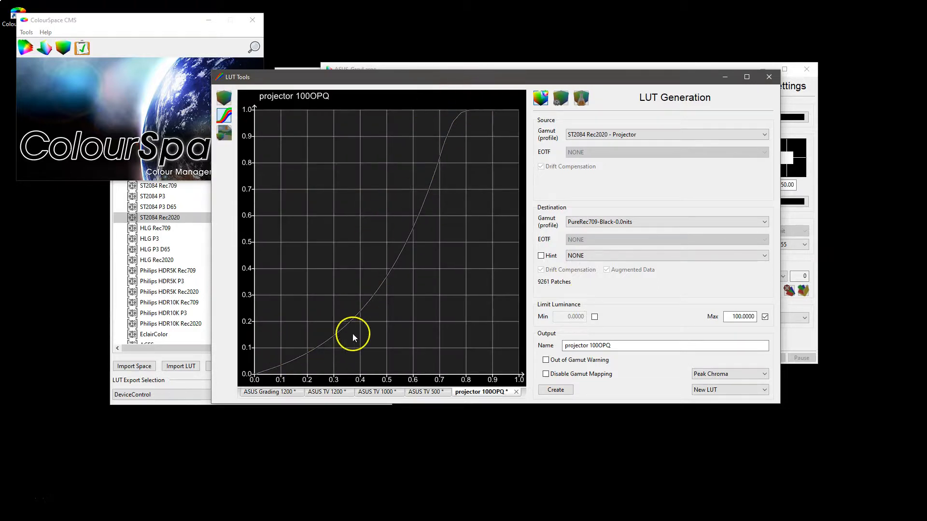
{"action": "mouse_move", "coordinate": [495, 147]}
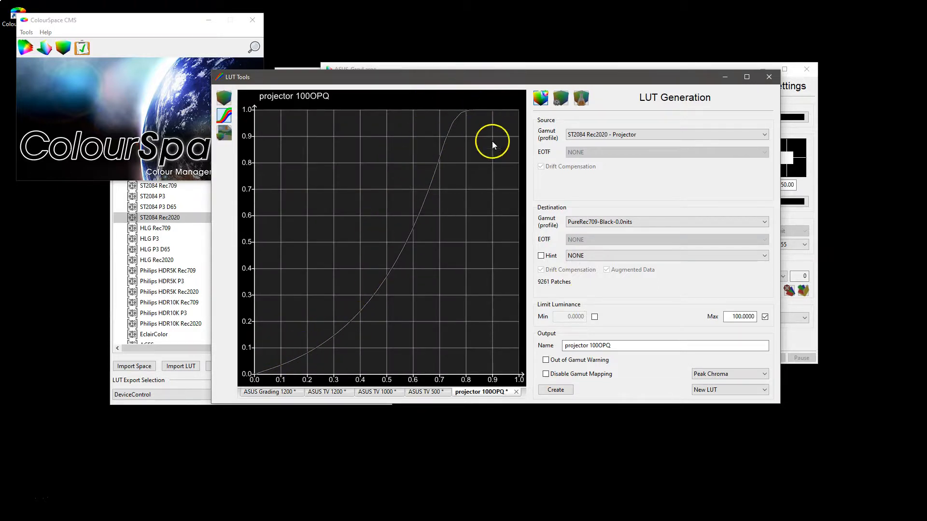
{"action": "mouse_move", "coordinate": [359, 357]}
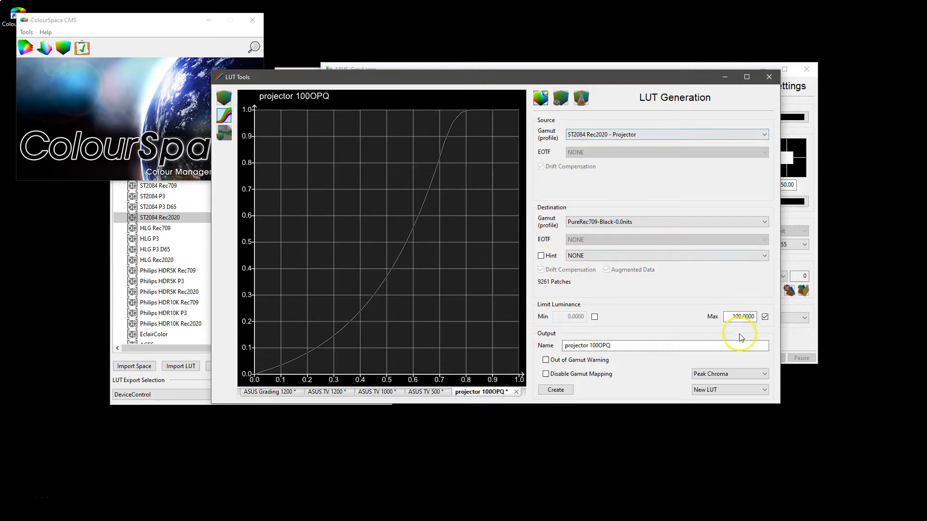
{"action": "left_click", "coordinate": [739, 317]}
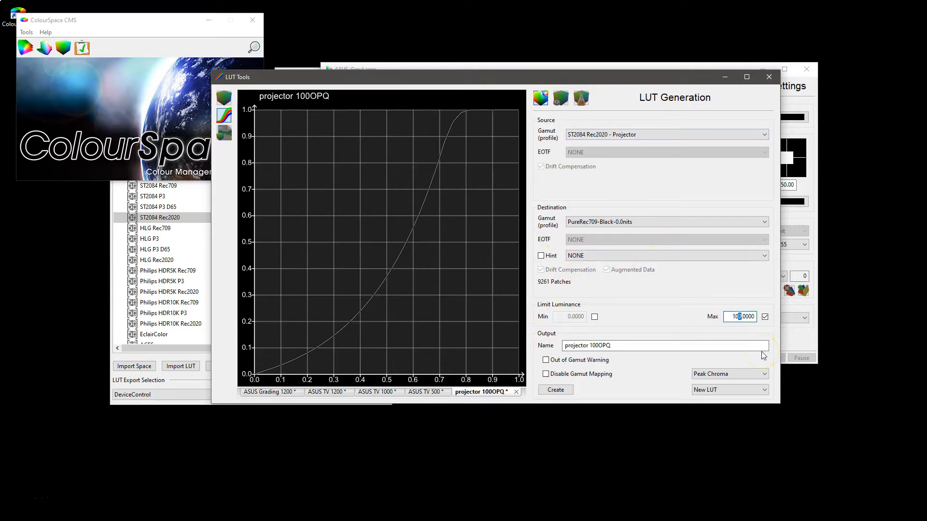